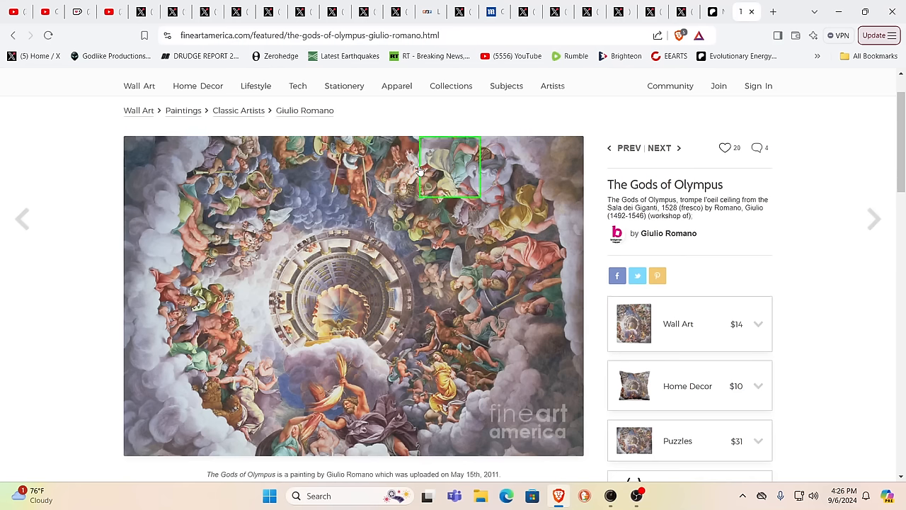
Show the EEARTS channel's YouTube Videos page listing its latest uploads.
click(104, 11)
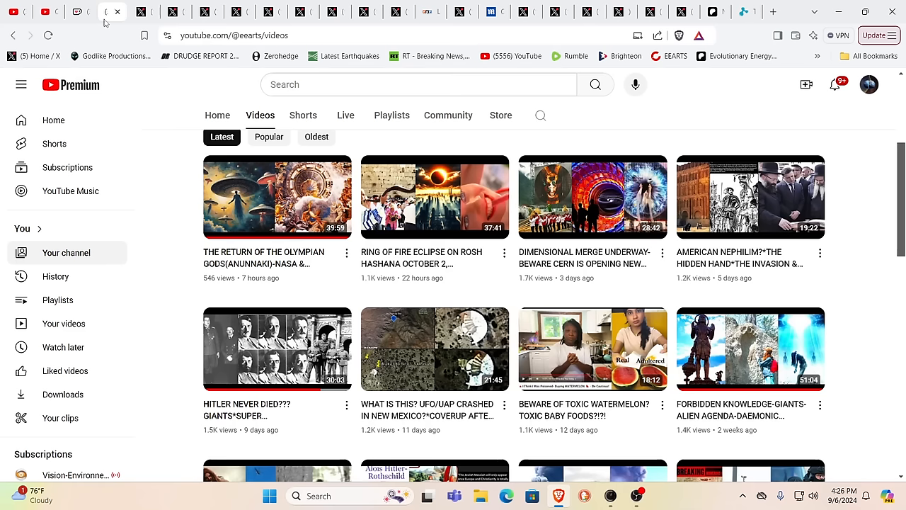
mouse_move(64, 323)
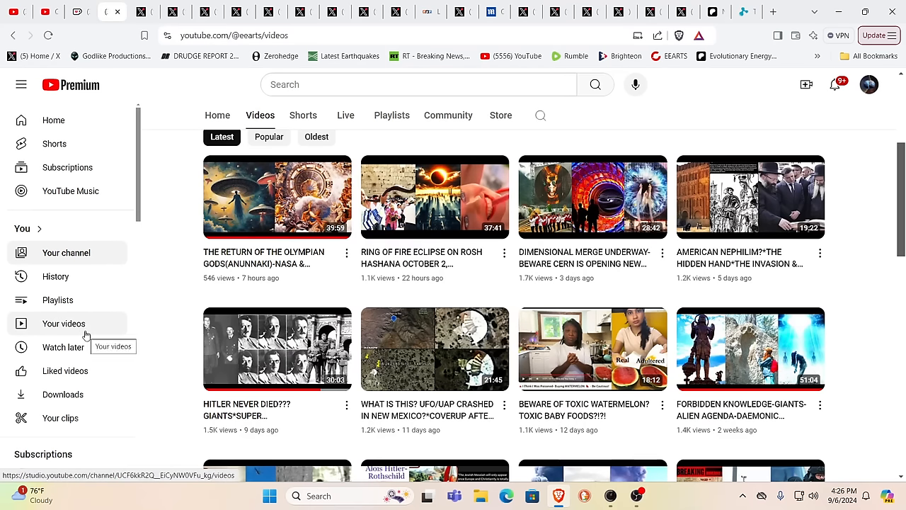
mouse_move(110, 324)
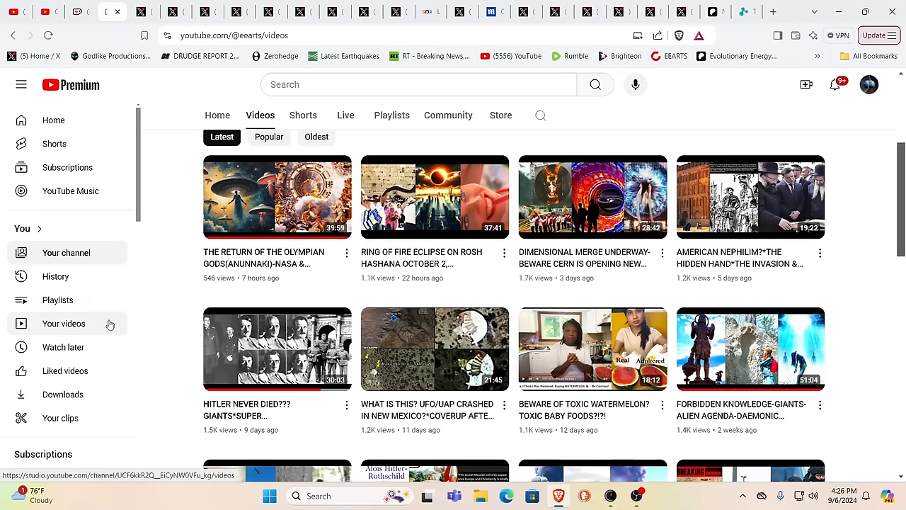
mouse_move(136, 346)
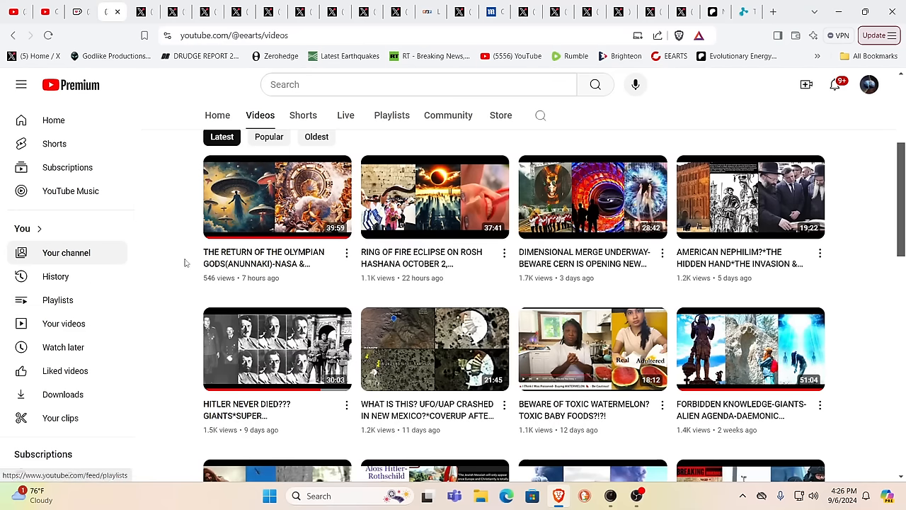
mouse_move(160, 284)
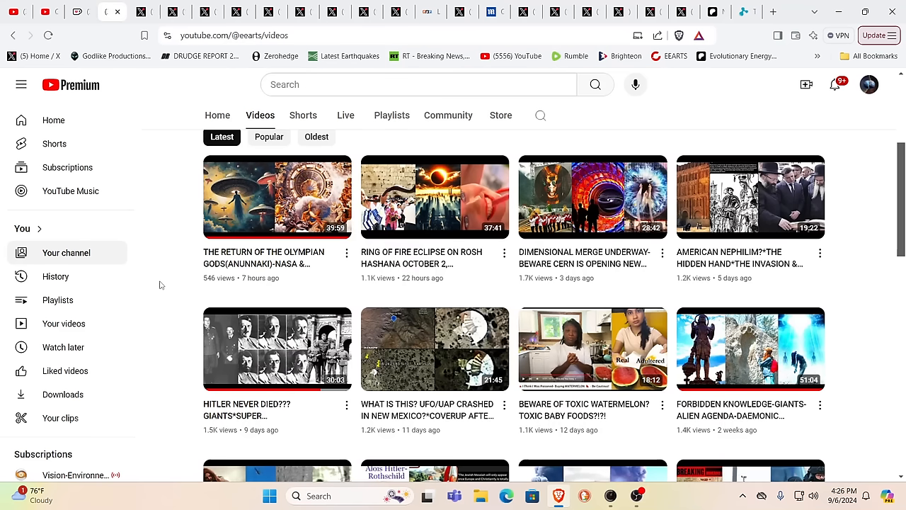
mouse_move(181, 266)
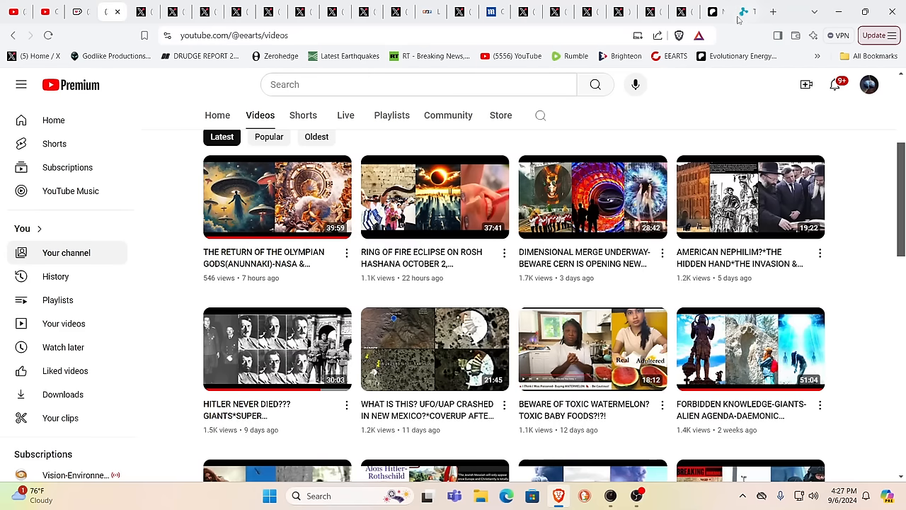
Return to Giulio Romano's The Gods of Olympus painting page on Fine Art America.
click(742, 12)
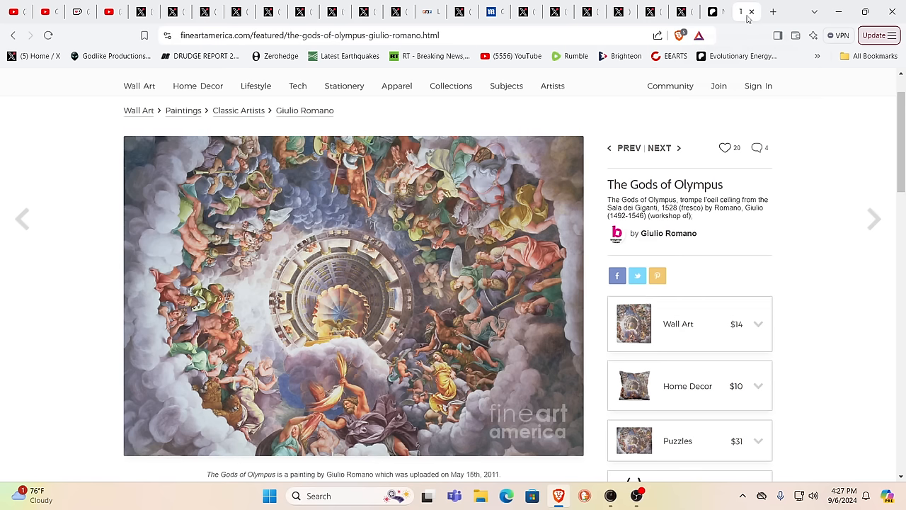
mouse_move(810, 211)
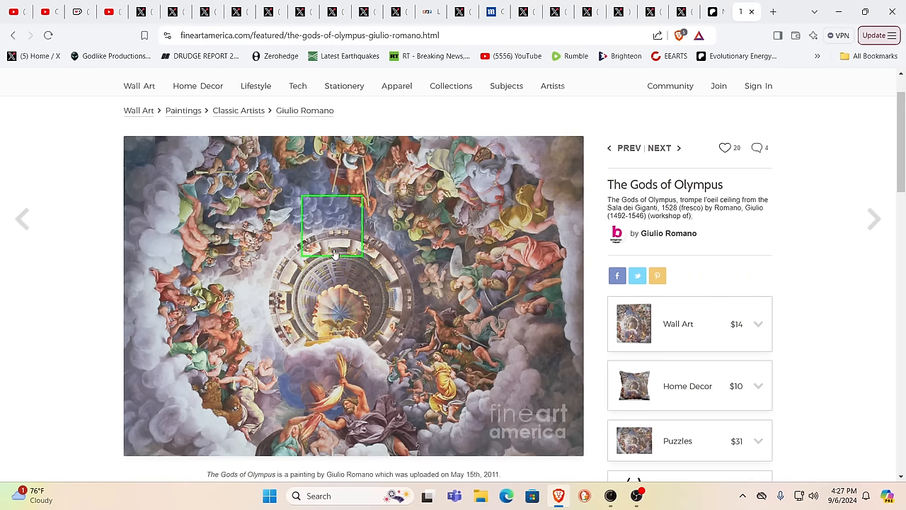
mouse_move(312, 255)
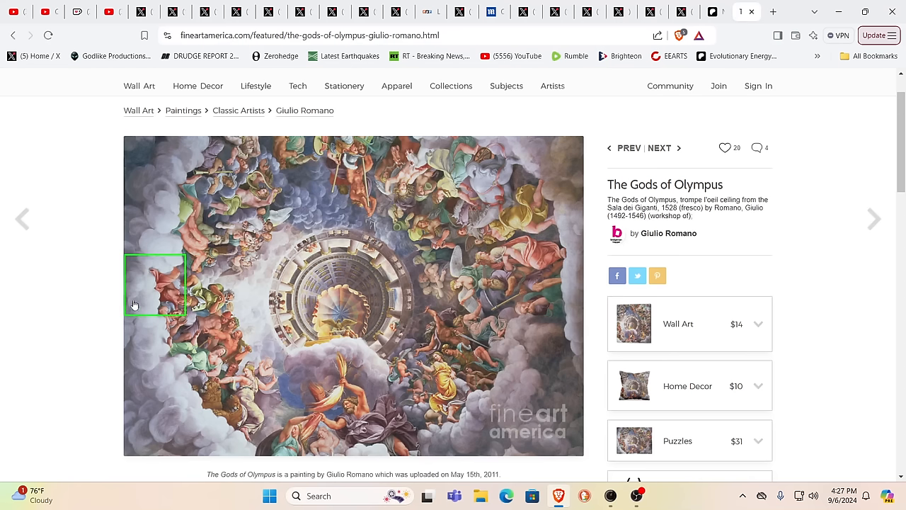
mouse_move(86, 299)
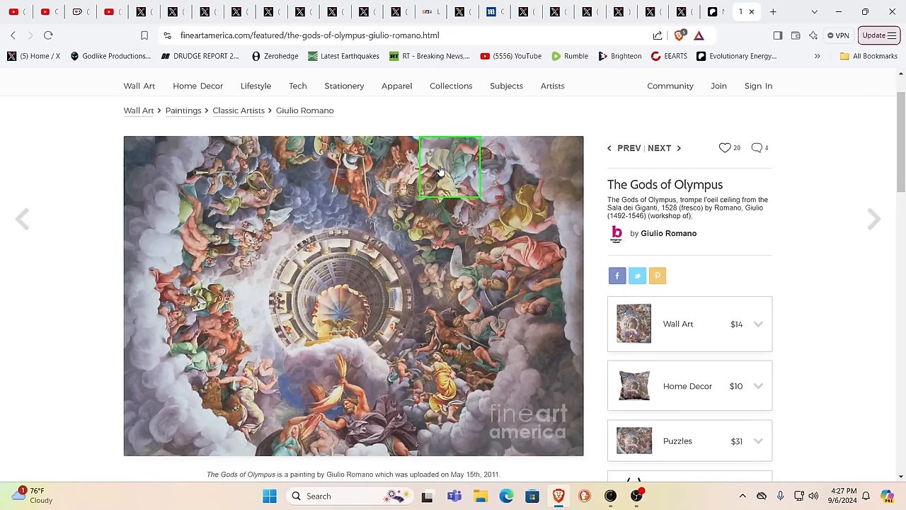
mouse_move(714, 34)
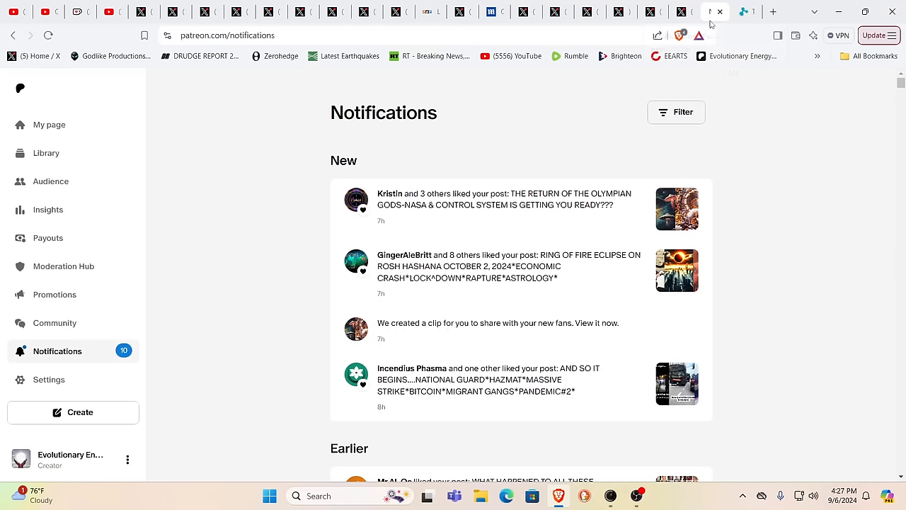
mouse_move(842, 161)
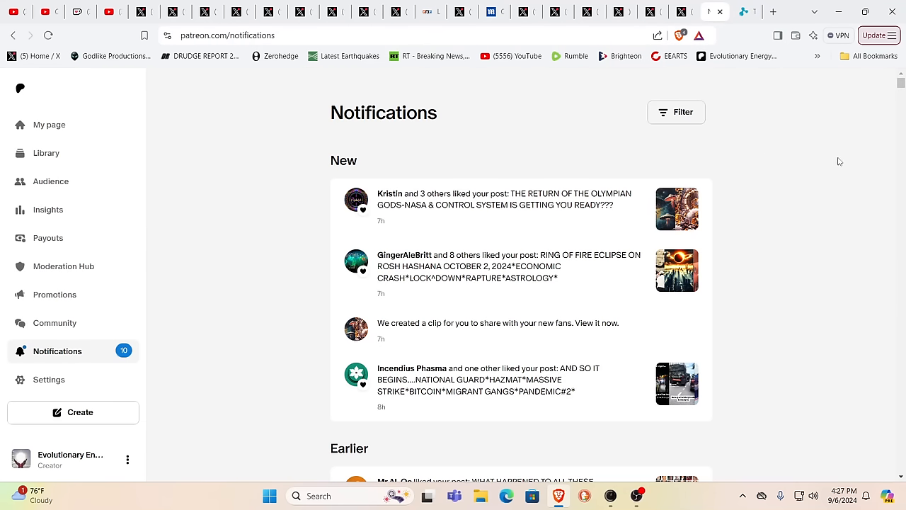
mouse_move(346, 175)
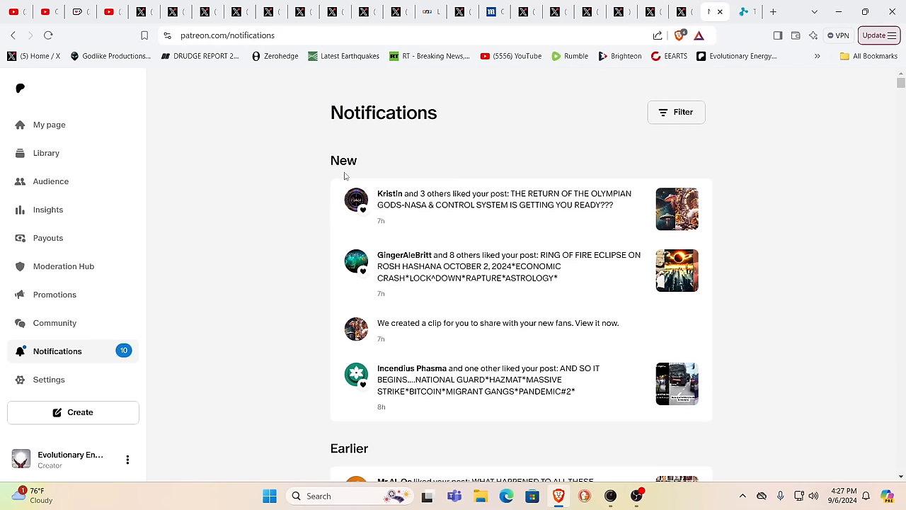
mouse_move(865, 134)
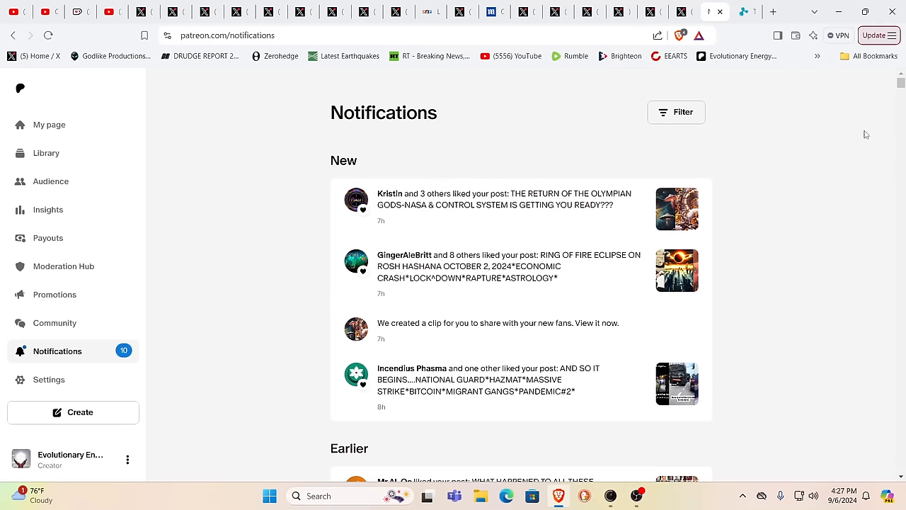
mouse_move(808, 103)
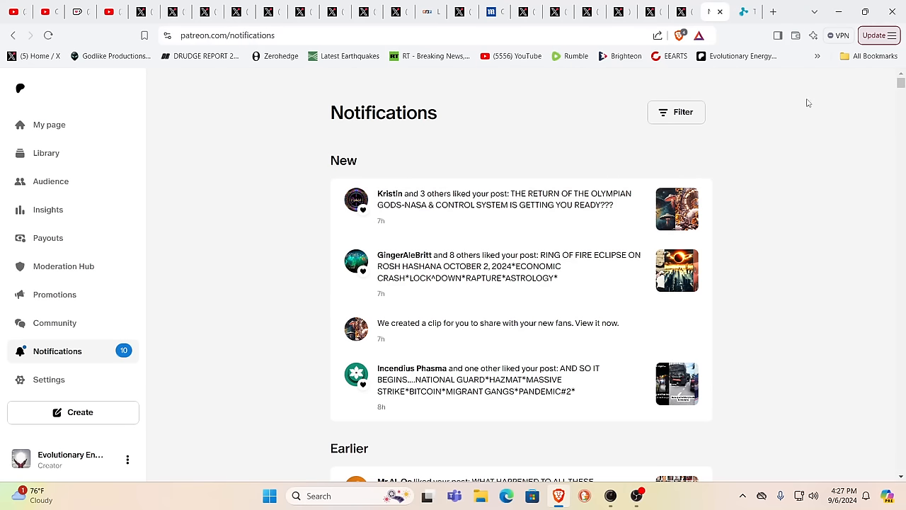
mouse_move(804, 104)
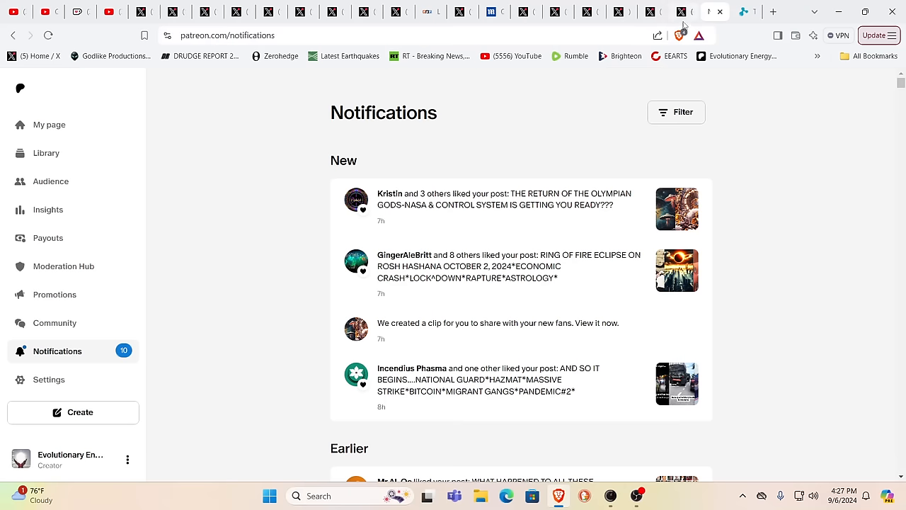
Bring up Volcaholic's X post with two satellite images of Typhoon Yagi.
click(683, 11)
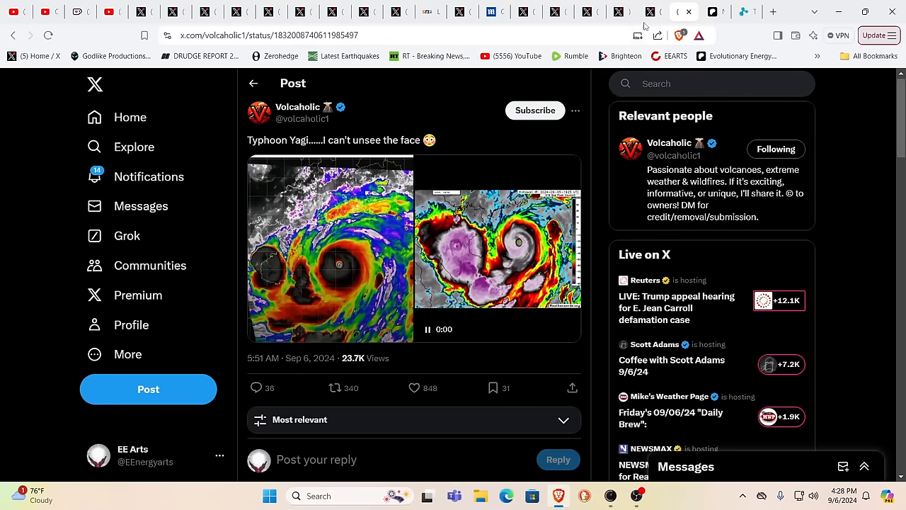
mouse_move(650, 12)
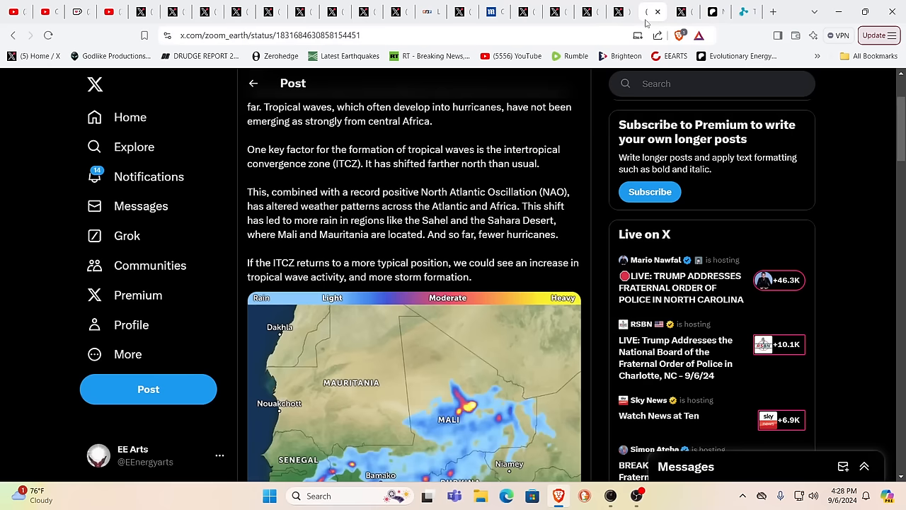
Scroll to the Zoom Earth Sahara rain-radar map and replay its animation.
scroll(up, 3)
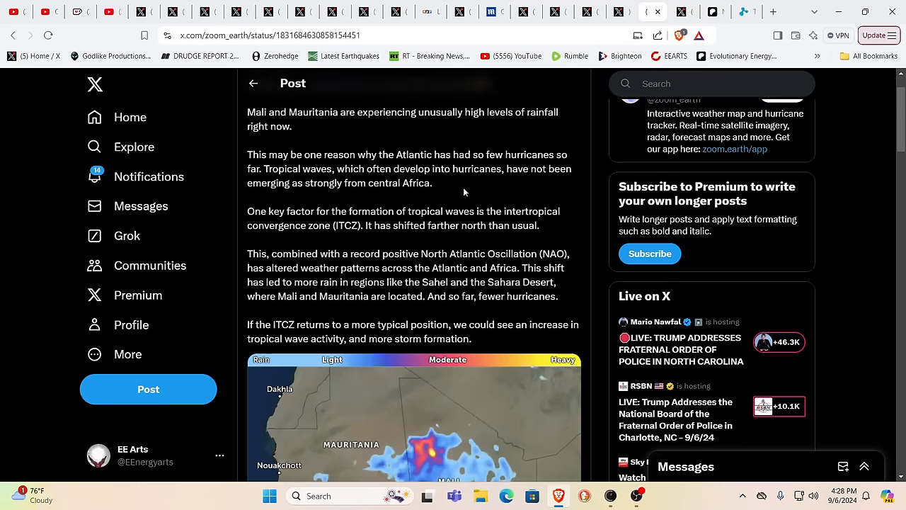
scroll(up, 3)
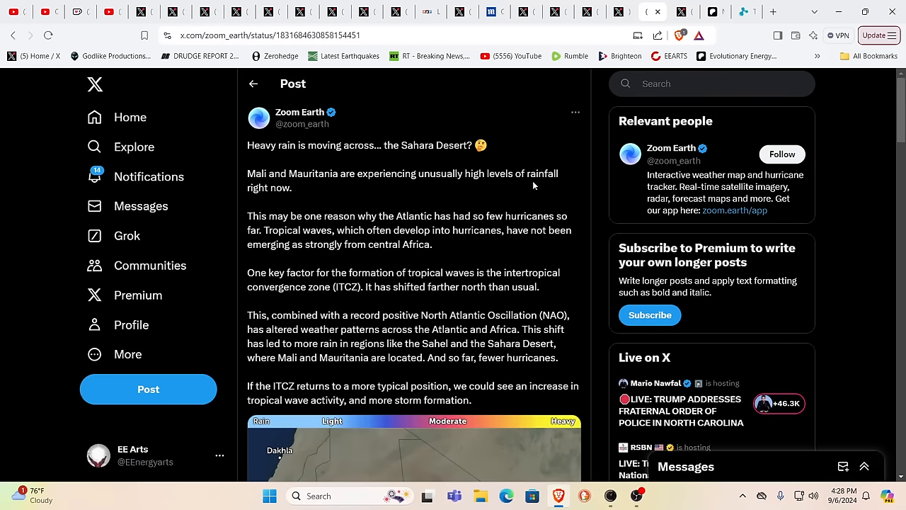
mouse_move(802, 178)
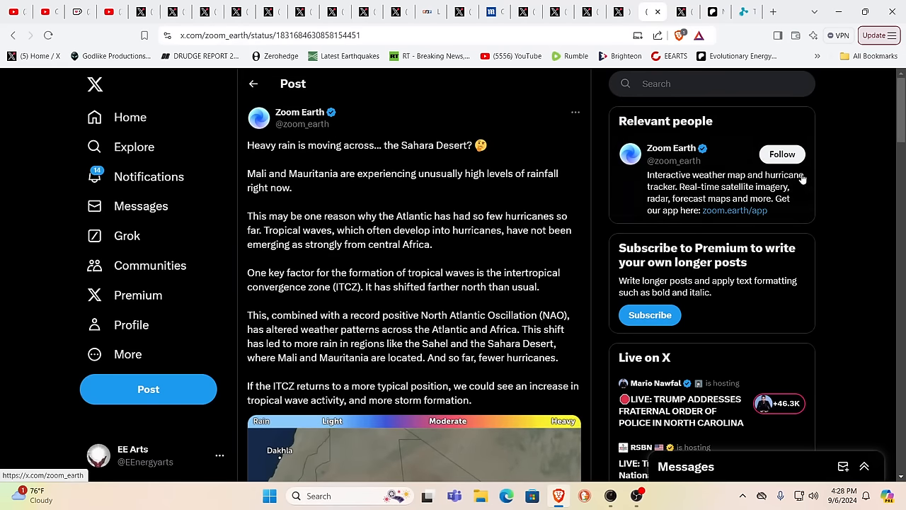
click(781, 155)
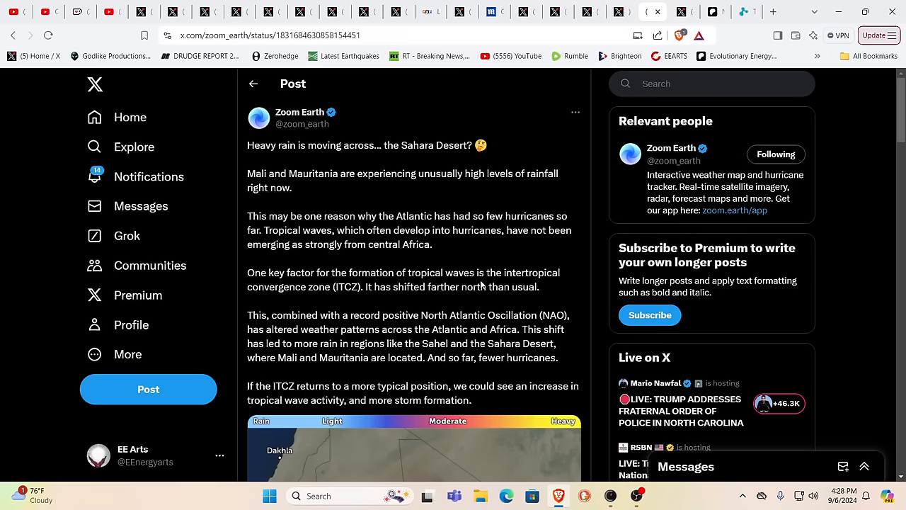
mouse_move(422, 284)
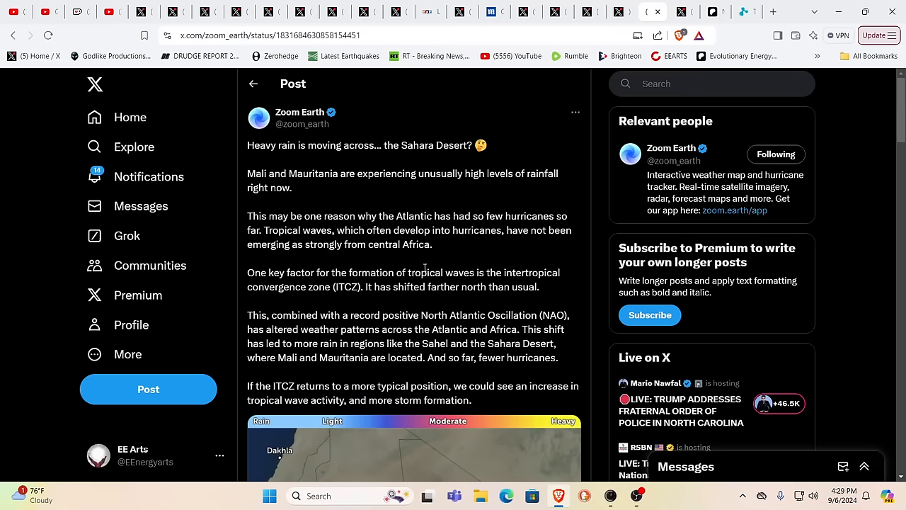
mouse_move(400, 300)
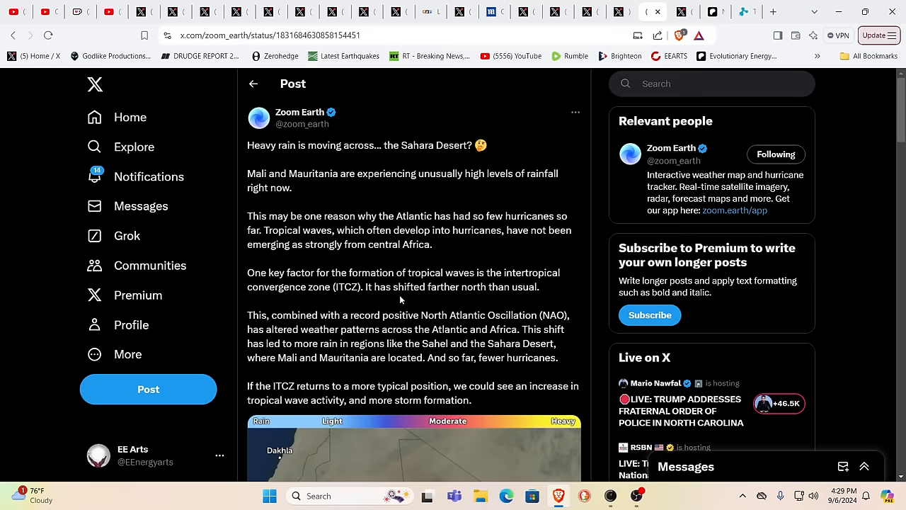
scroll(down, 3)
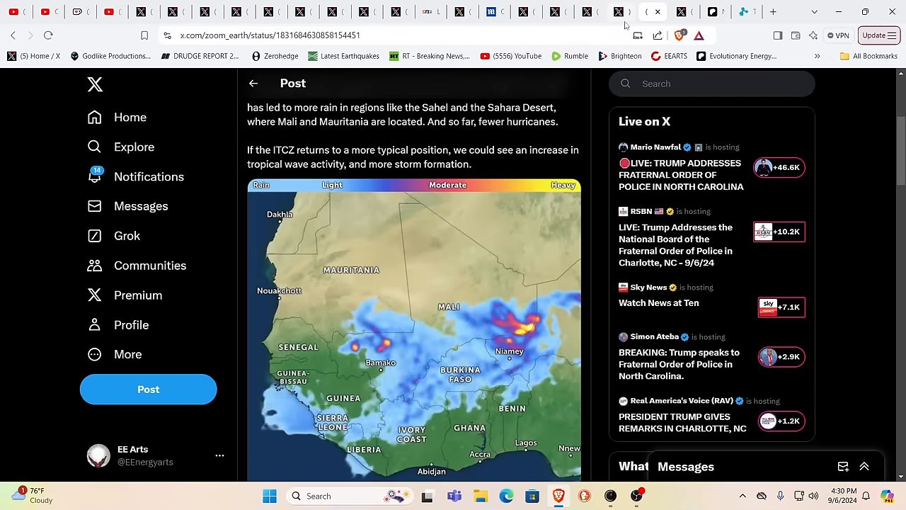
scroll(down, 3)
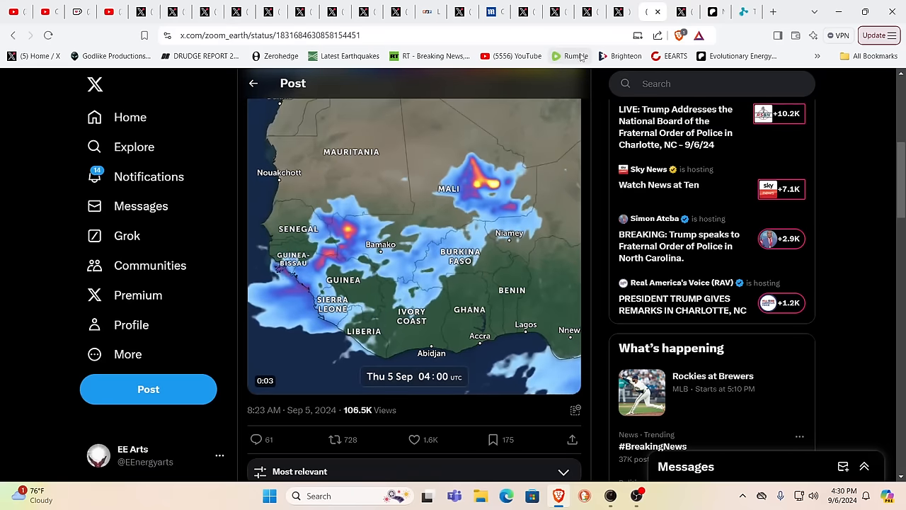
click(415, 244)
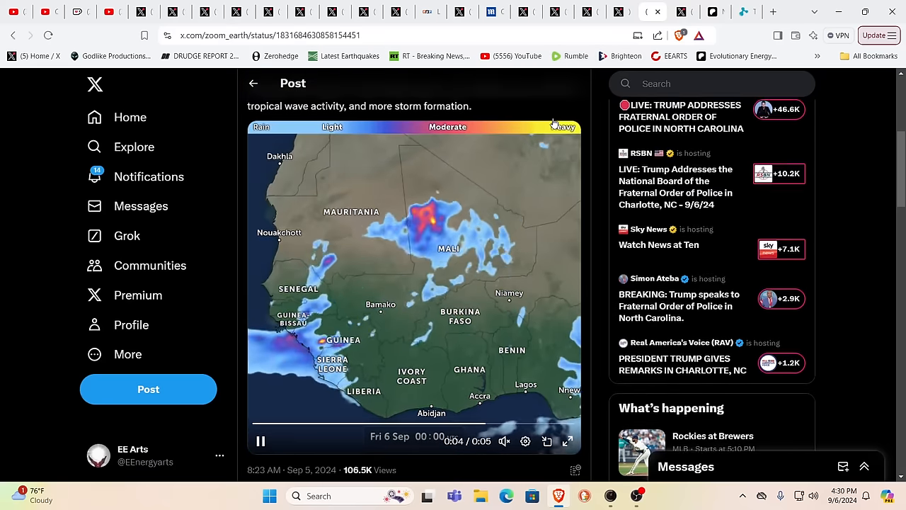
scroll(up, 3)
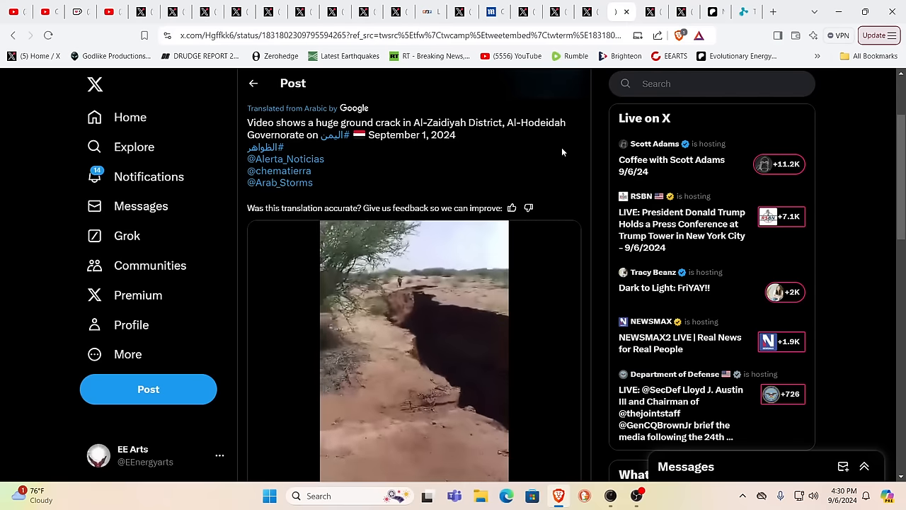
Watch the Al-Zaidiyah ground crack video to the end, then show RAWSALERTS' Akron fire post.
scroll(up, 3)
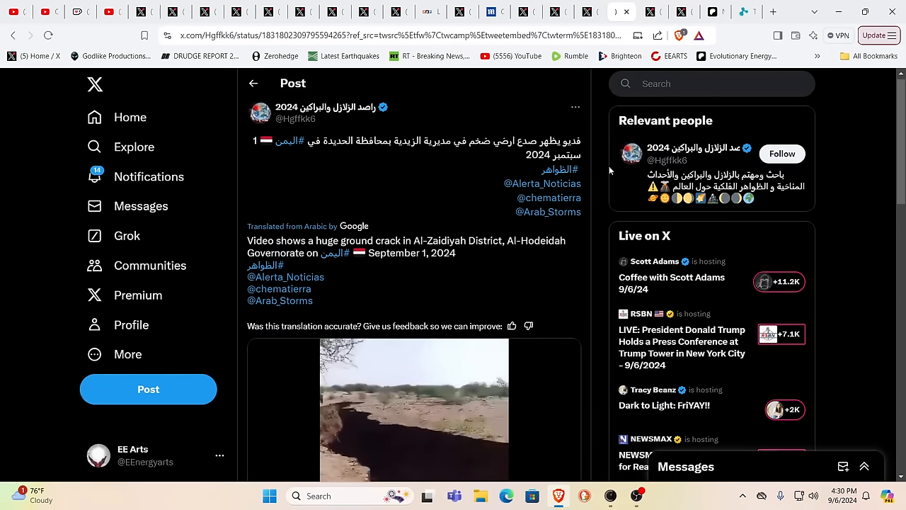
mouse_move(279, 288)
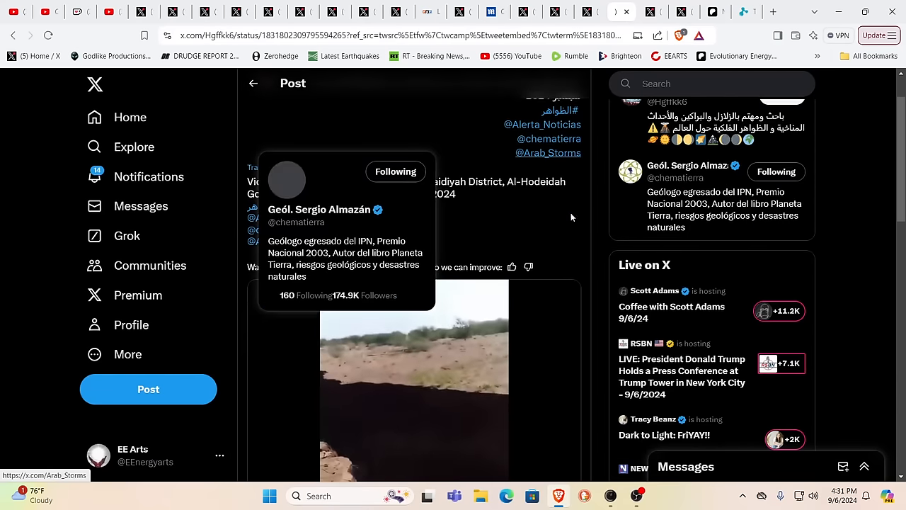
mouse_move(873, 175)
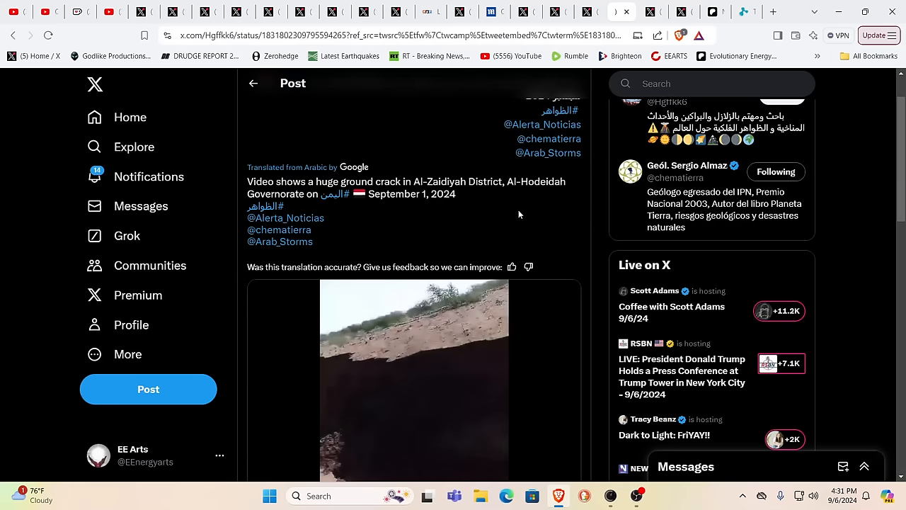
scroll(down, 3)
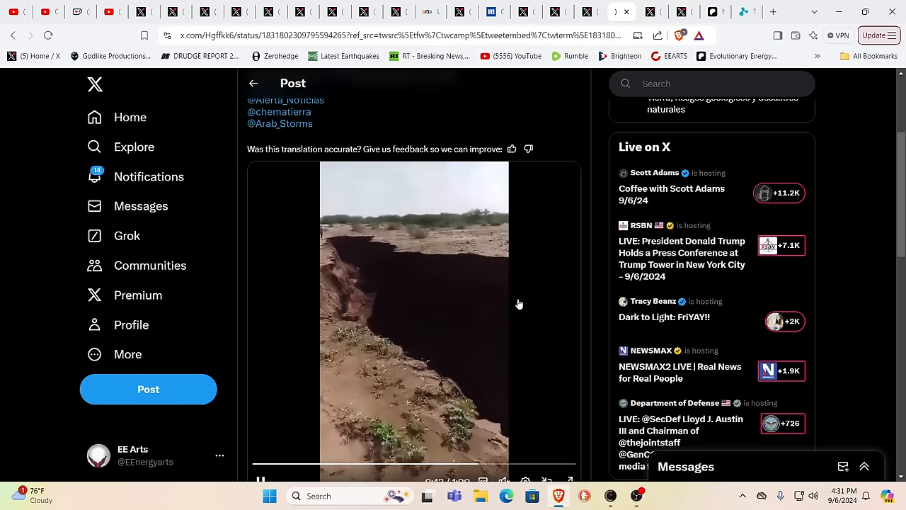
scroll(up, 3)
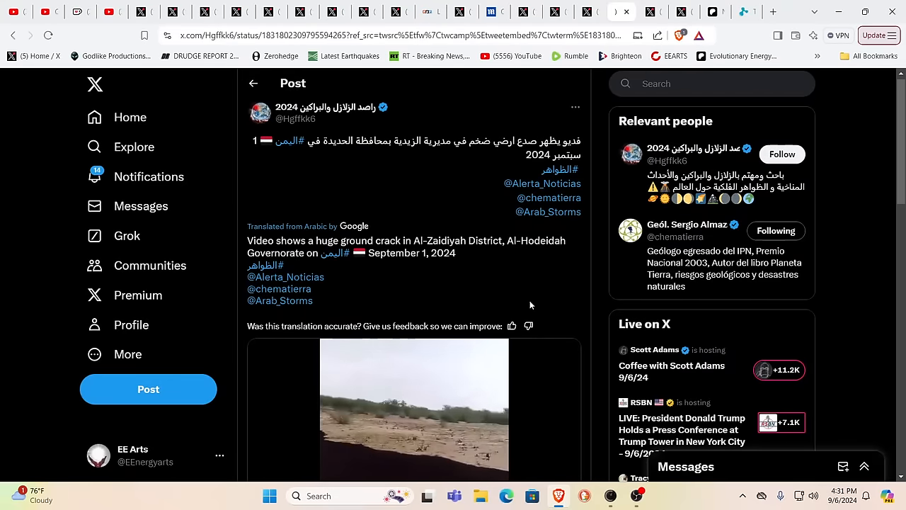
scroll(down, 3)
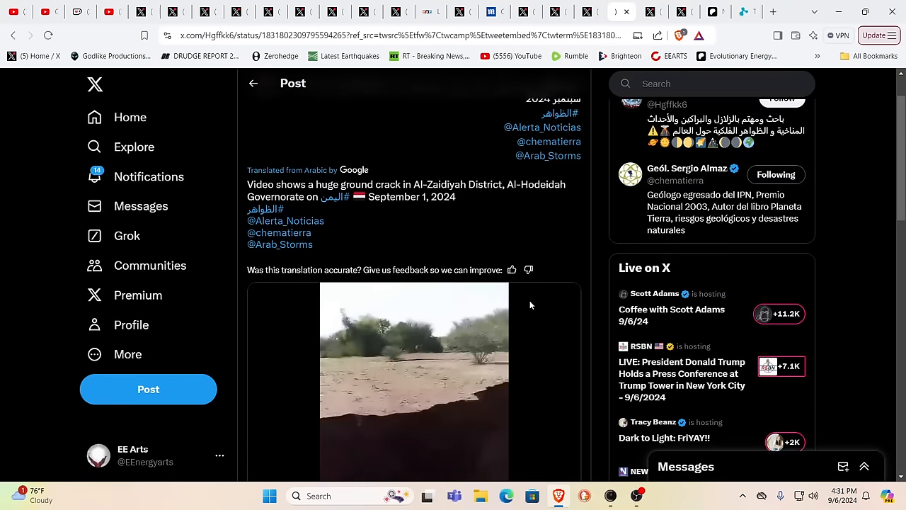
scroll(down, 3)
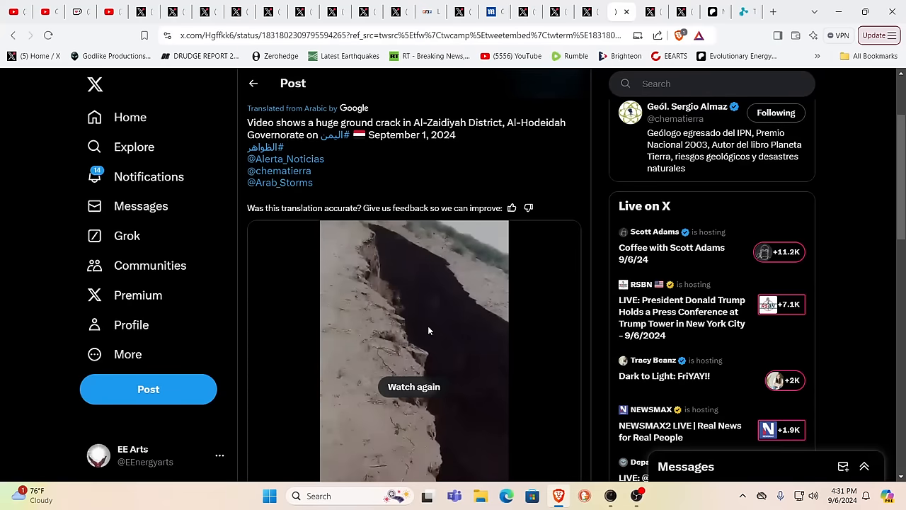
mouse_move(503, 322)
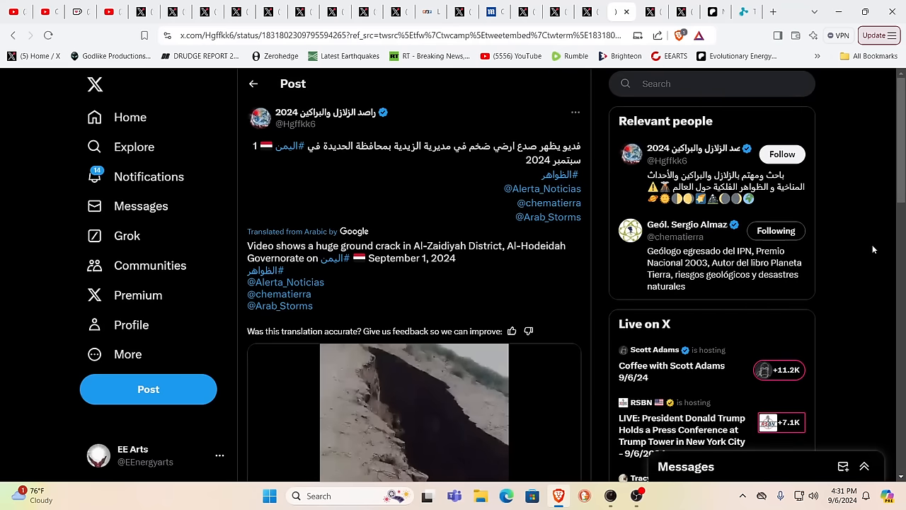
mouse_move(848, 216)
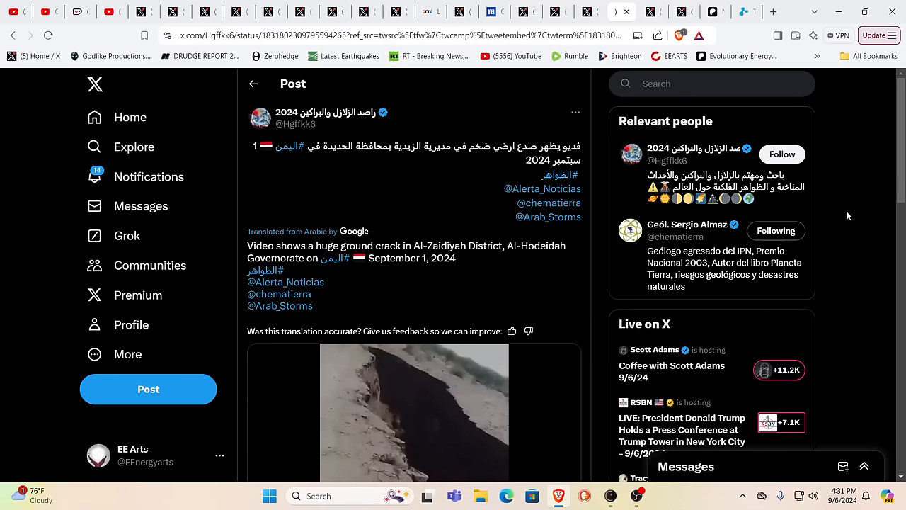
mouse_move(542, 188)
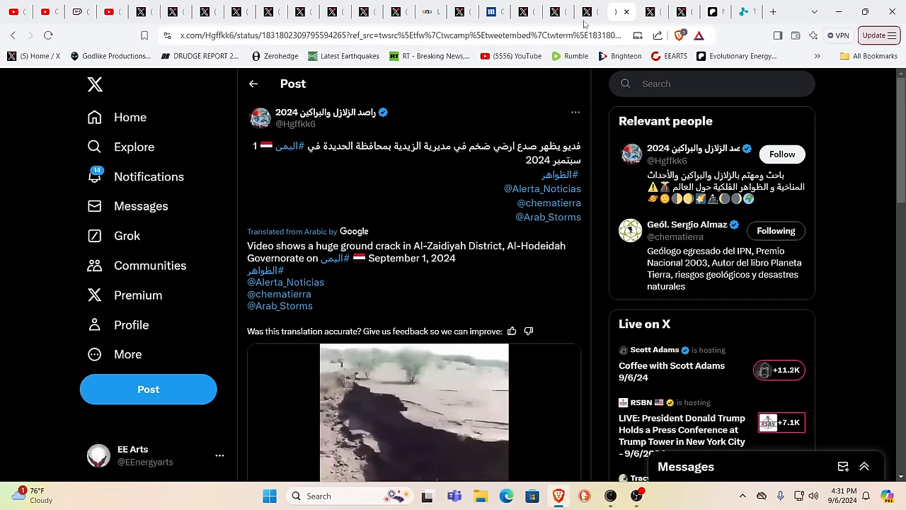
click(589, 12)
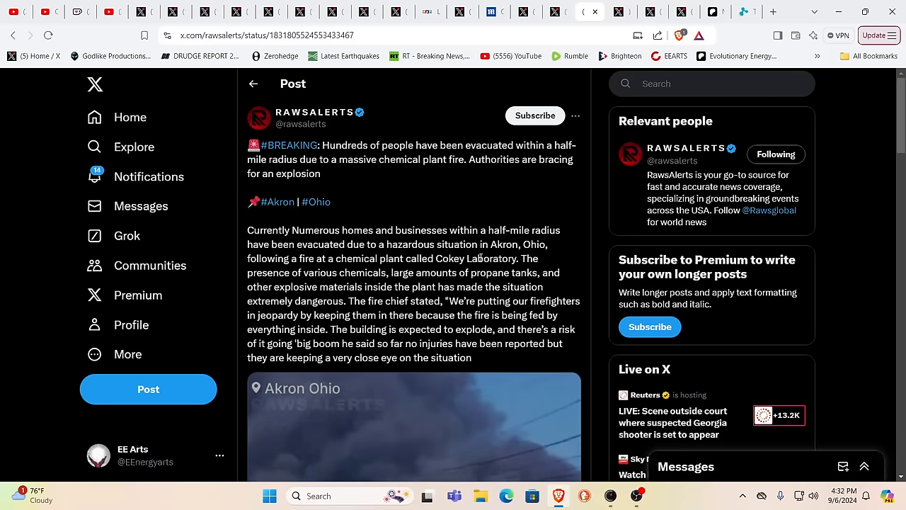
scroll(down, 3)
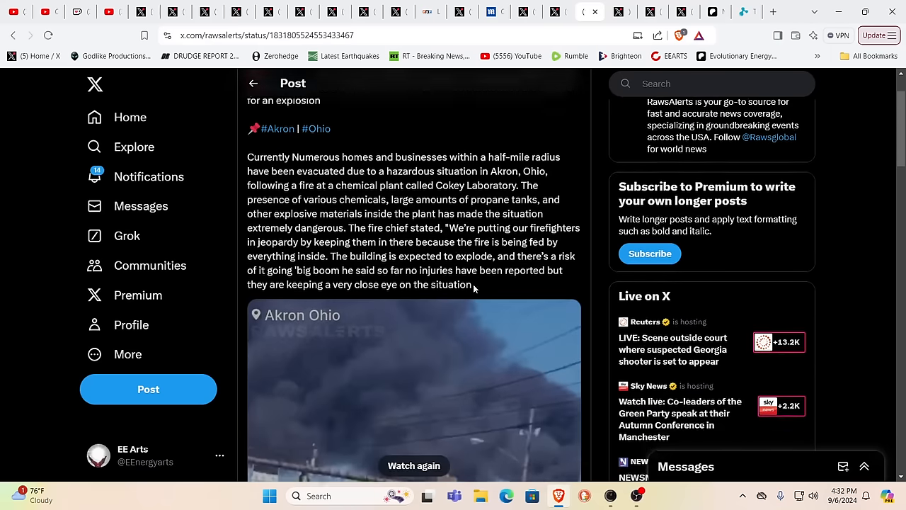
scroll(down, 3)
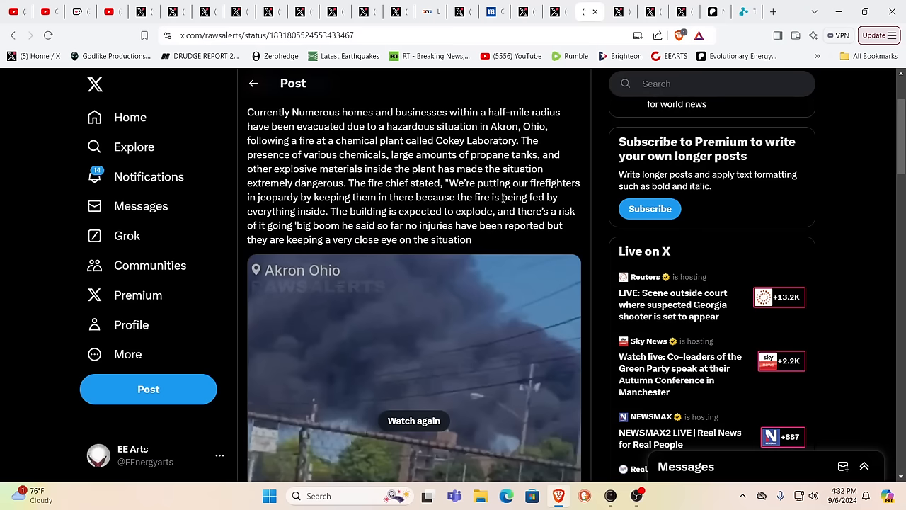
scroll(down, 3)
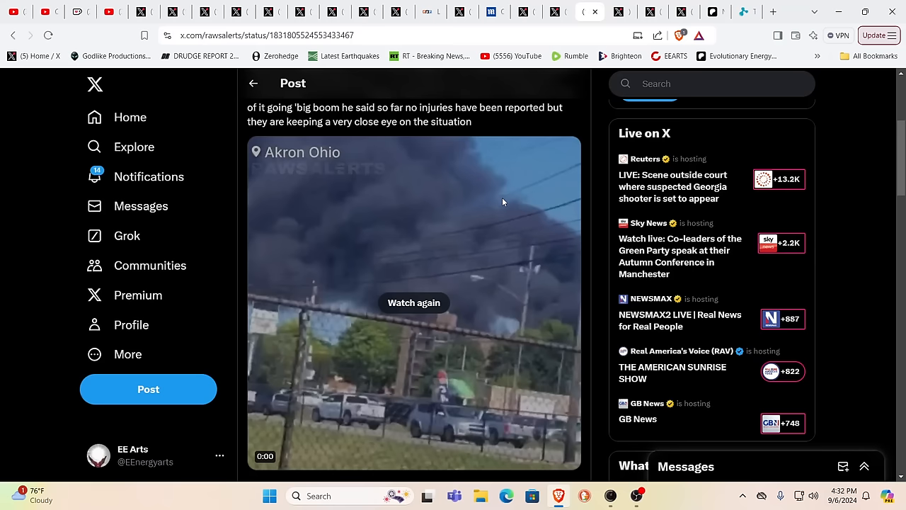
scroll(up, 3)
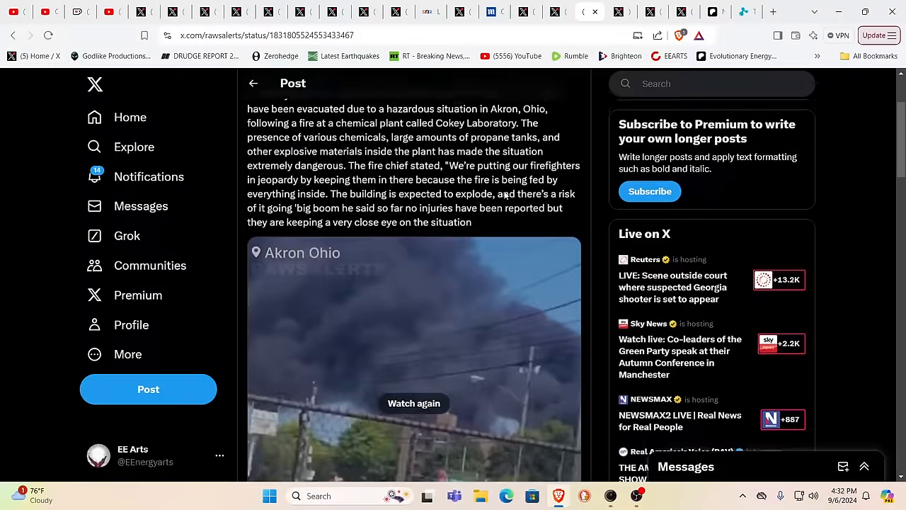
scroll(up, 3)
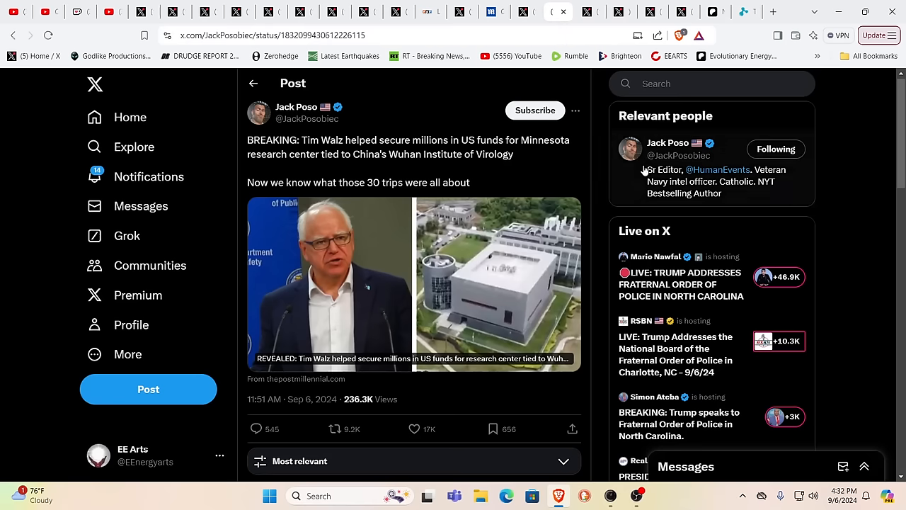
mouse_move(779, 247)
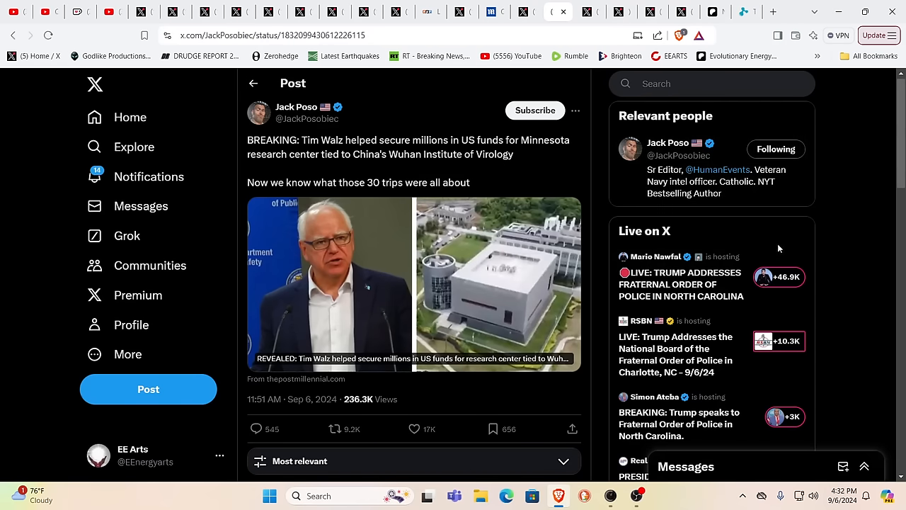
mouse_move(847, 236)
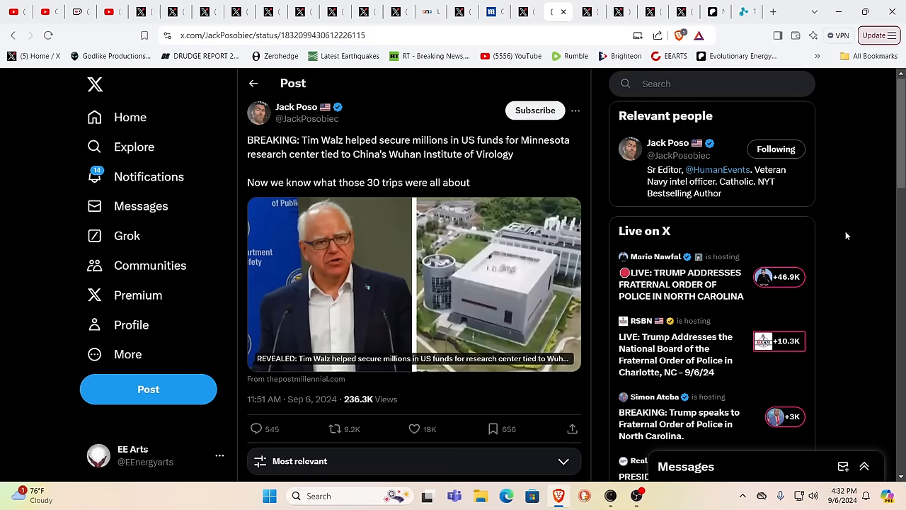
mouse_move(374, 312)
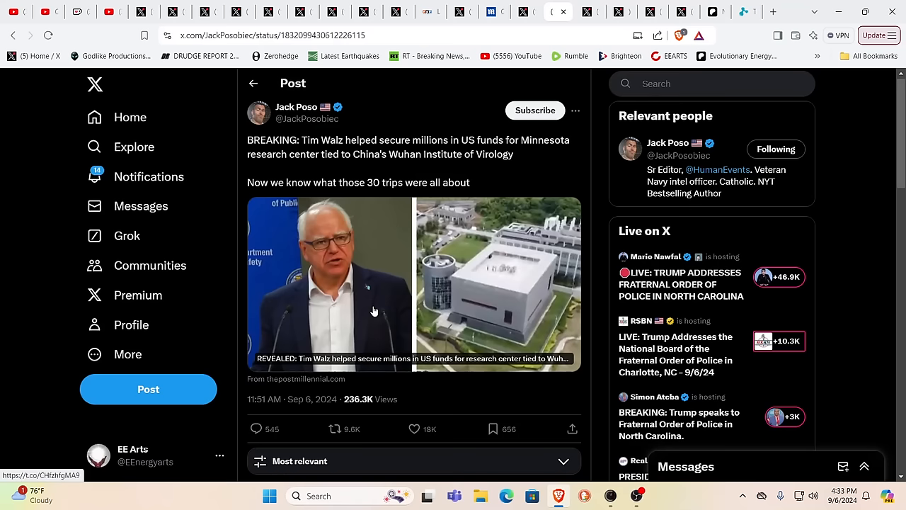
mouse_move(687, 237)
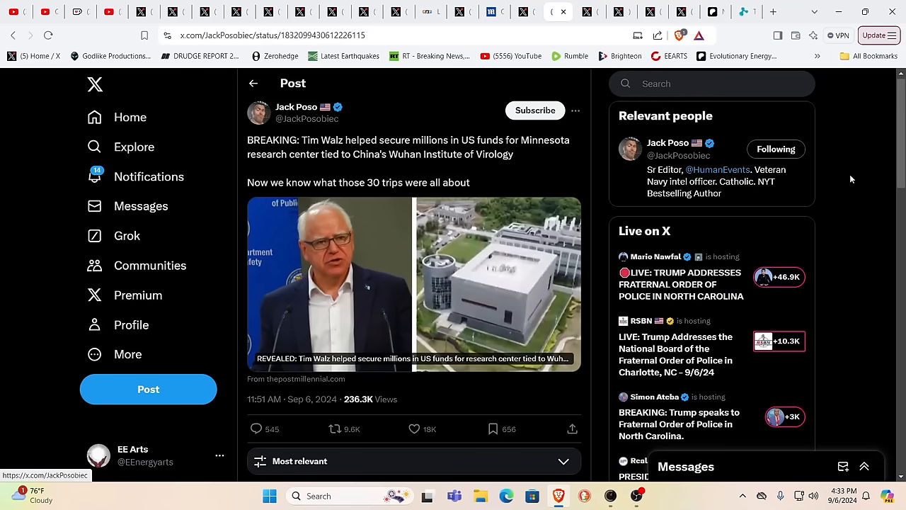
mouse_move(333, 323)
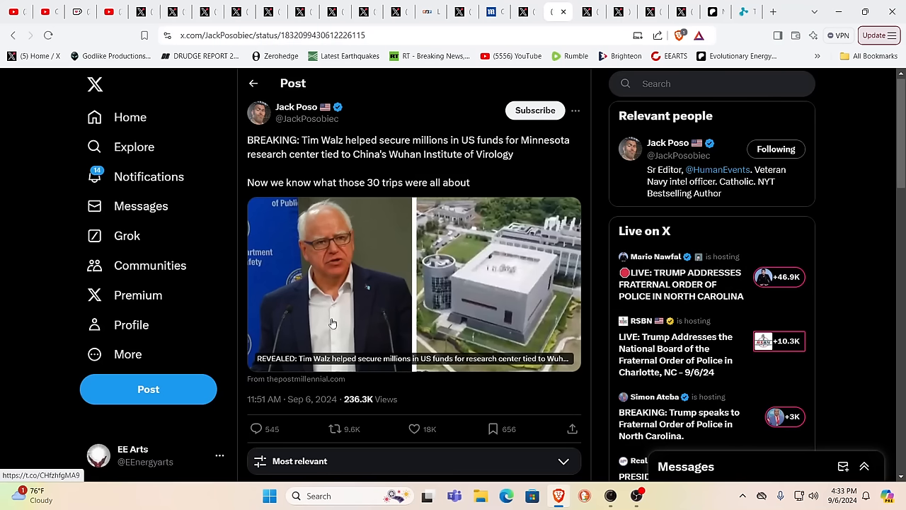
mouse_move(339, 320)
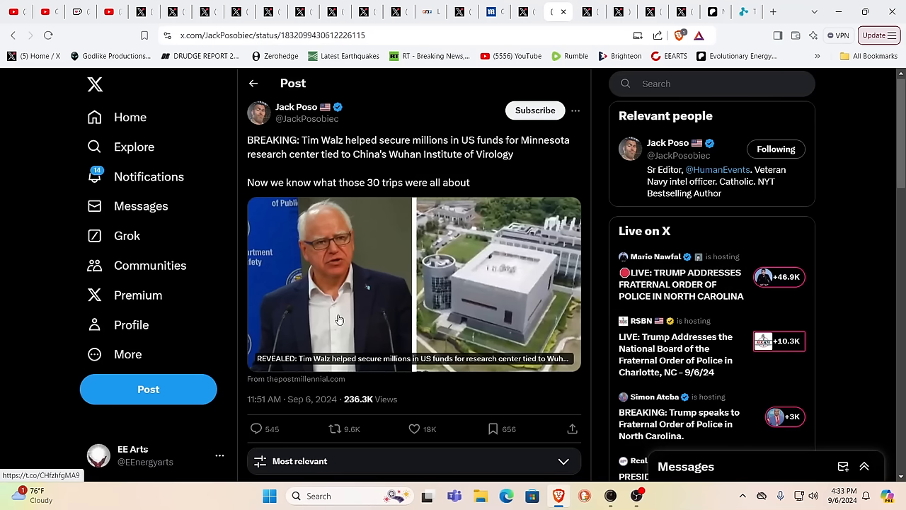
mouse_move(322, 291)
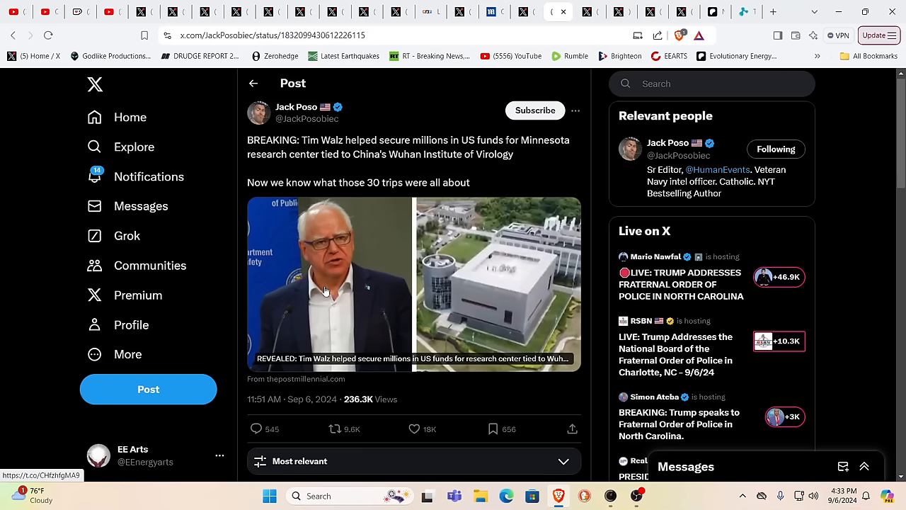
mouse_move(866, 202)
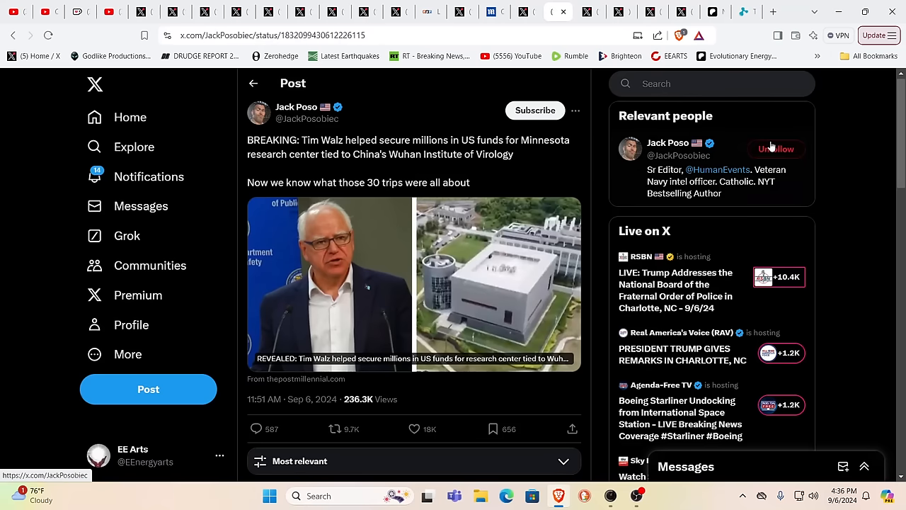
Read Jack Posobiec's X post on Tim Walz and Wuhan Institute-linked research funding.
click(776, 148)
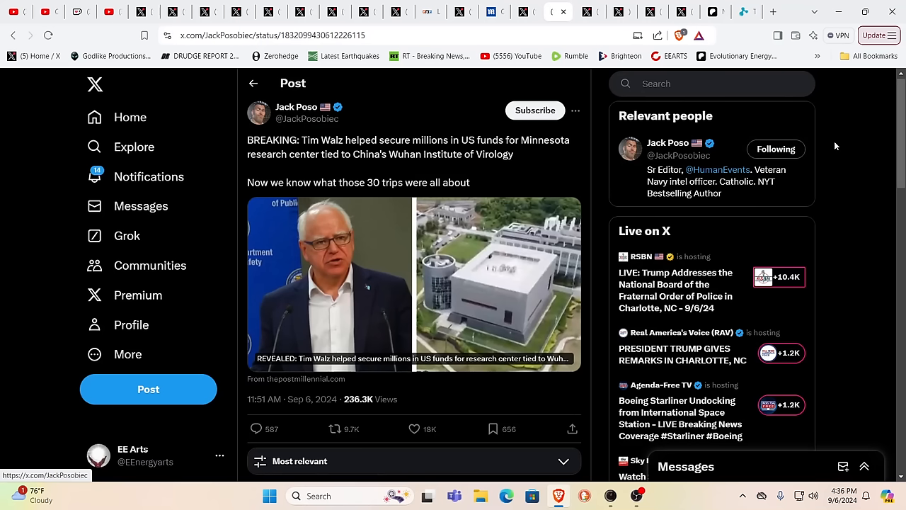
mouse_move(535, 37)
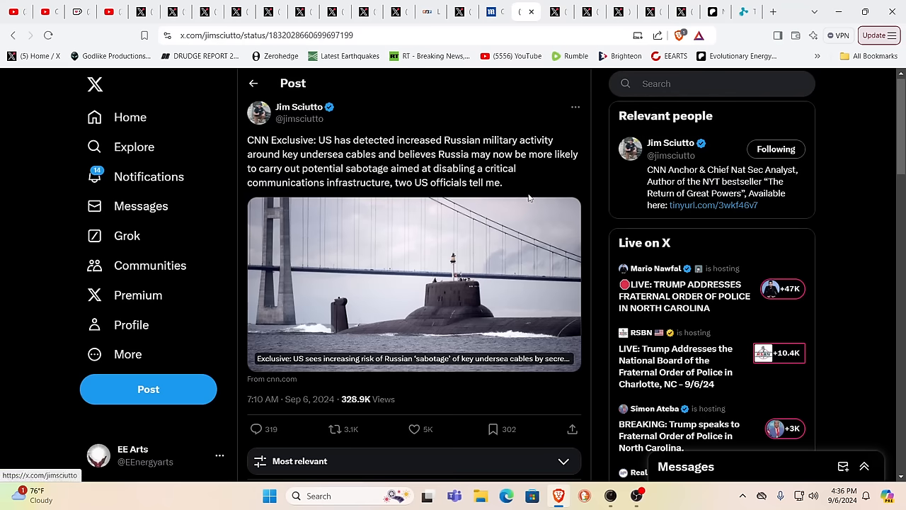
mouse_move(521, 207)
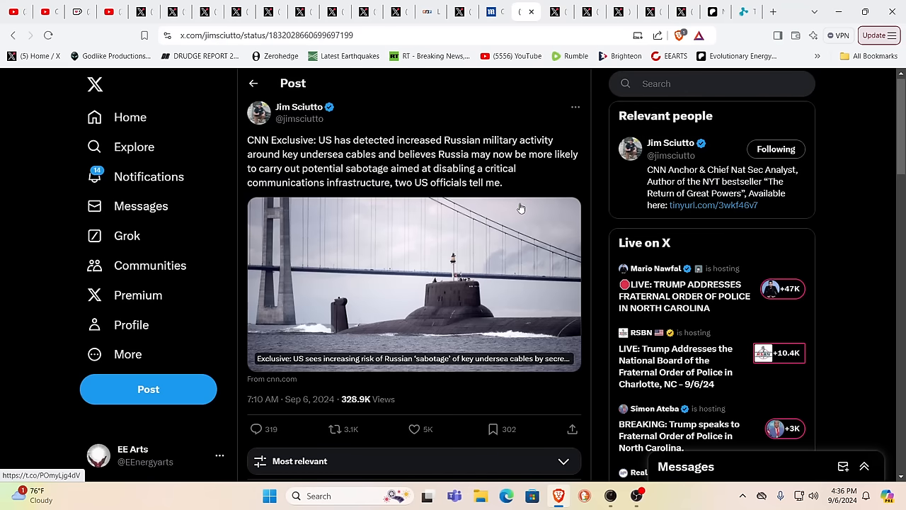
mouse_move(535, 207)
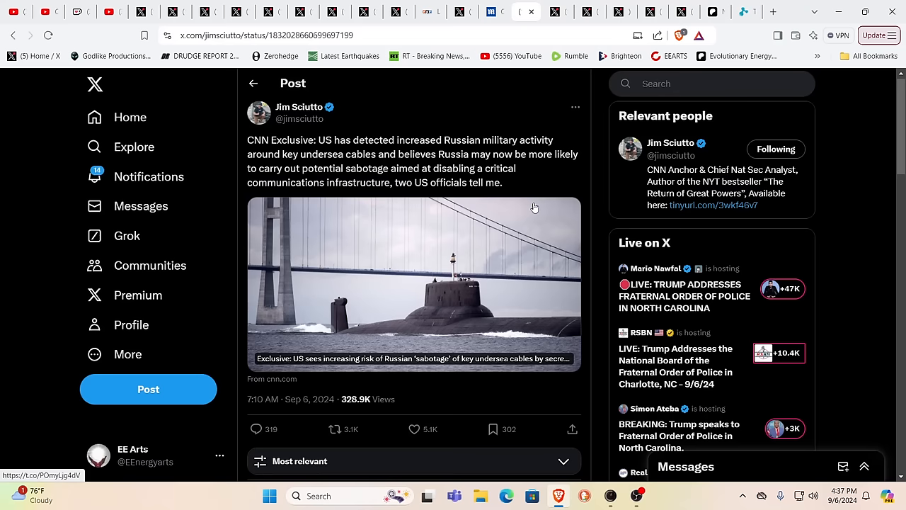
mouse_move(498, 176)
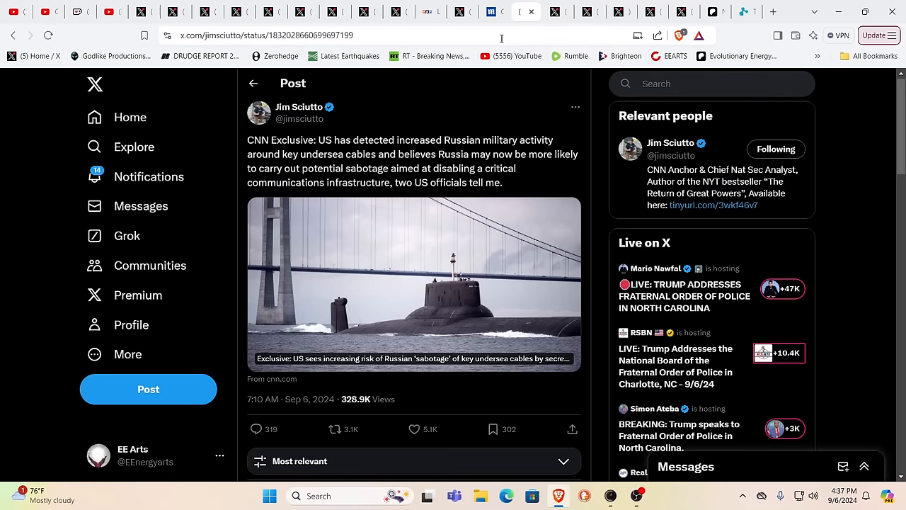
Read the Daily Mail Vermont mosquito-virus article past its photo, then return to the headline.
click(483, 12)
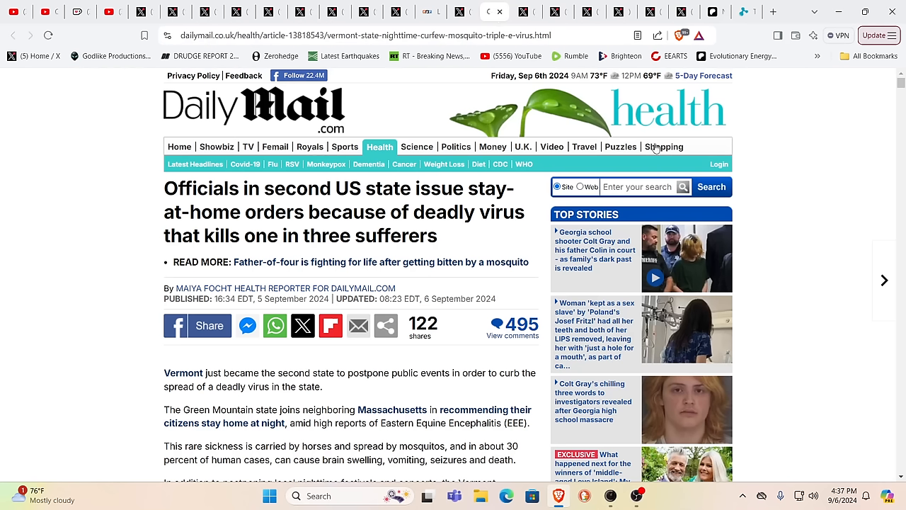
mouse_move(737, 154)
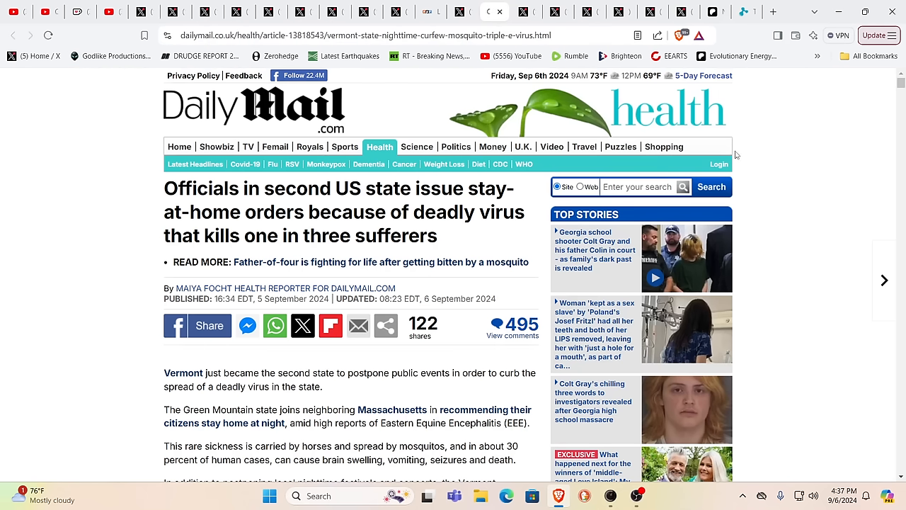
mouse_move(482, 288)
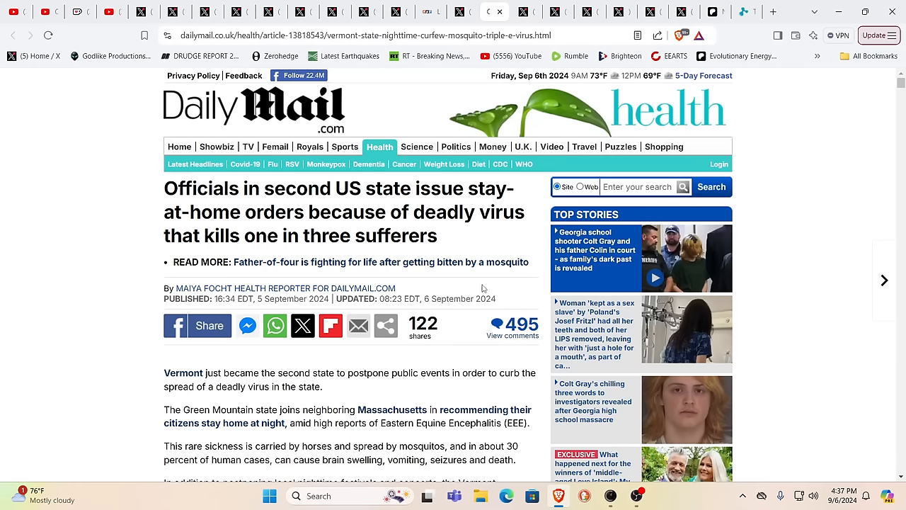
scroll(down, 3)
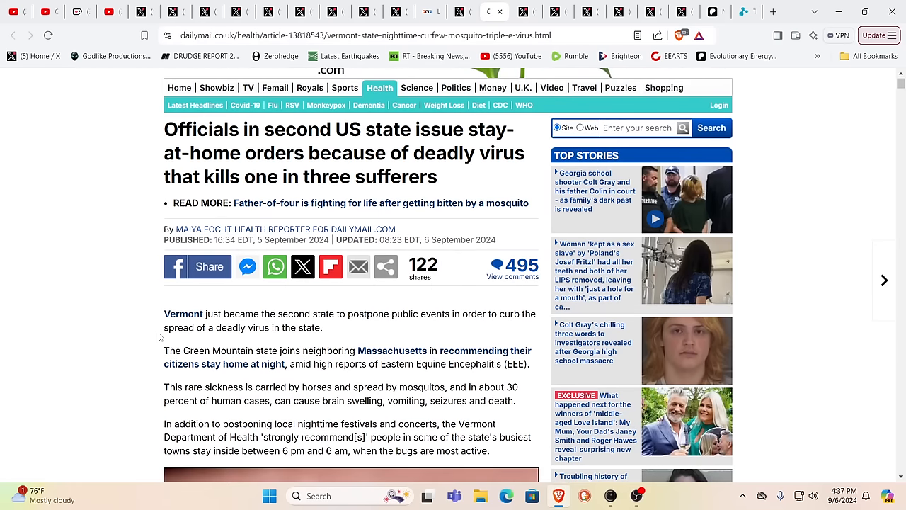
scroll(down, 3)
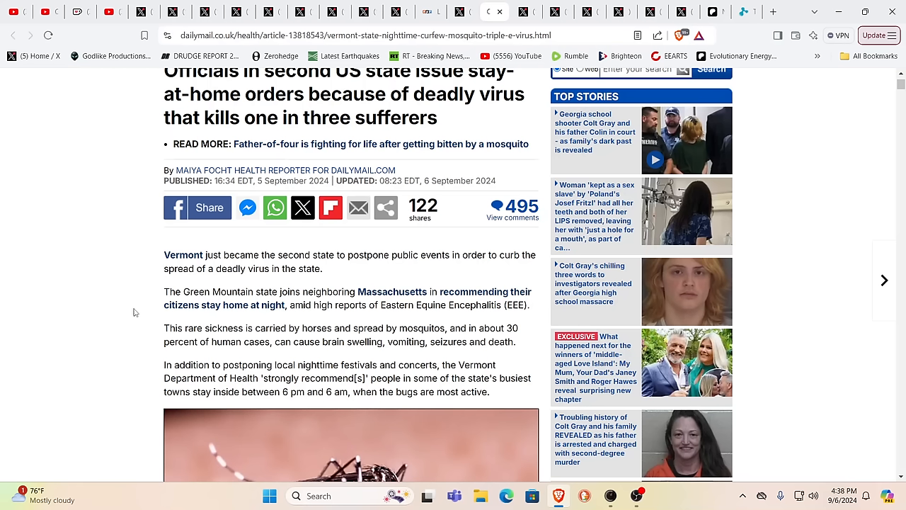
mouse_move(158, 349)
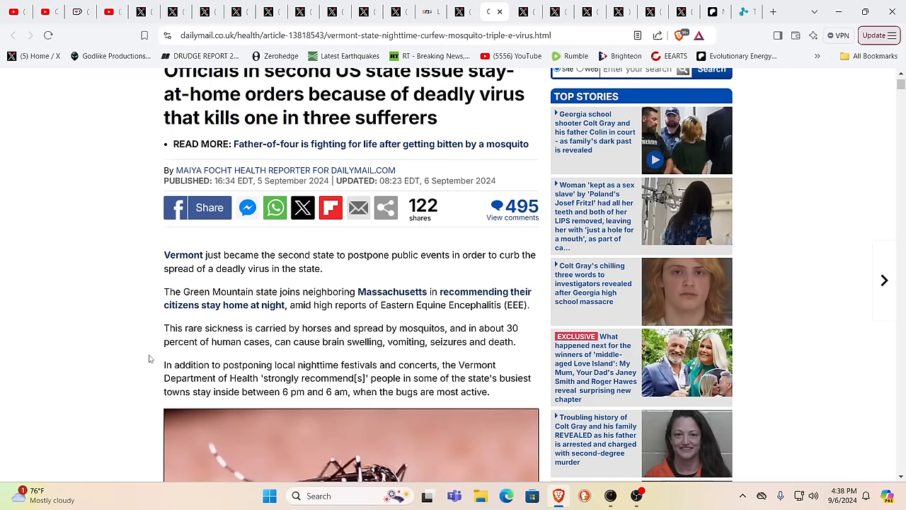
scroll(down, 3)
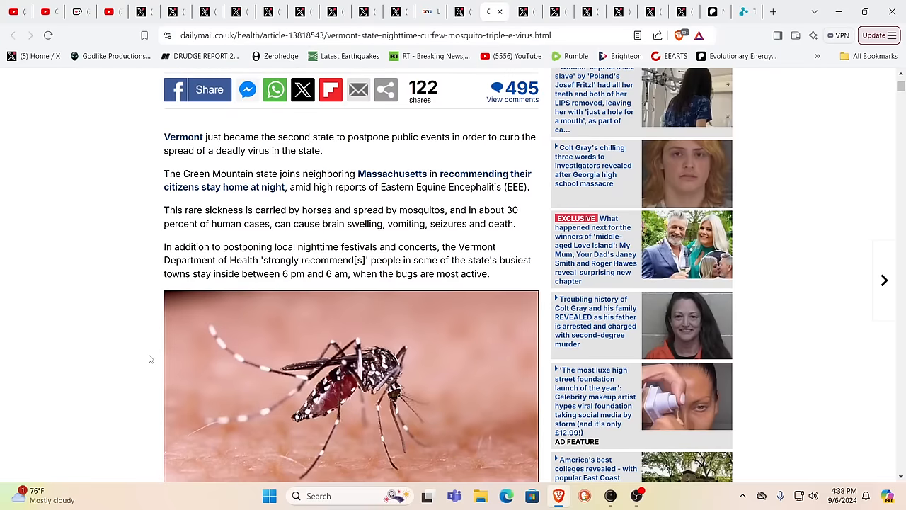
scroll(down, 3)
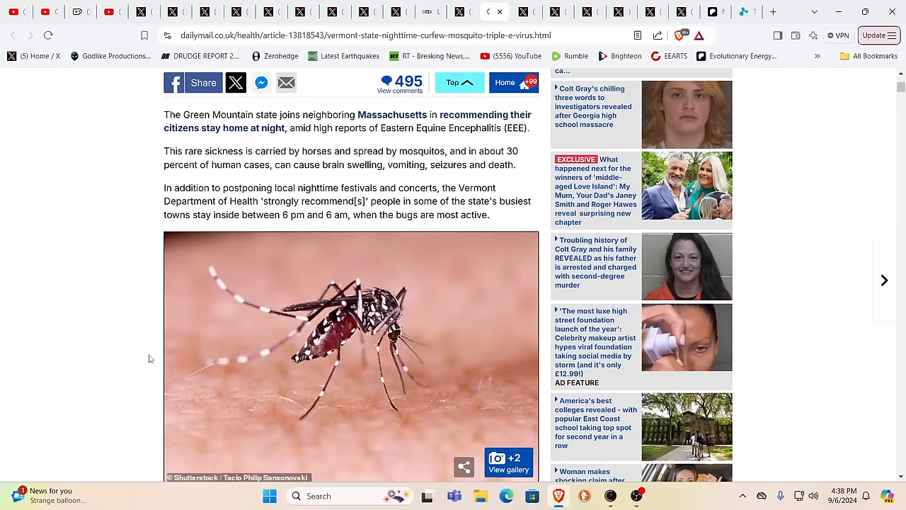
mouse_move(262, 349)
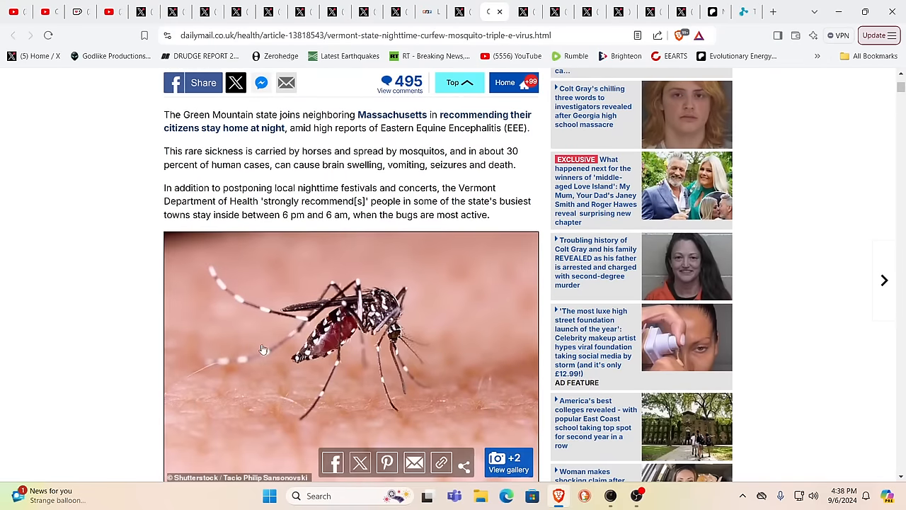
mouse_move(709, 249)
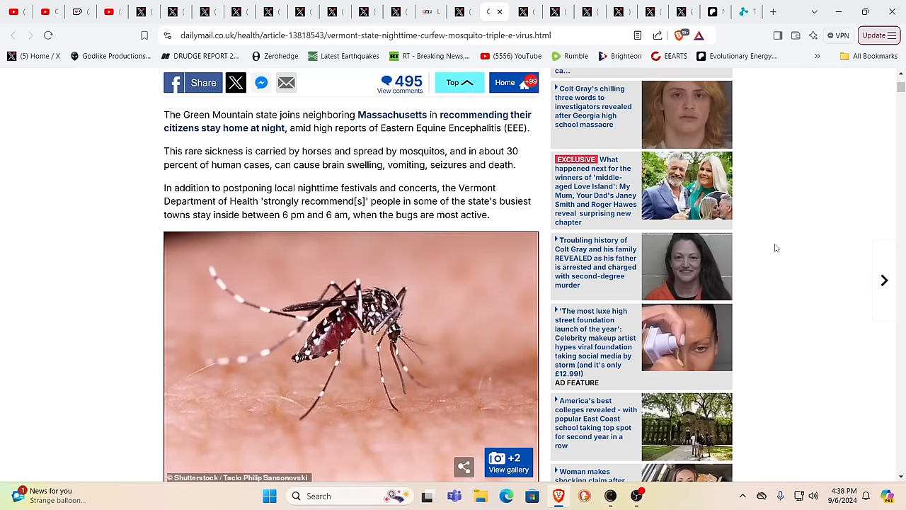
scroll(up, 3)
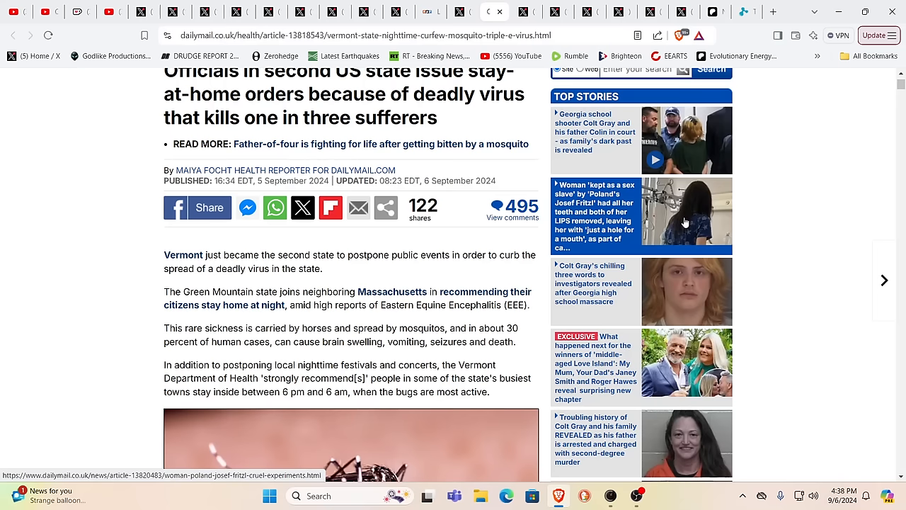
mouse_move(421, 60)
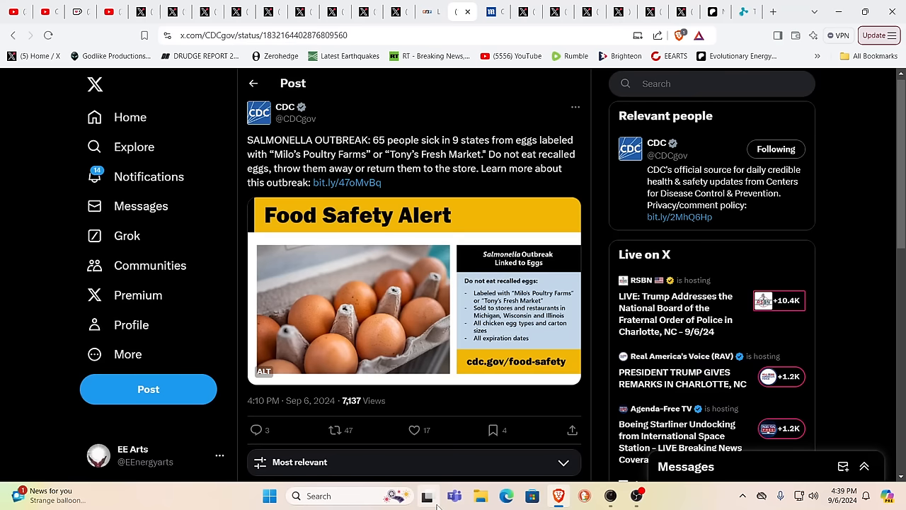
Show the CDC's X alert about salmonella from recalled eggs in 9 states.
click(427, 496)
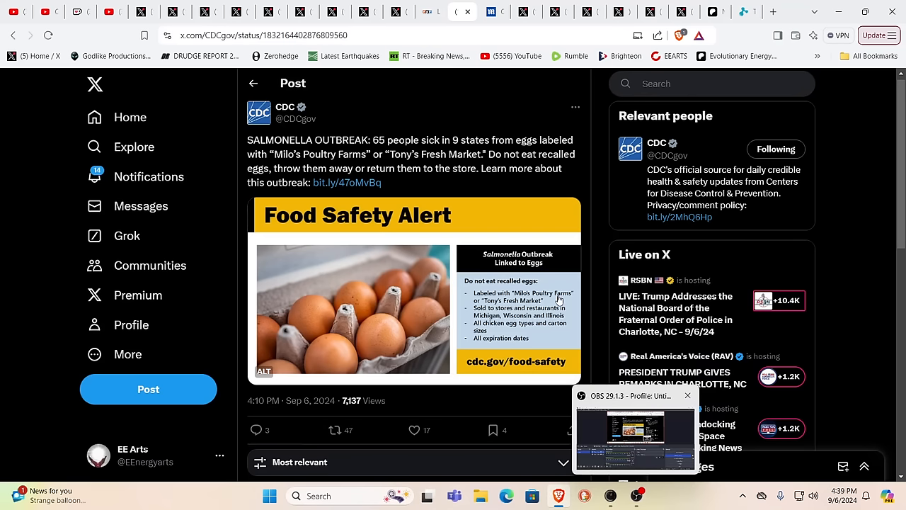
mouse_move(429, 12)
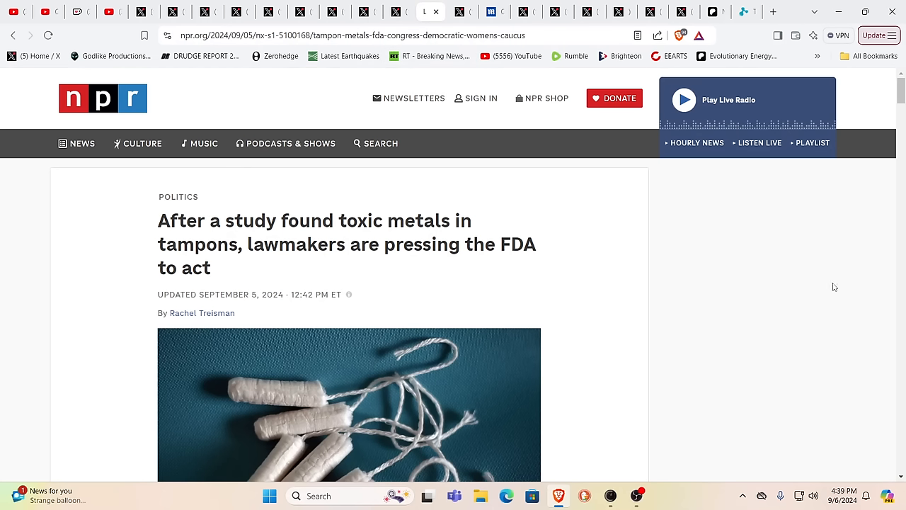
mouse_move(797, 304)
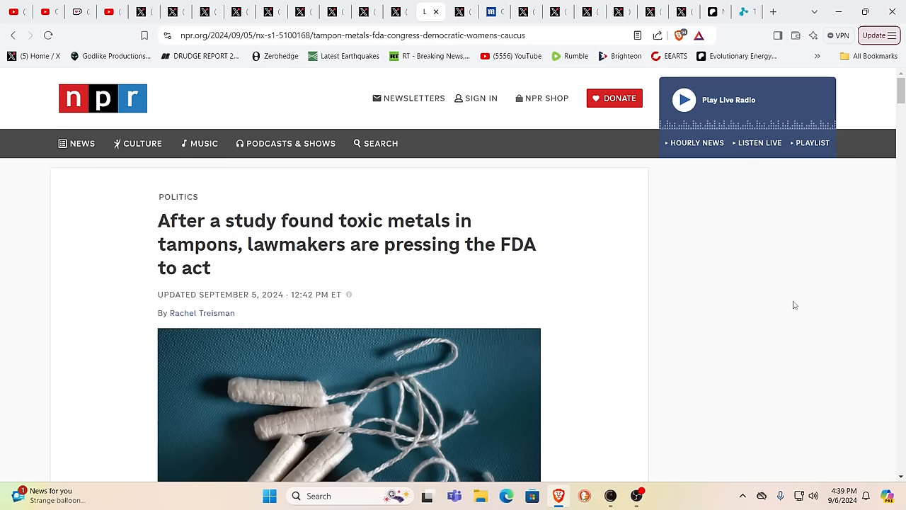
mouse_move(789, 306)
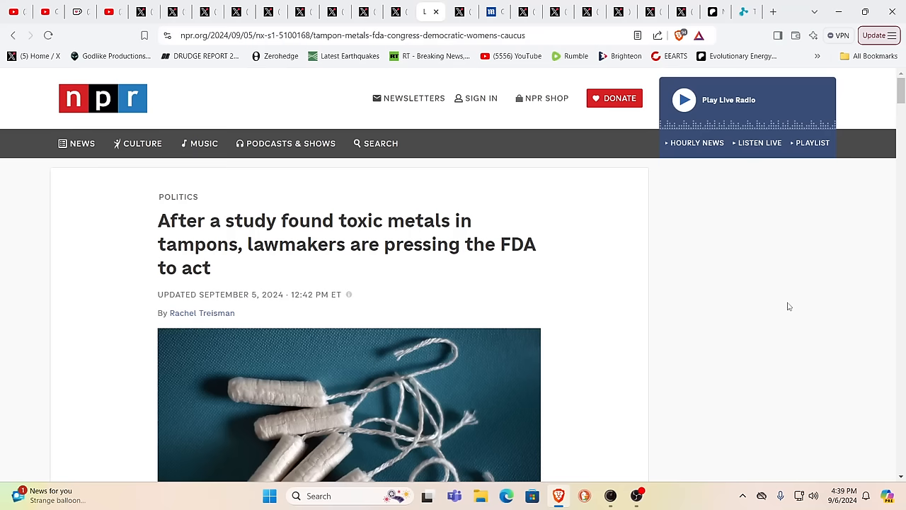
mouse_move(555, 332)
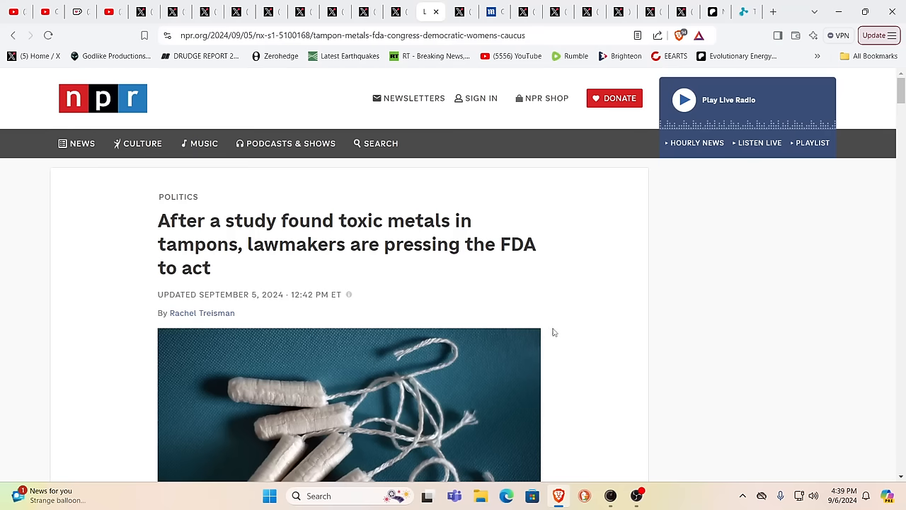
Read partway through NPR's tampon toxic-metals article, then scroll back to its headline.
scroll(down, 3)
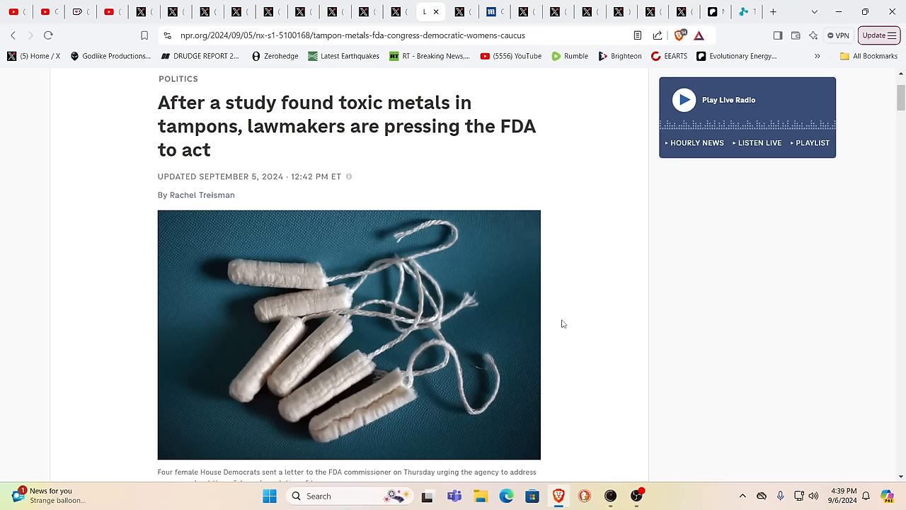
scroll(down, 3)
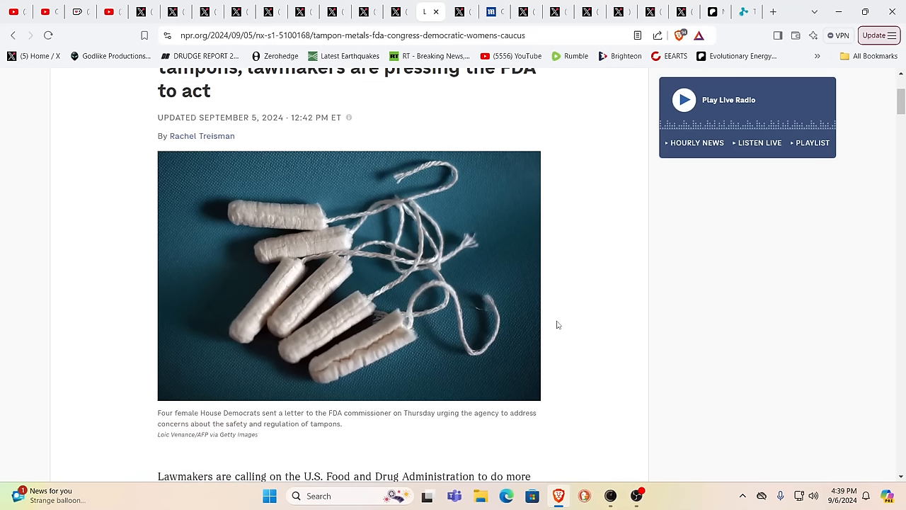
scroll(down, 3)
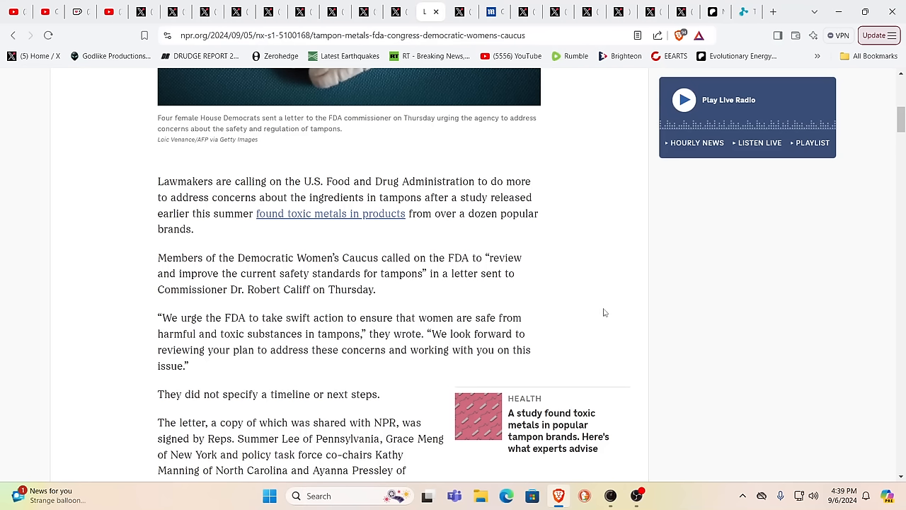
mouse_move(763, 273)
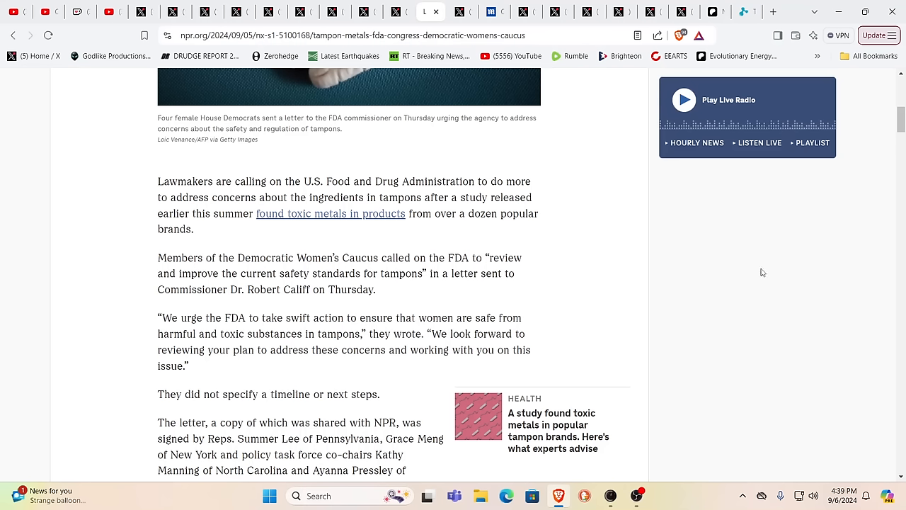
mouse_move(819, 247)
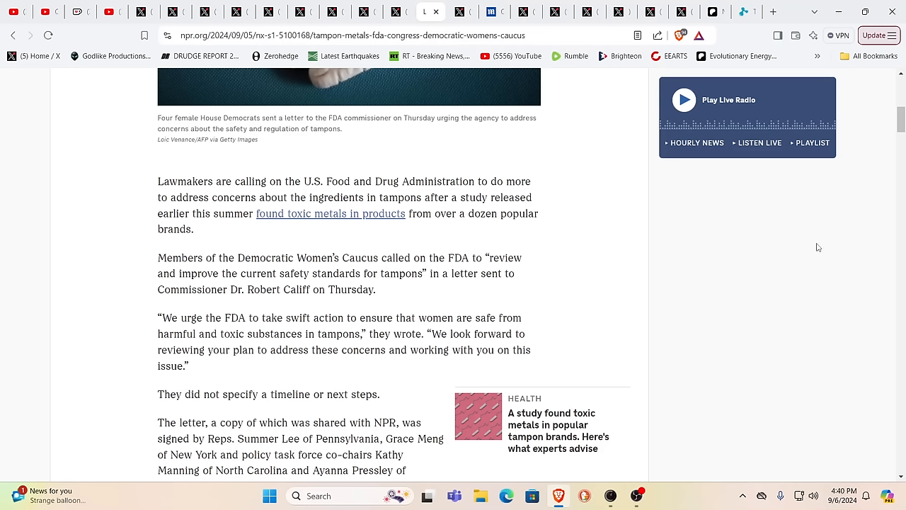
mouse_move(655, 306)
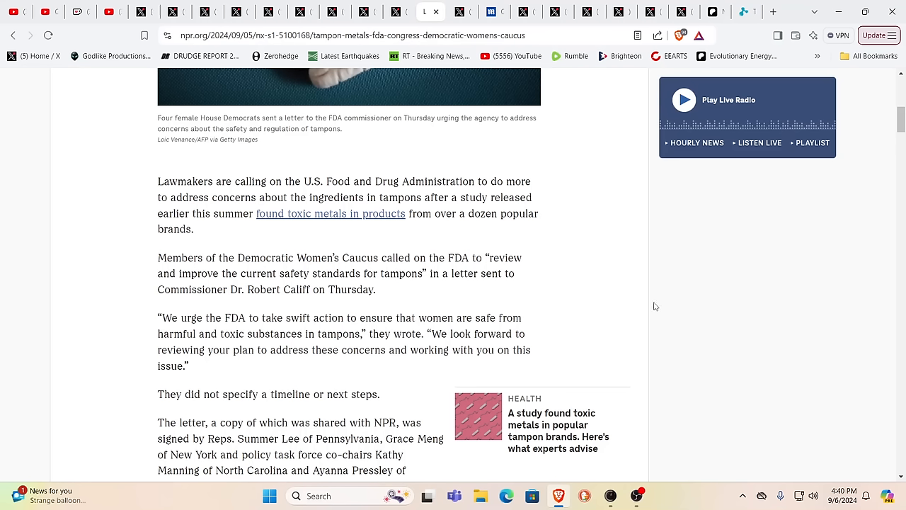
mouse_move(274, 320)
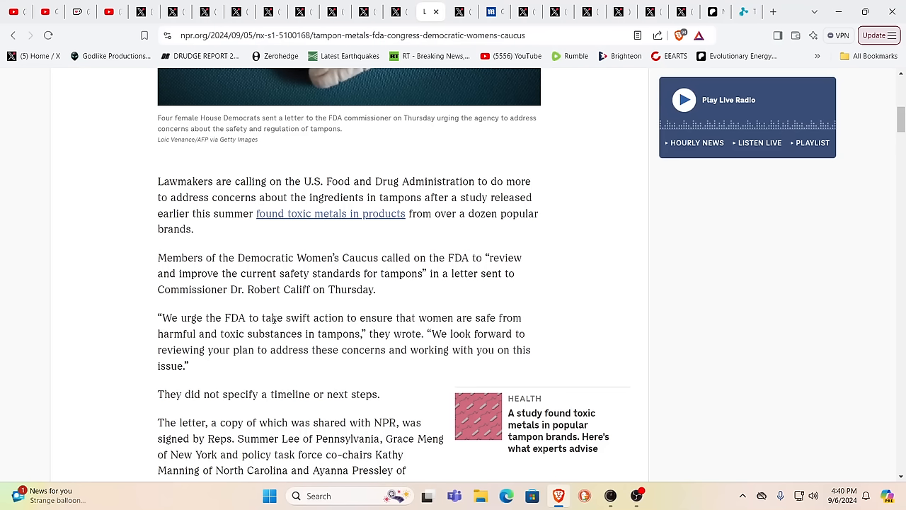
mouse_move(327, 338)
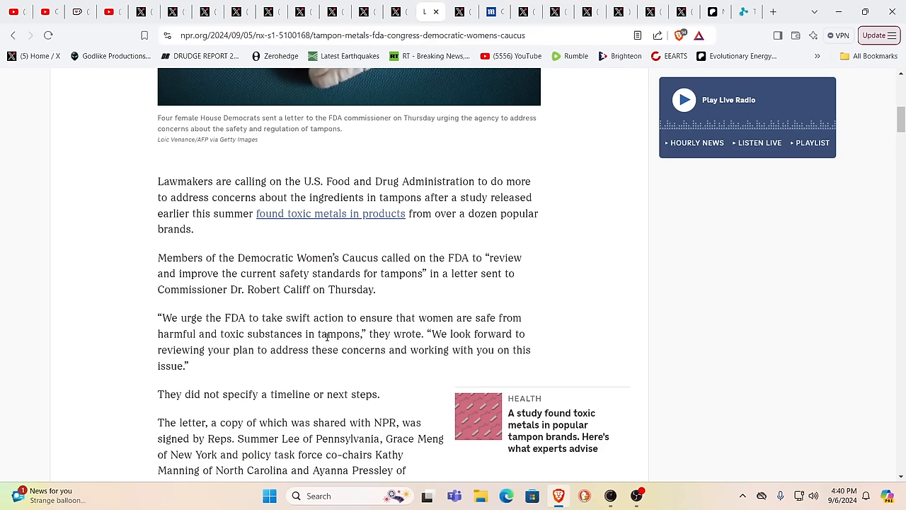
mouse_move(388, 345)
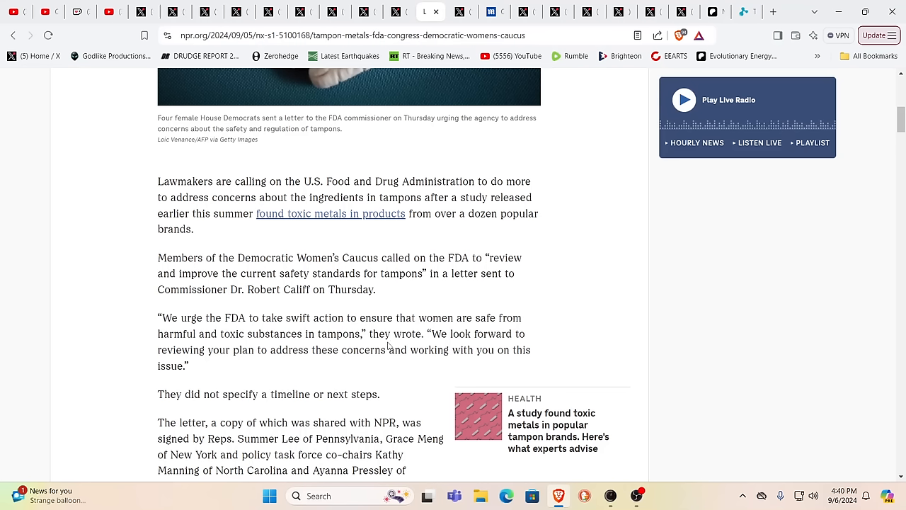
mouse_move(453, 328)
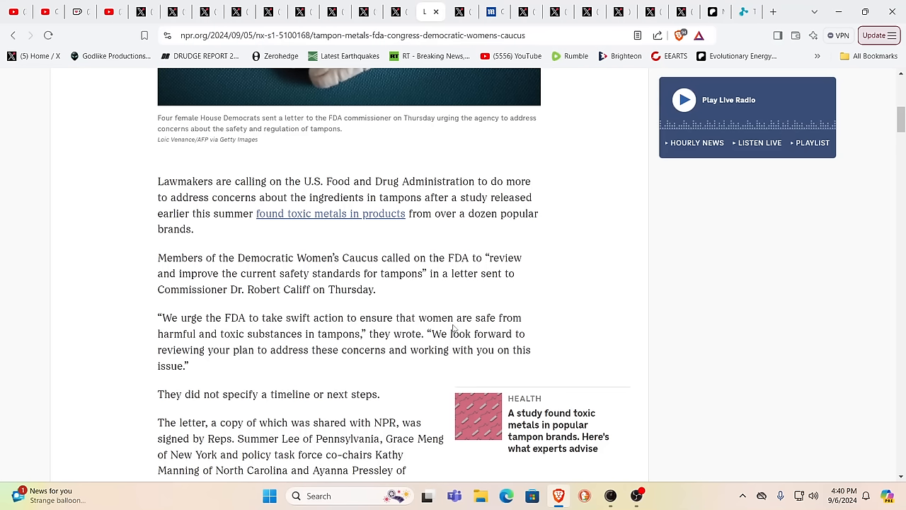
mouse_move(607, 302)
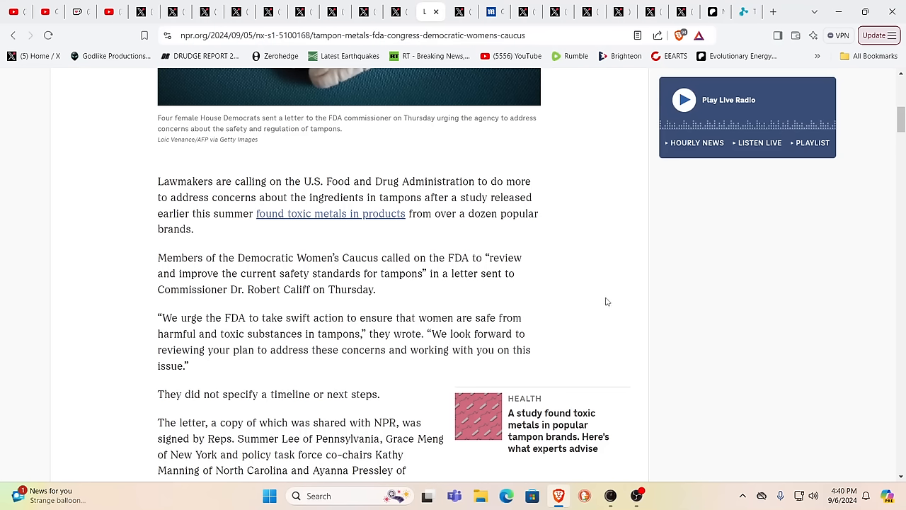
mouse_move(694, 288)
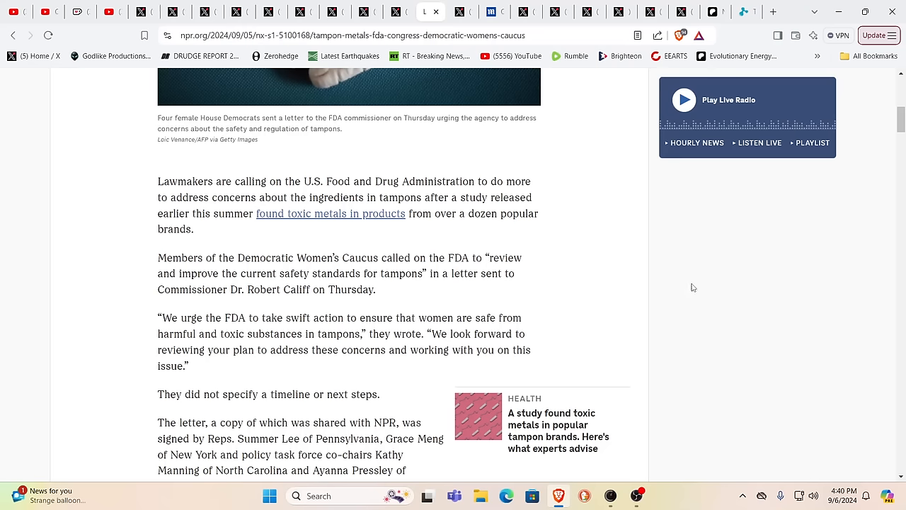
scroll(up, 3)
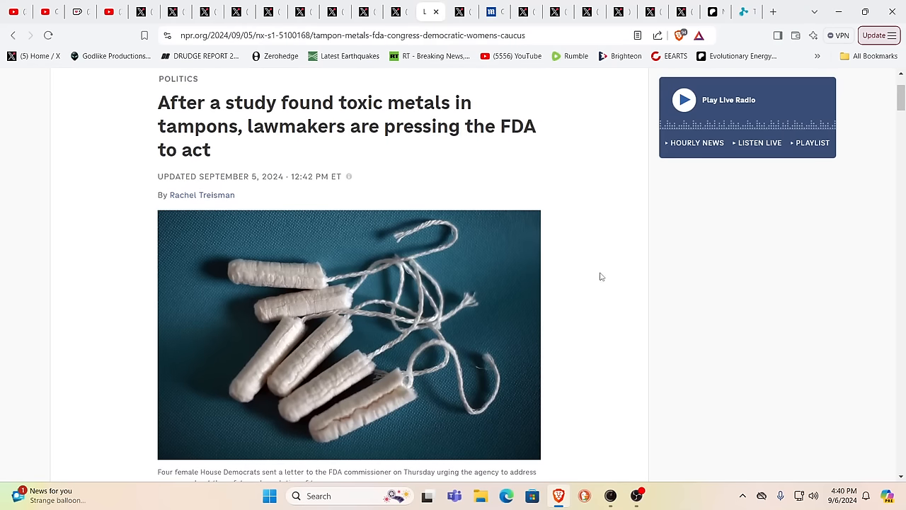
mouse_move(627, 254)
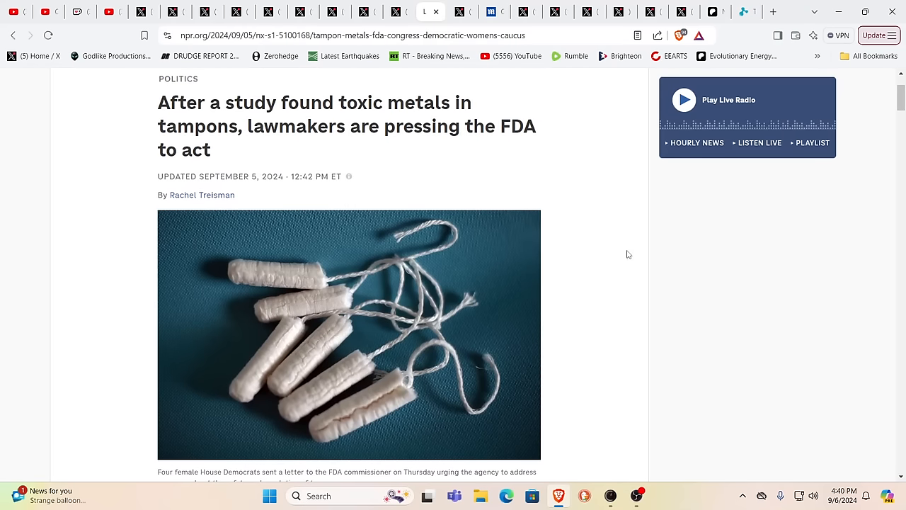
mouse_move(577, 229)
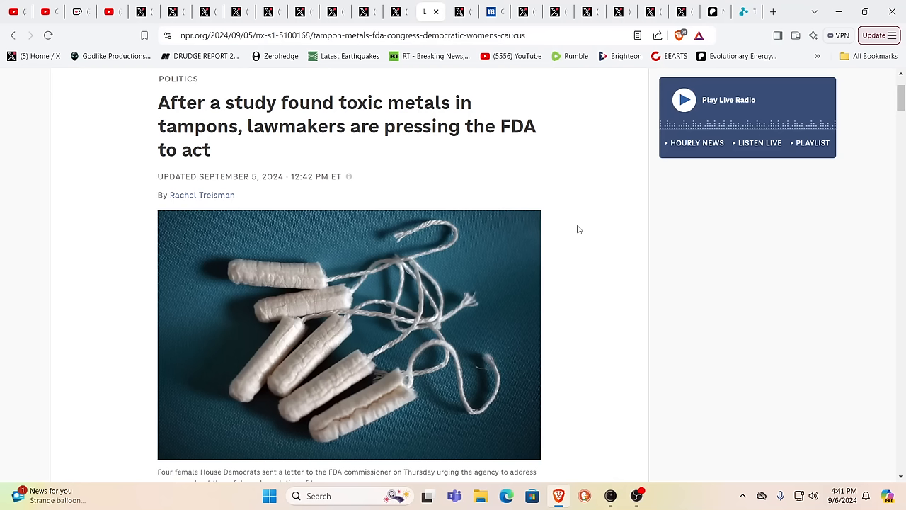
mouse_move(549, 188)
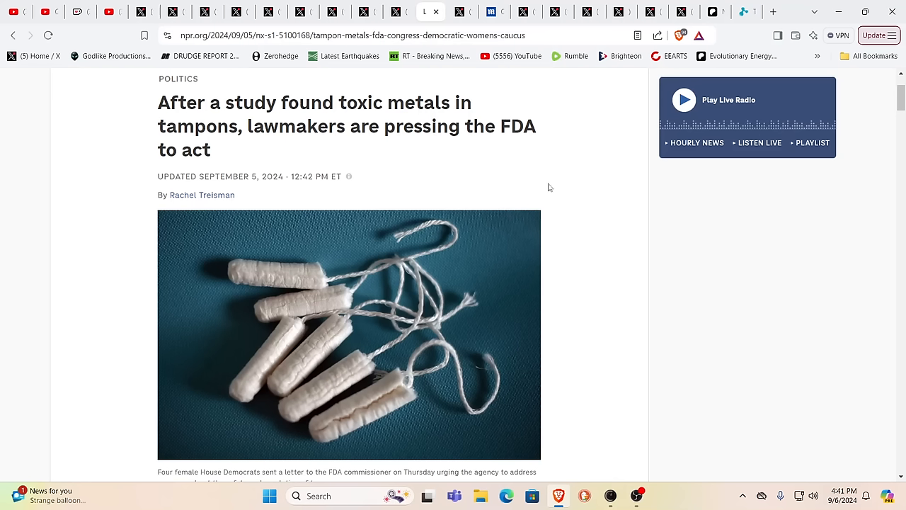
mouse_move(612, 175)
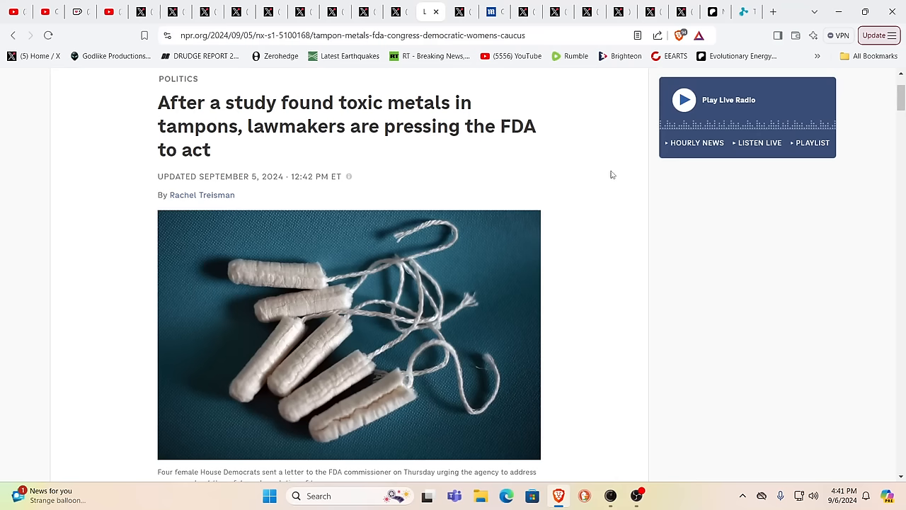
mouse_move(397, 12)
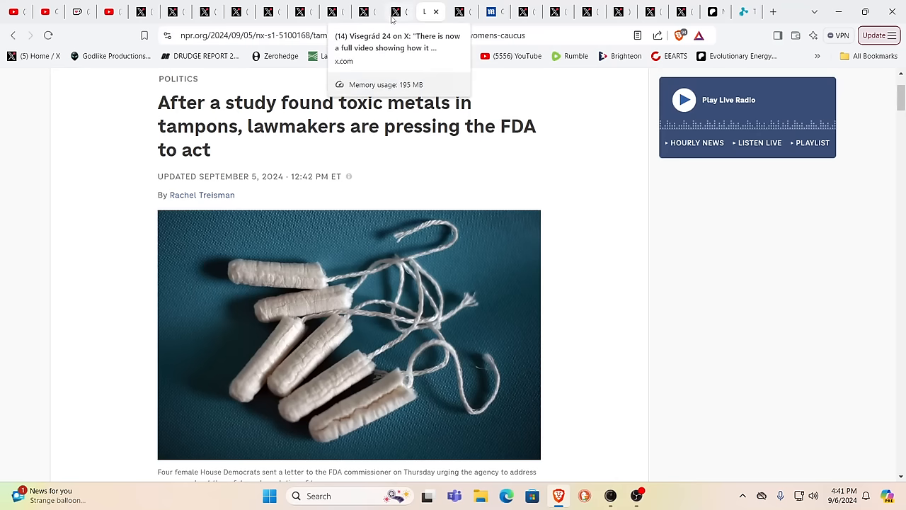
Read through Visegrád 24's X post about the Hindu boy lynched in Bangladesh.
click(398, 12)
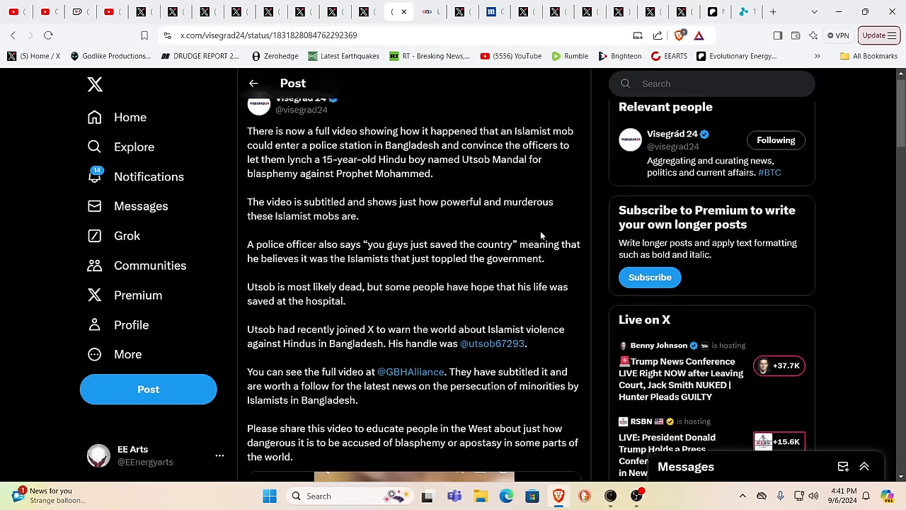
scroll(down, 3)
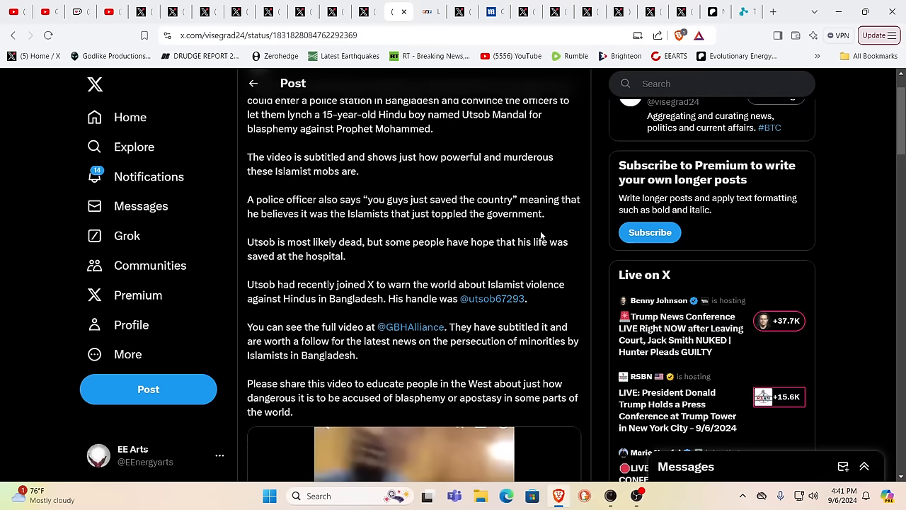
mouse_move(514, 234)
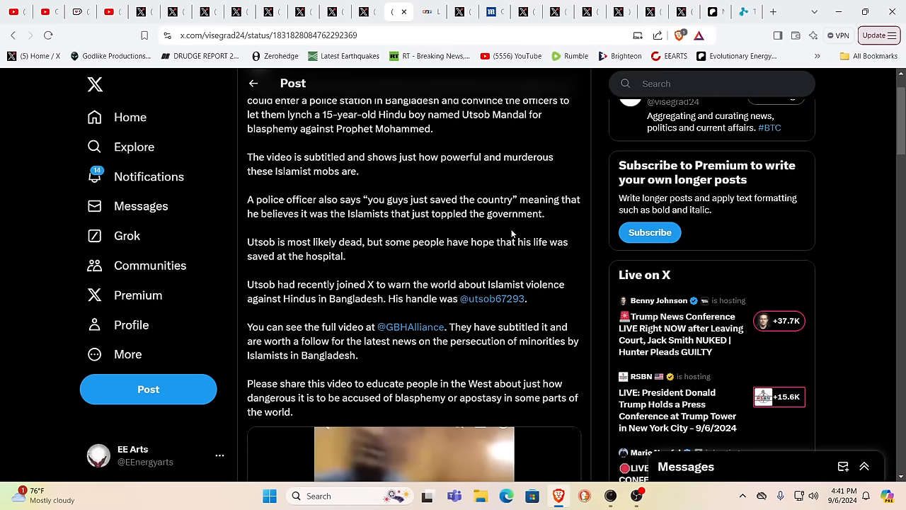
scroll(up, 3)
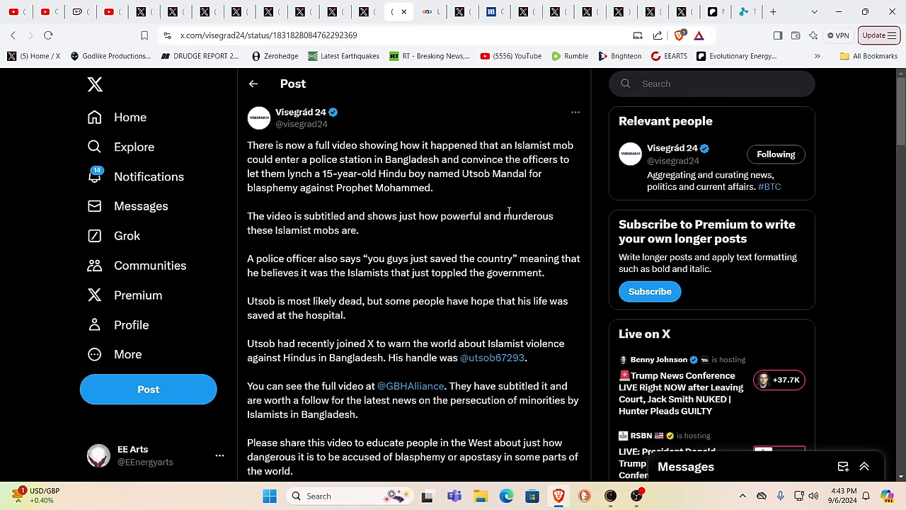
mouse_move(453, 217)
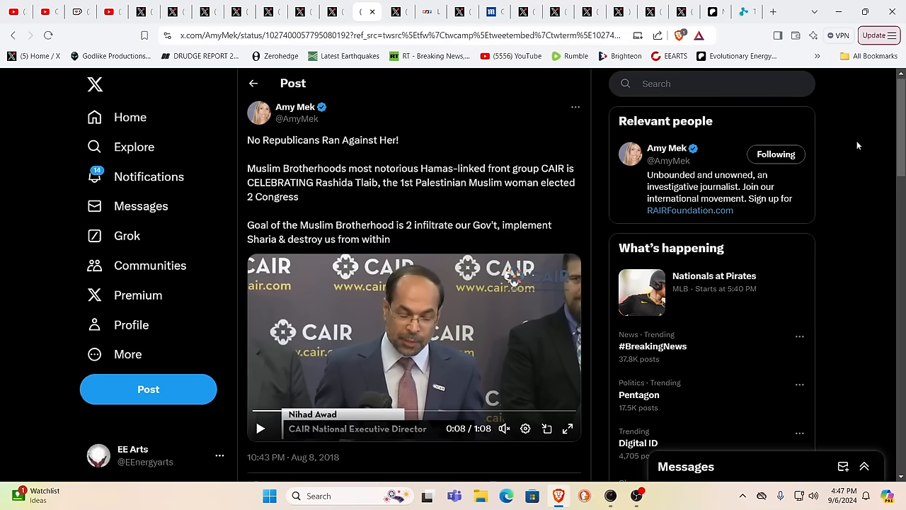
mouse_move(867, 147)
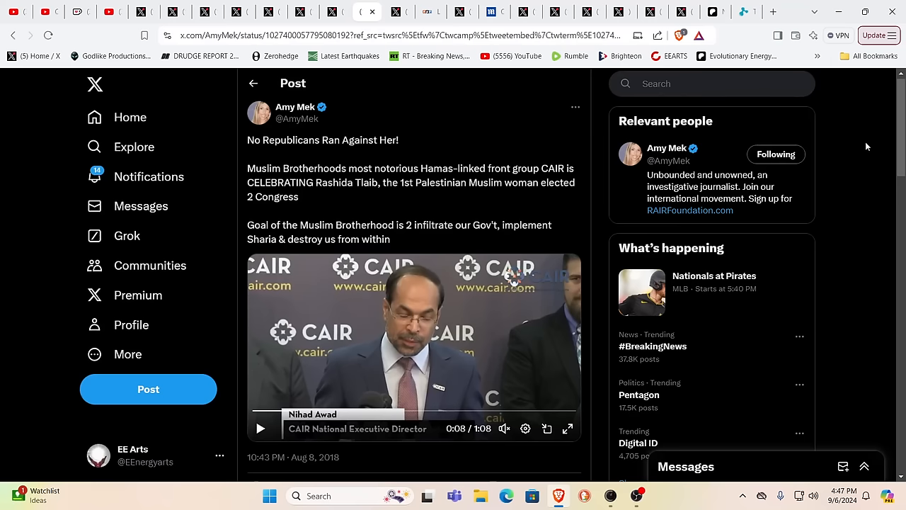
mouse_move(876, 127)
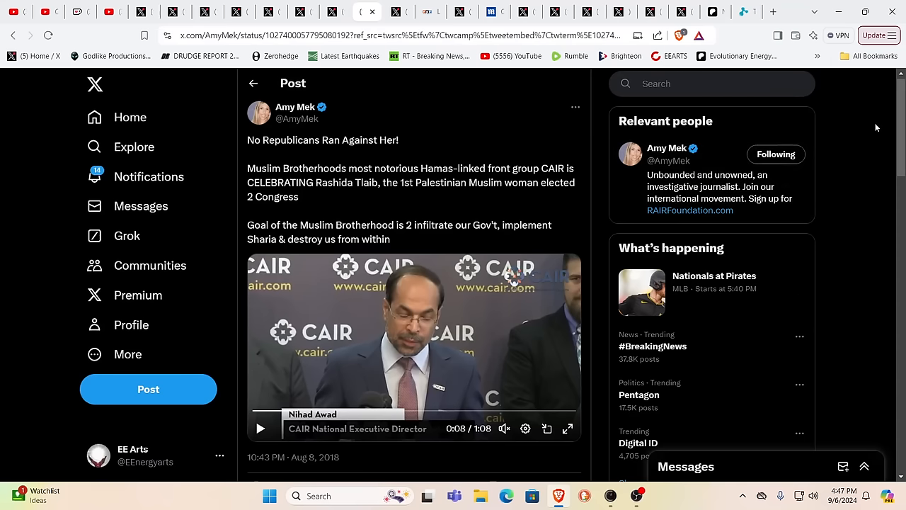
mouse_move(783, 130)
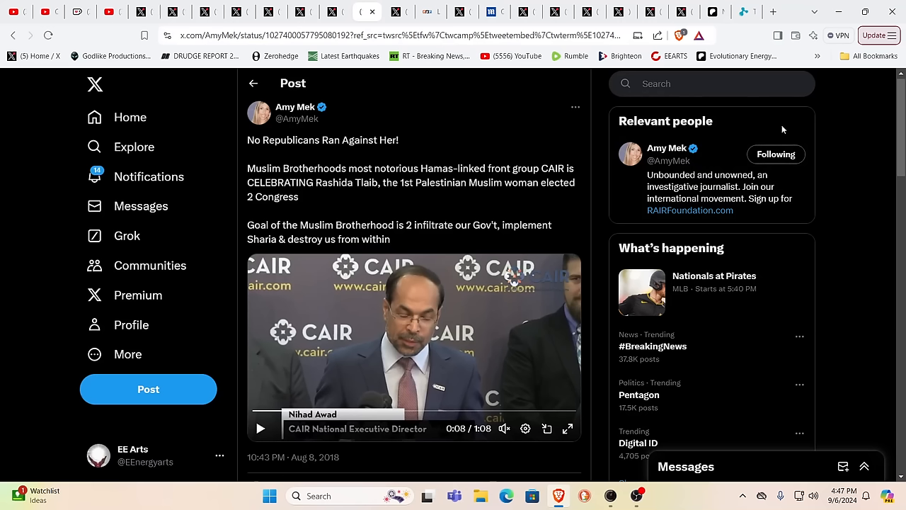
mouse_move(532, 130)
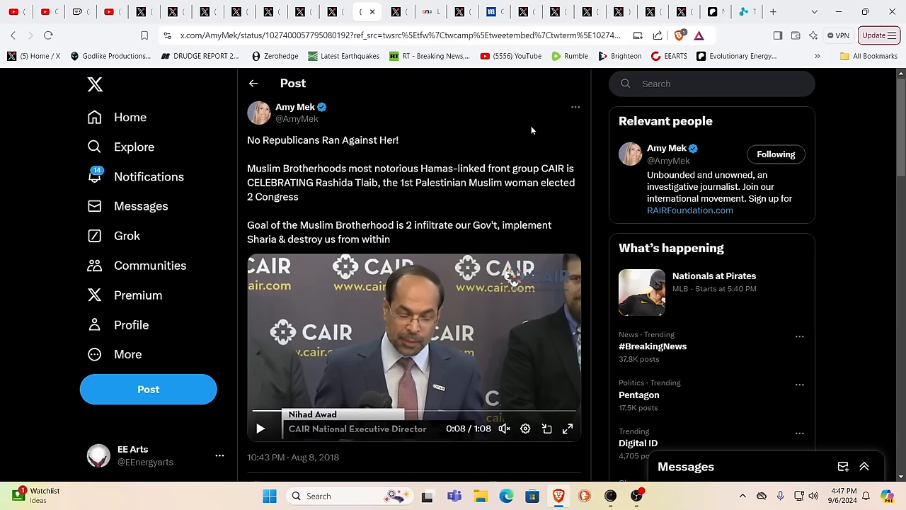
mouse_move(816, 125)
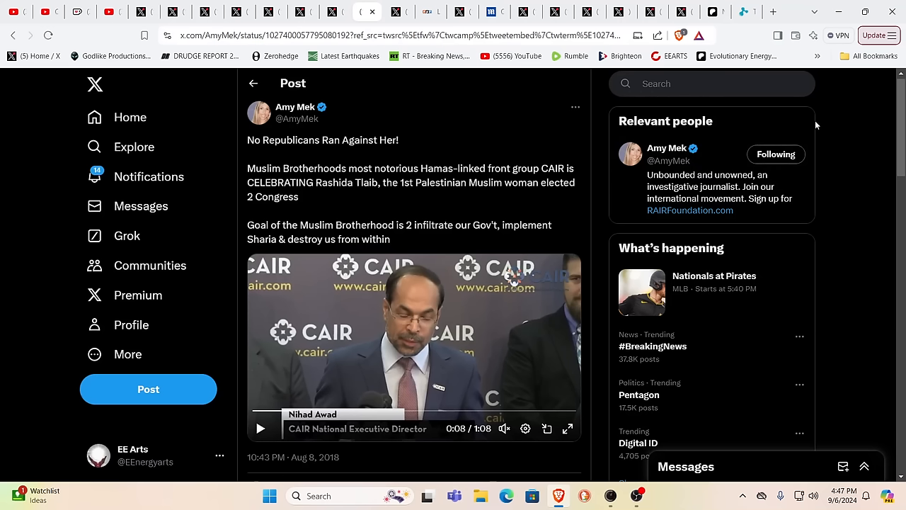
mouse_move(848, 115)
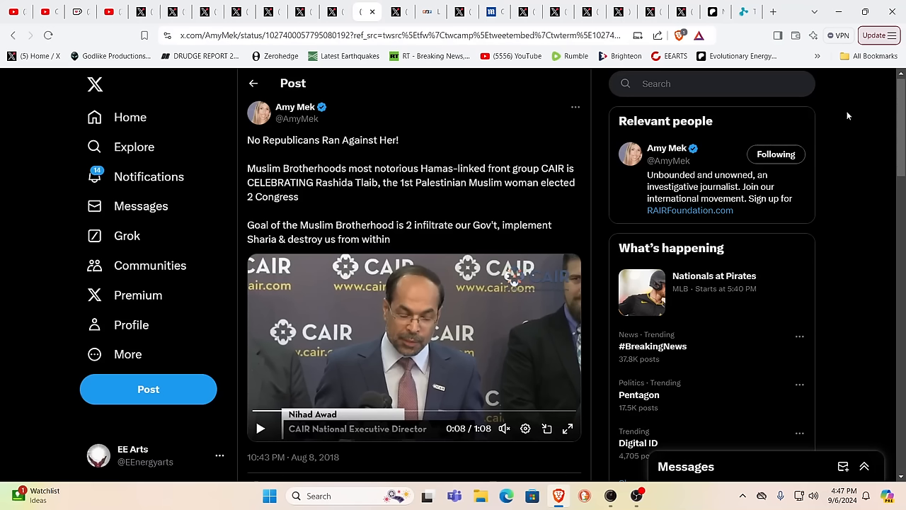
mouse_move(509, 119)
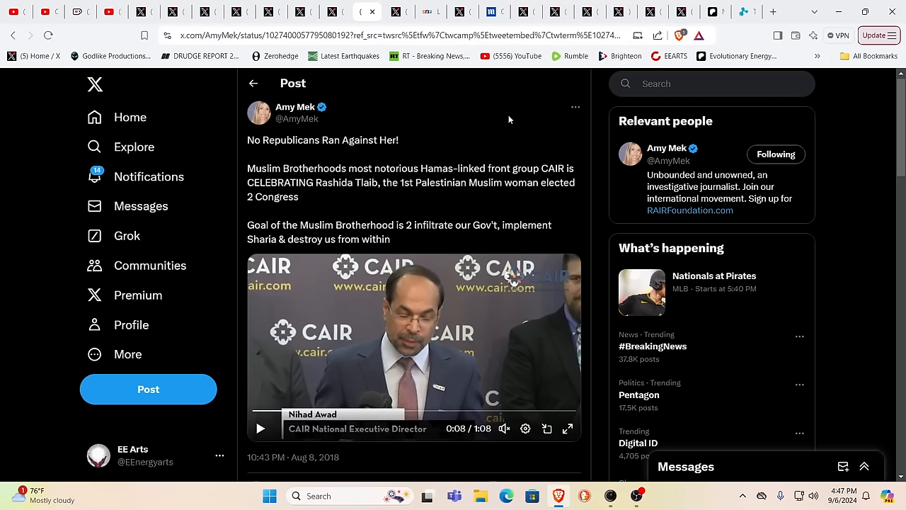
mouse_move(426, 106)
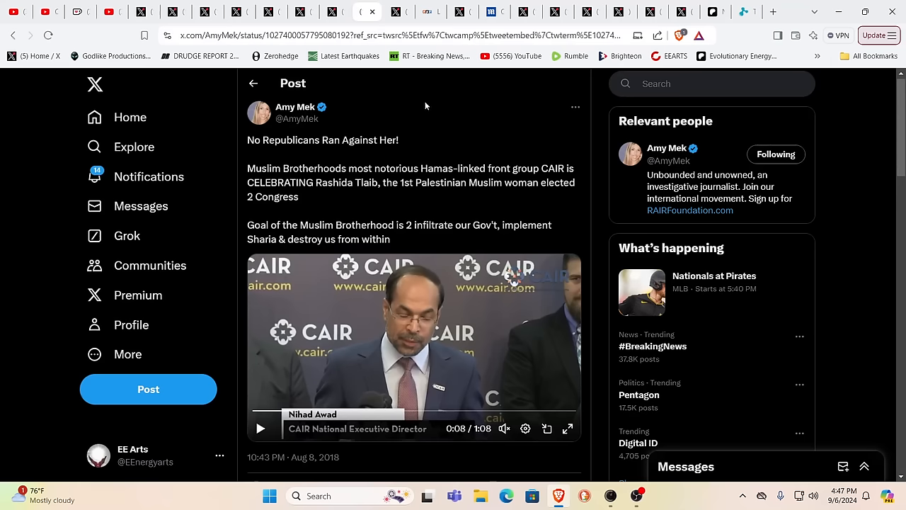
mouse_move(383, 85)
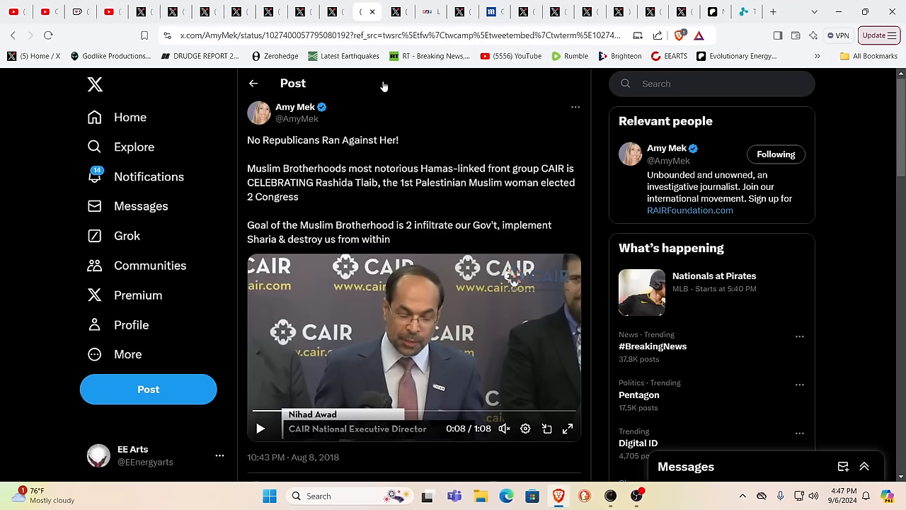
Switch to the Carnivore Aurelius post warning against tap water, with the dirty filter video.
click(334, 12)
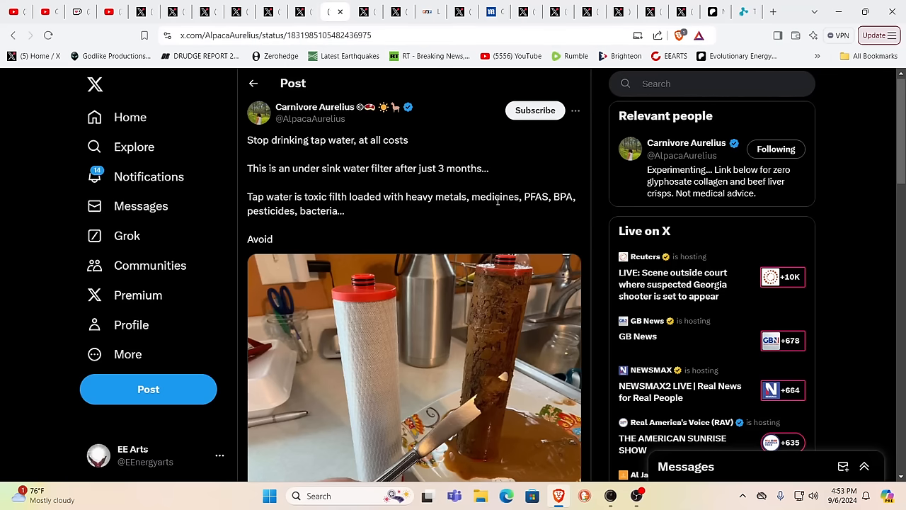
scroll(down, 3)
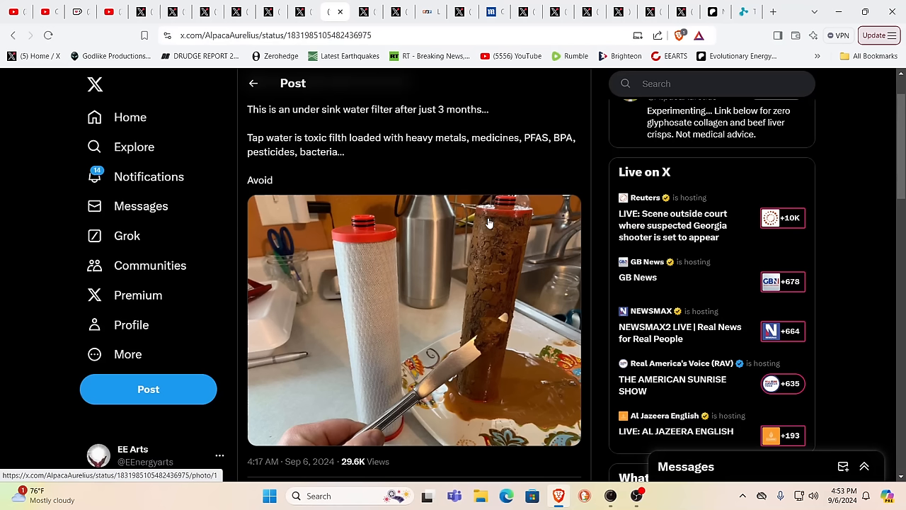
mouse_move(409, 198)
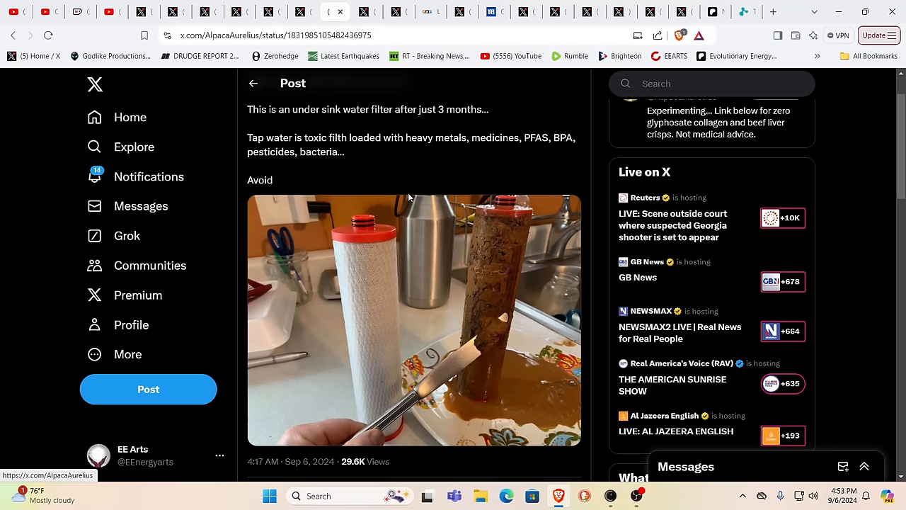
mouse_move(427, 156)
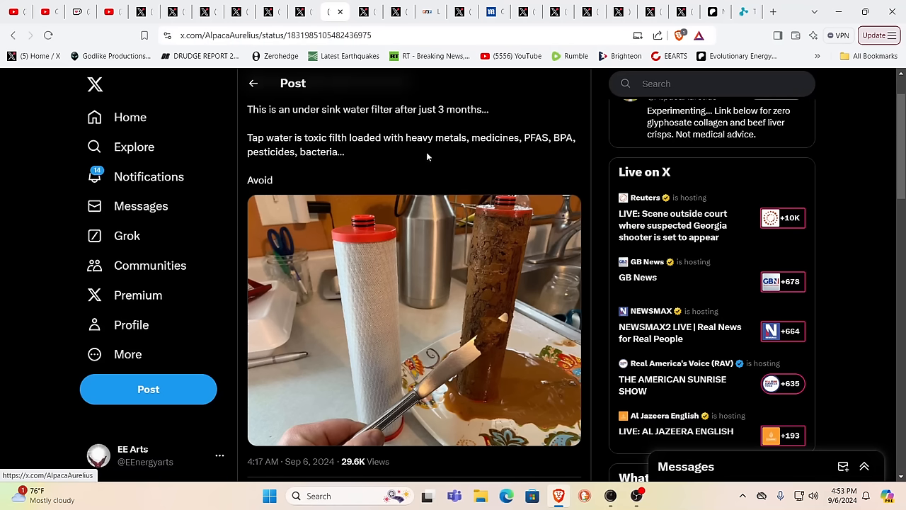
mouse_move(458, 157)
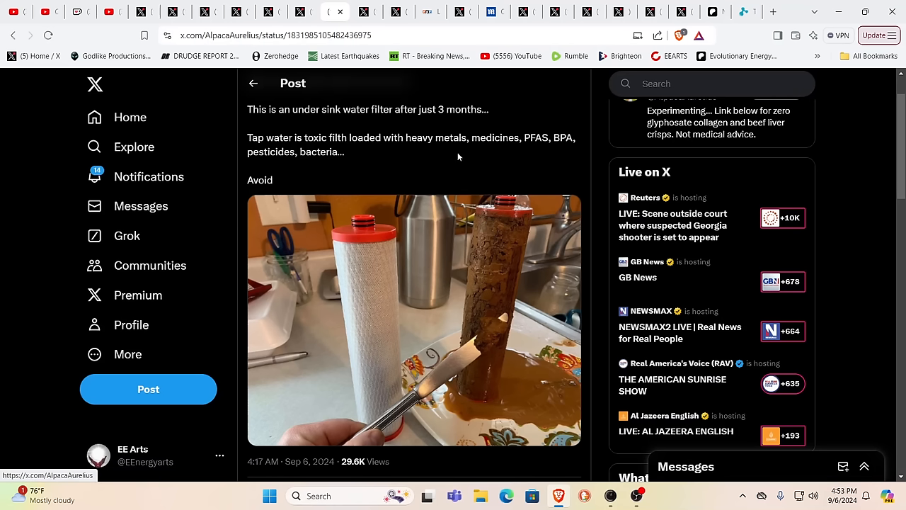
mouse_move(509, 161)
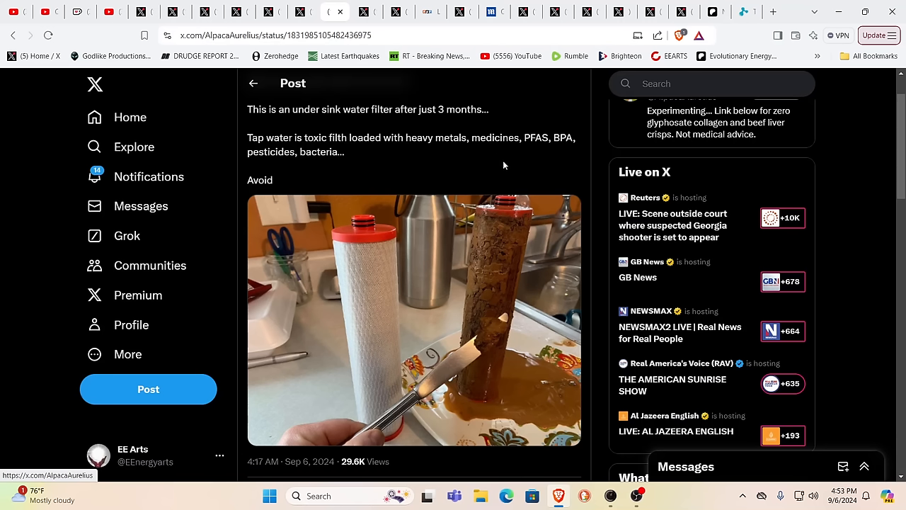
mouse_move(846, 174)
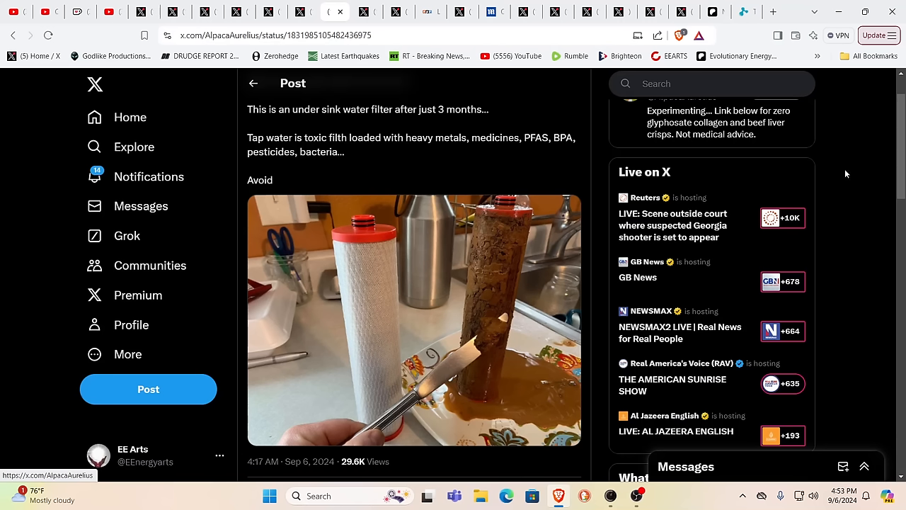
mouse_move(864, 170)
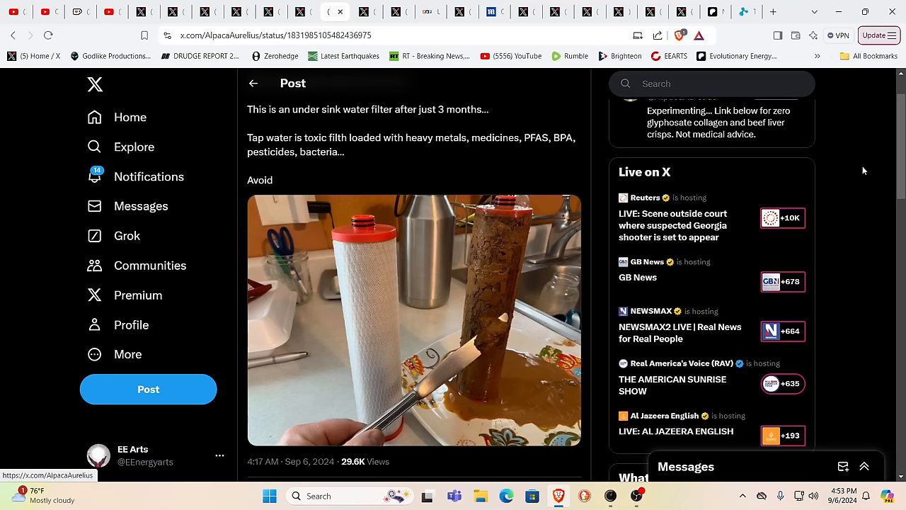
mouse_move(836, 169)
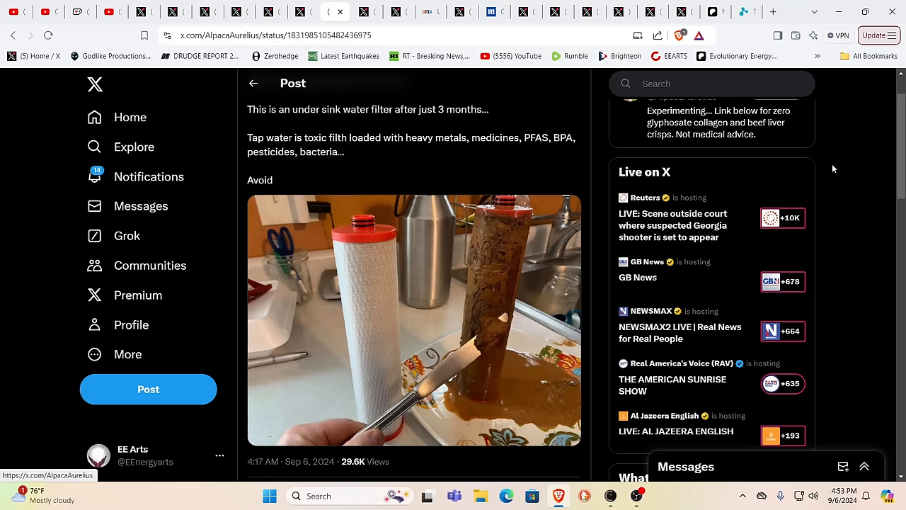
mouse_move(800, 173)
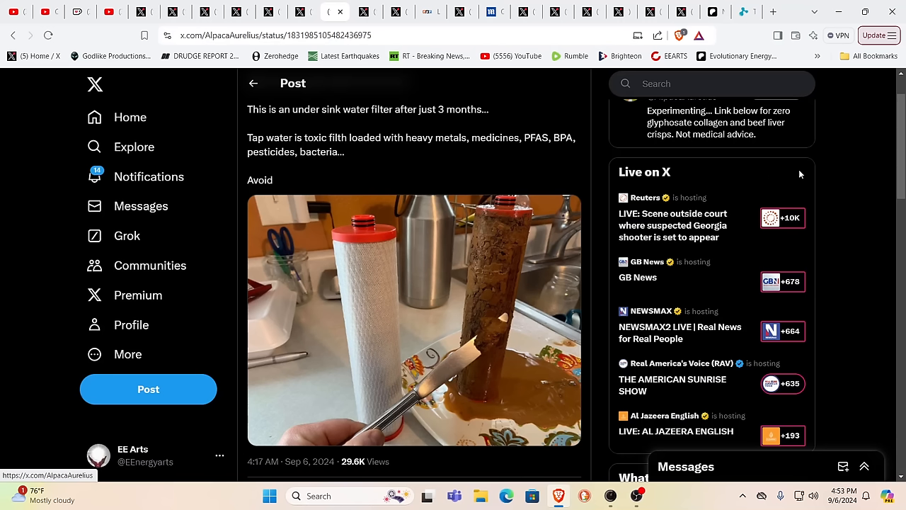
mouse_move(821, 171)
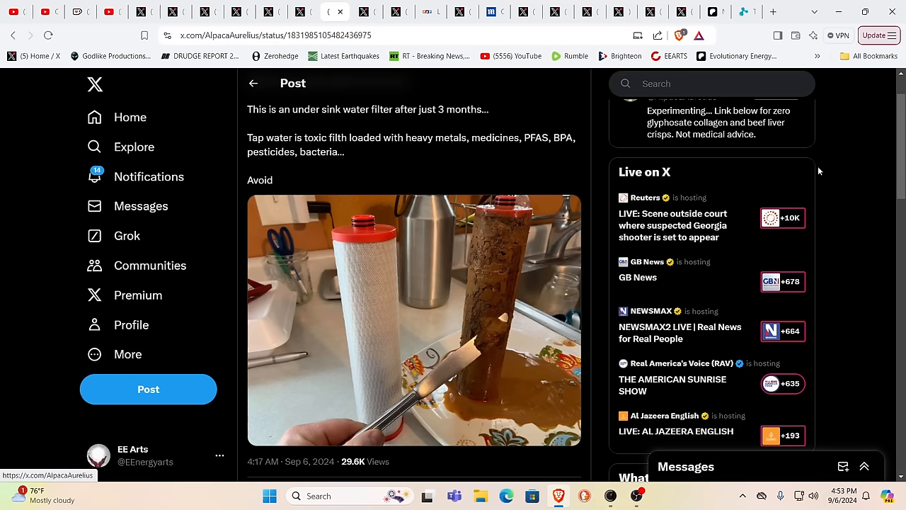
mouse_move(786, 170)
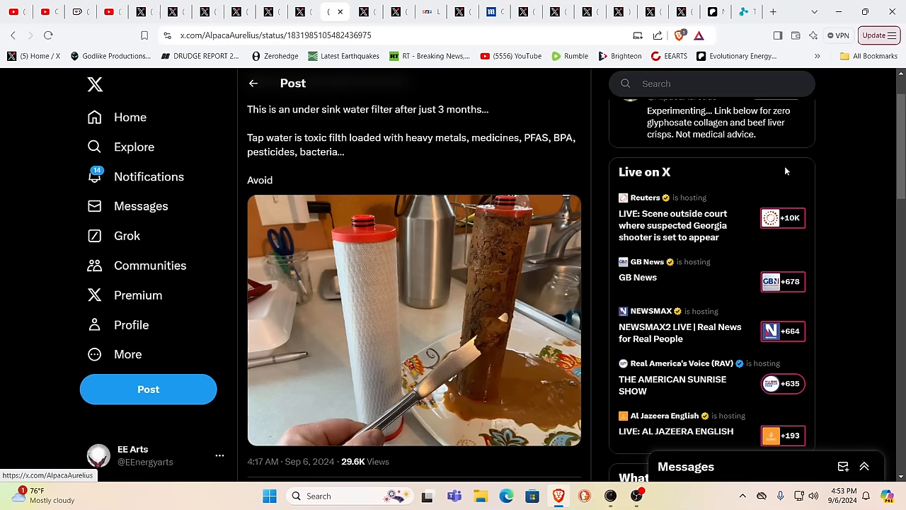
mouse_move(531, 168)
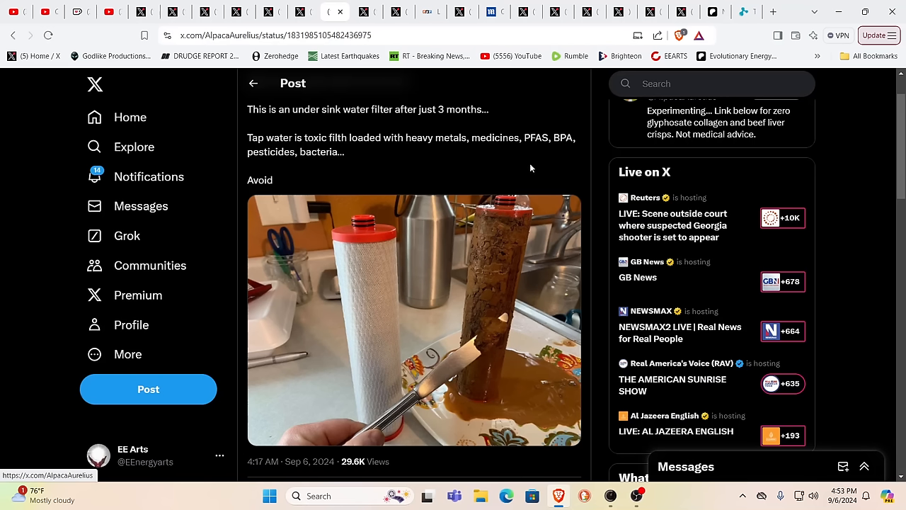
mouse_move(340, 112)
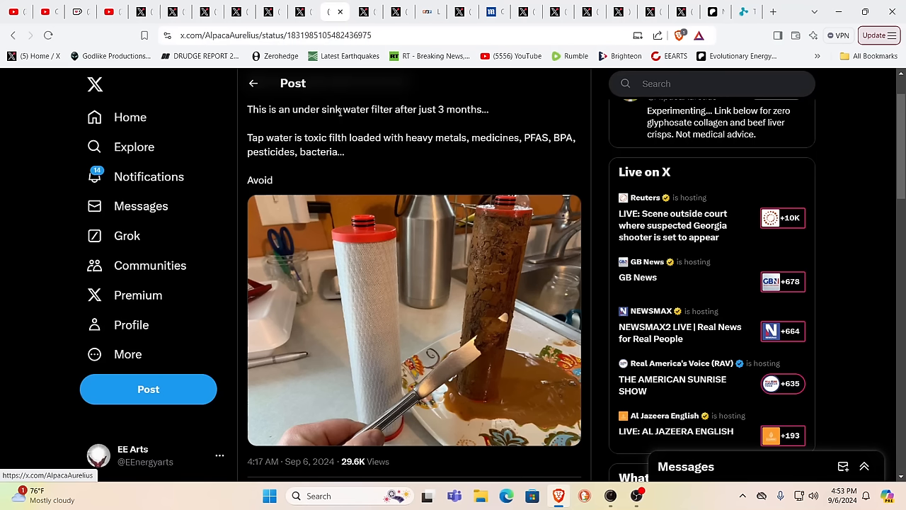
mouse_move(358, 84)
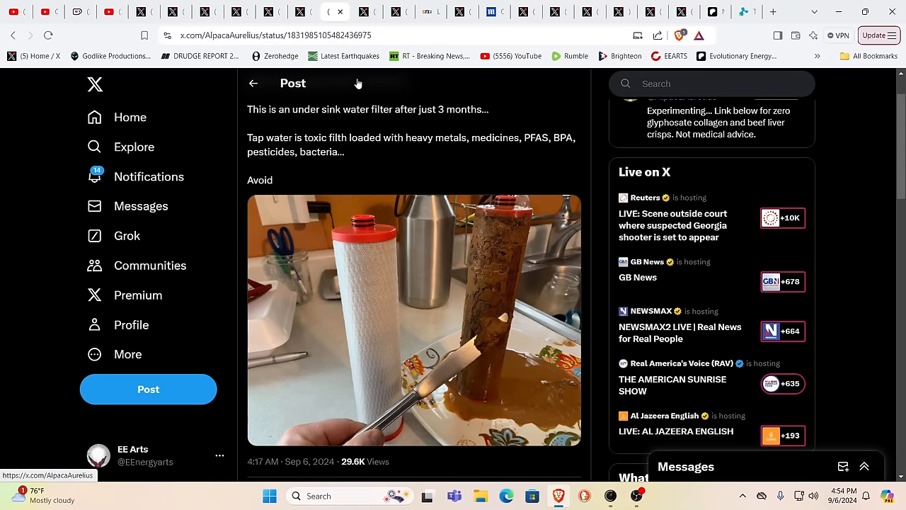
mouse_move(297, 13)
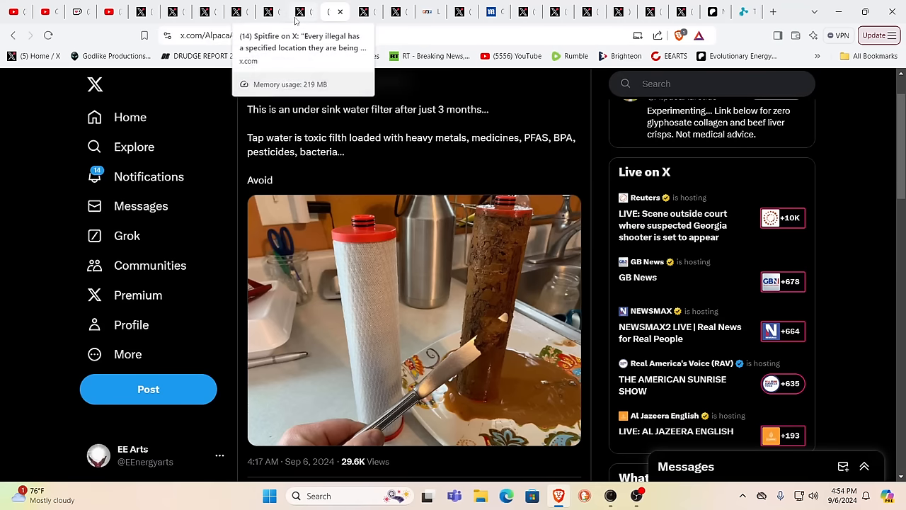
click(304, 12)
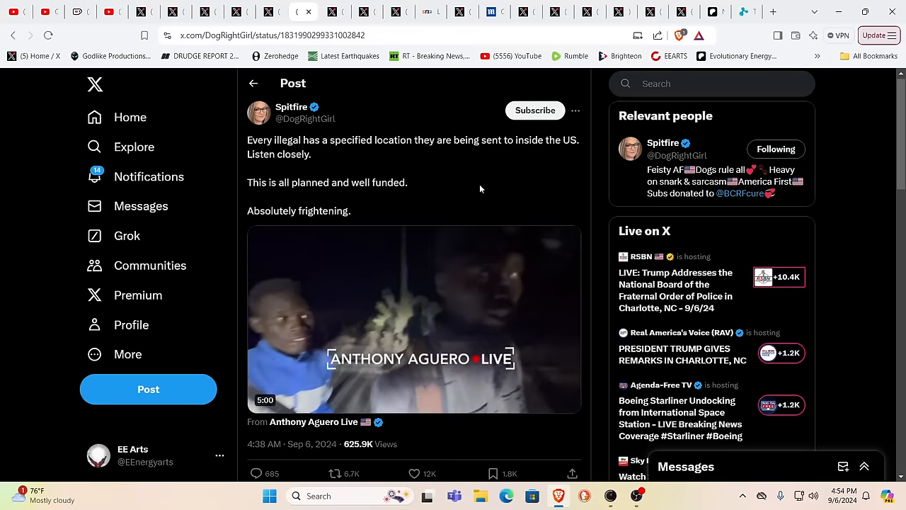
Play the Anthony Aguero Live migrant walking video in Spitfire's post.
click(414, 318)
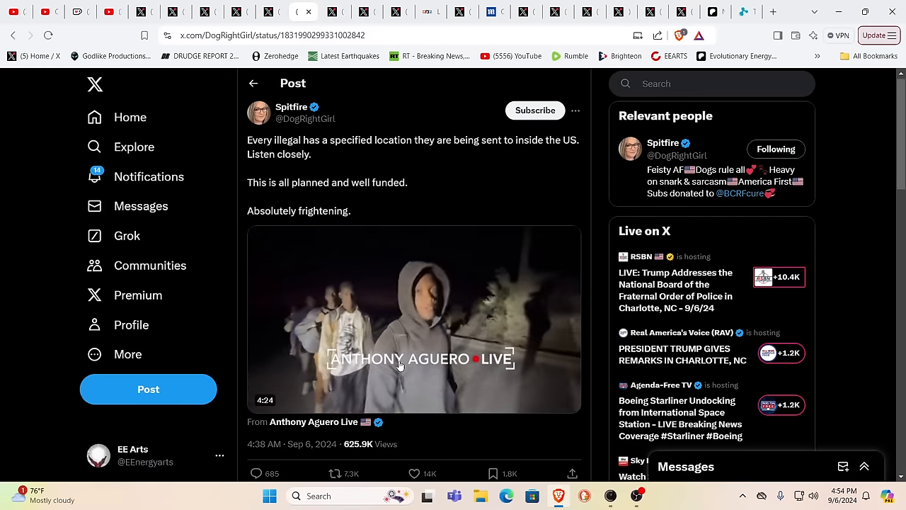
click(414, 319)
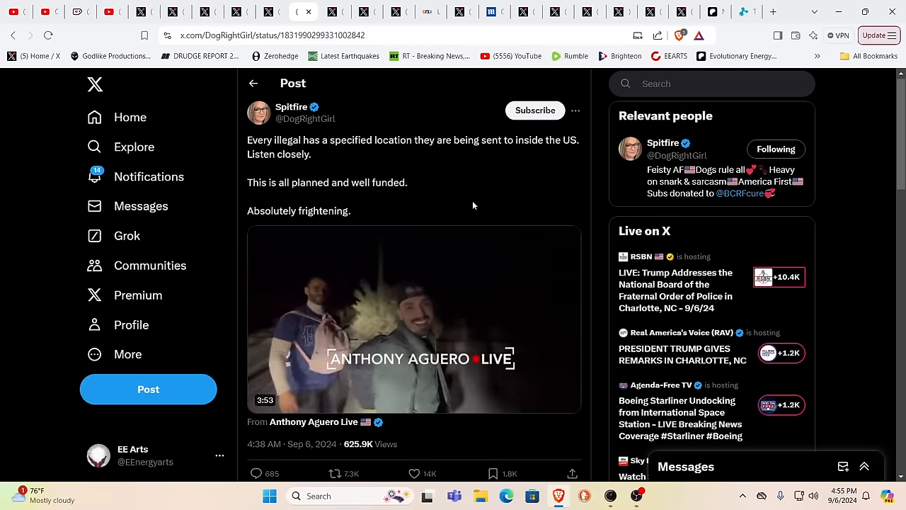
click(414, 319)
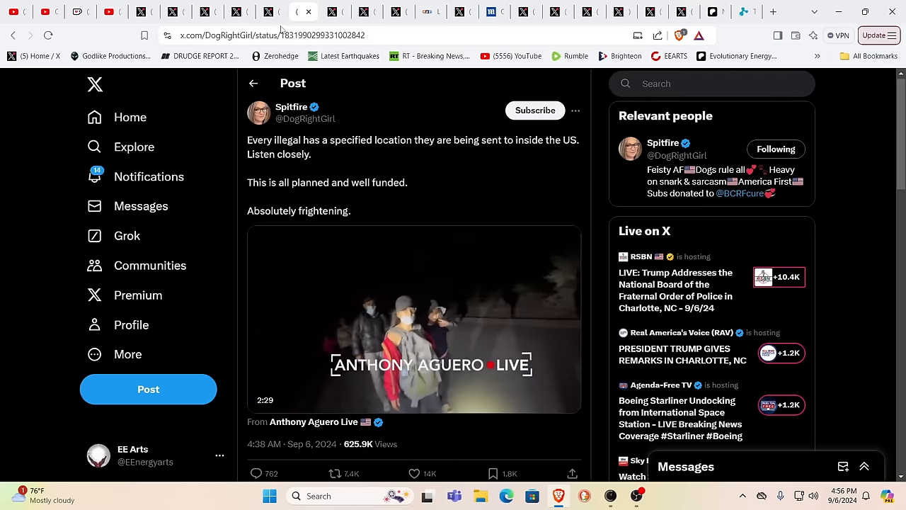
mouse_move(269, 12)
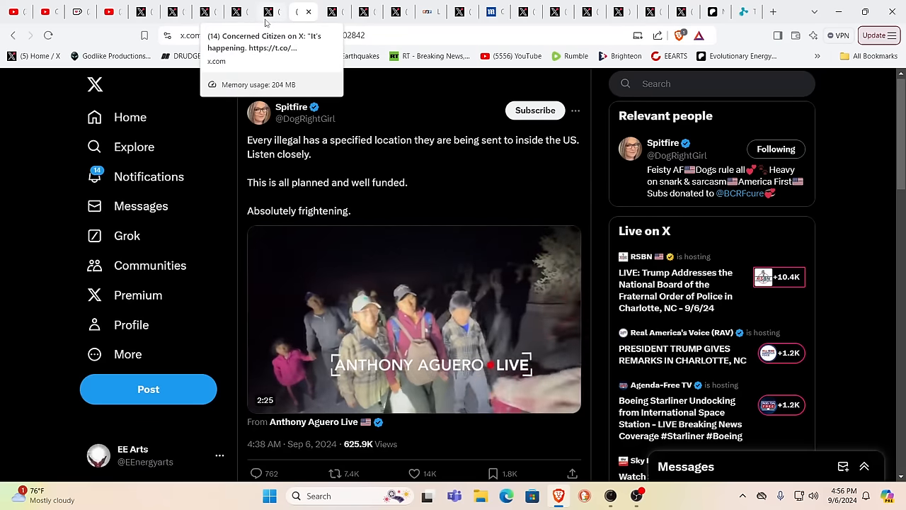
click(303, 12)
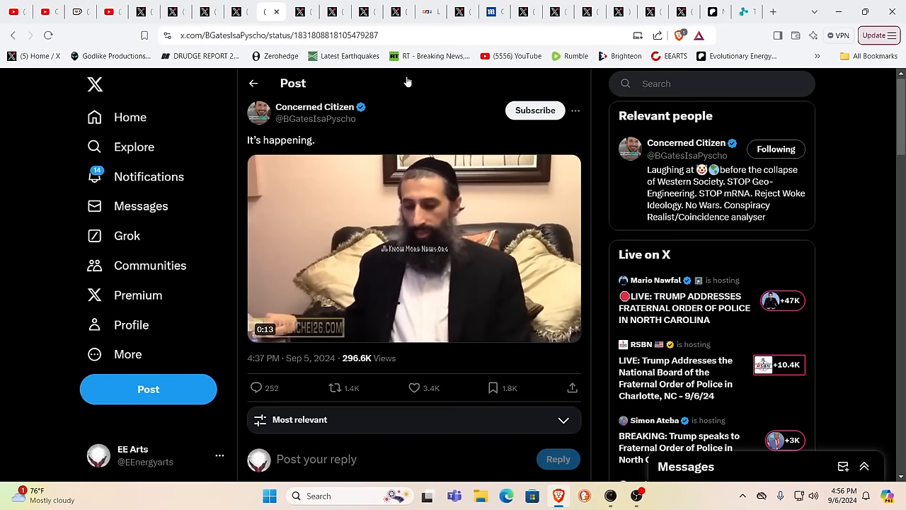
click(414, 248)
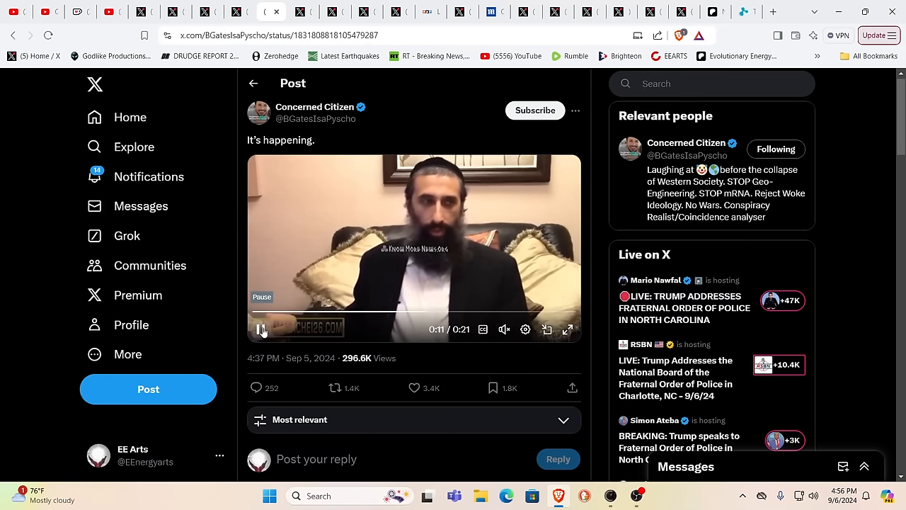
click(261, 328)
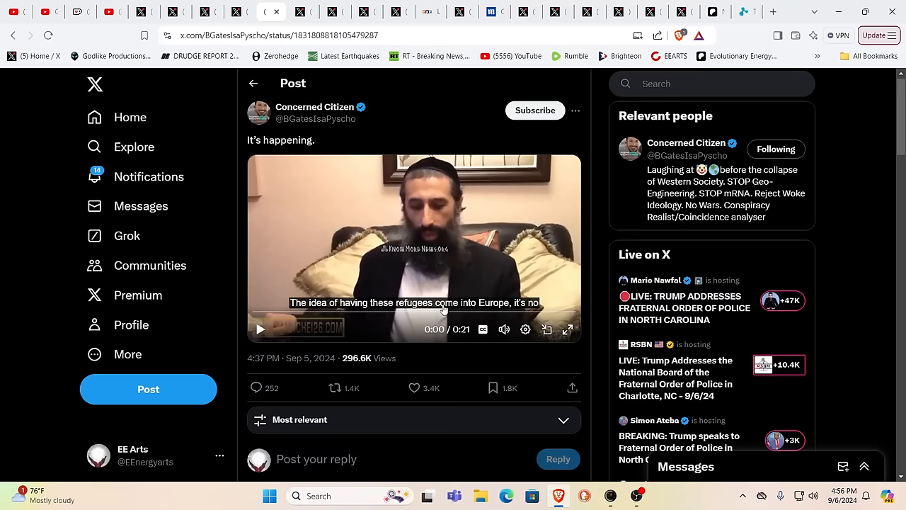
mouse_move(261, 312)
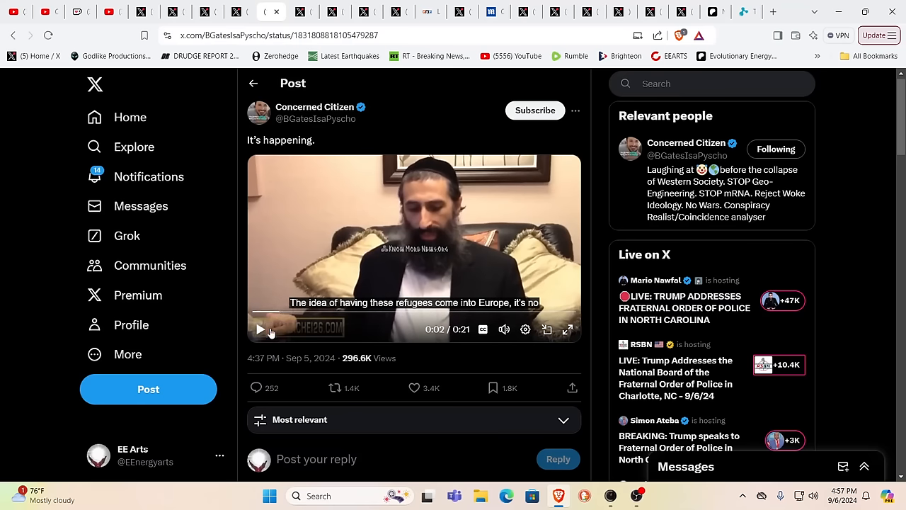
mouse_move(312, 306)
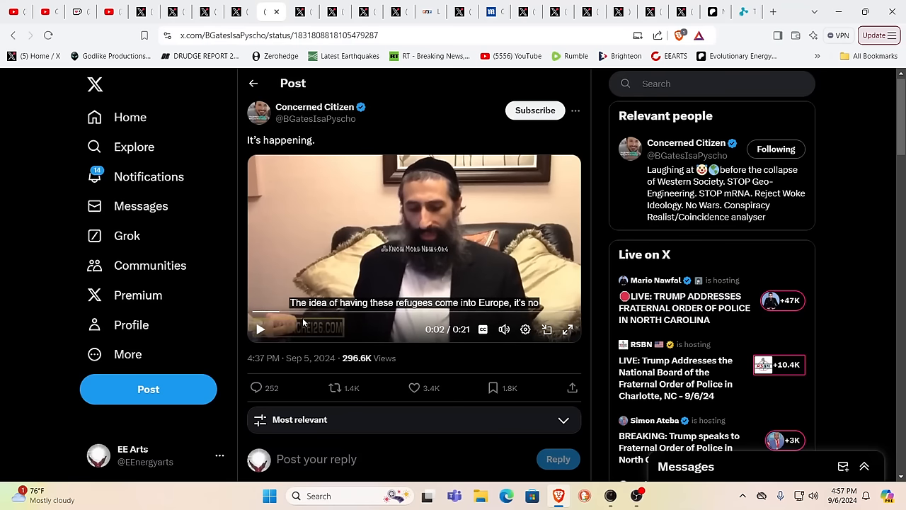
mouse_move(361, 327)
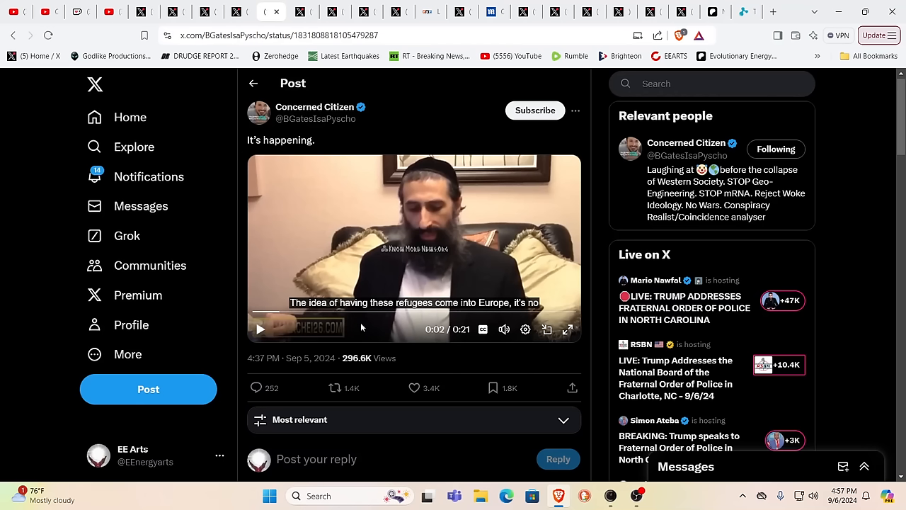
mouse_move(432, 326)
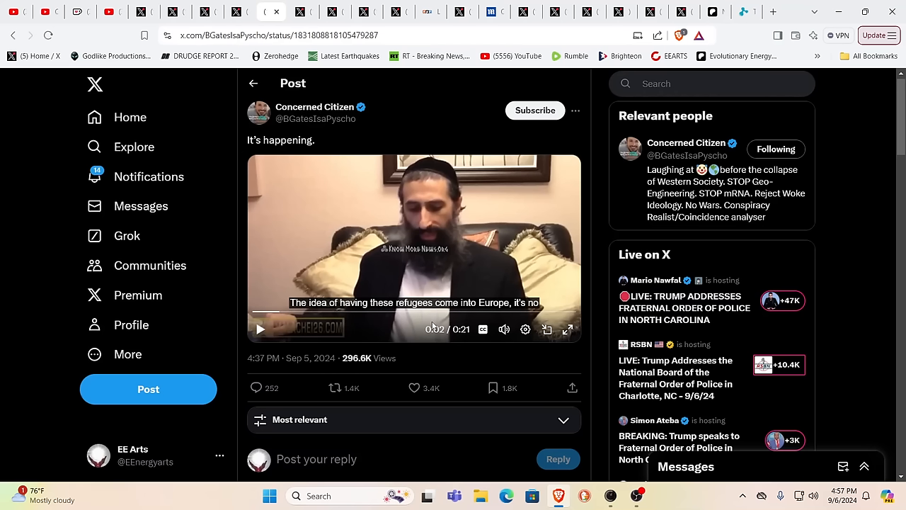
mouse_move(420, 330)
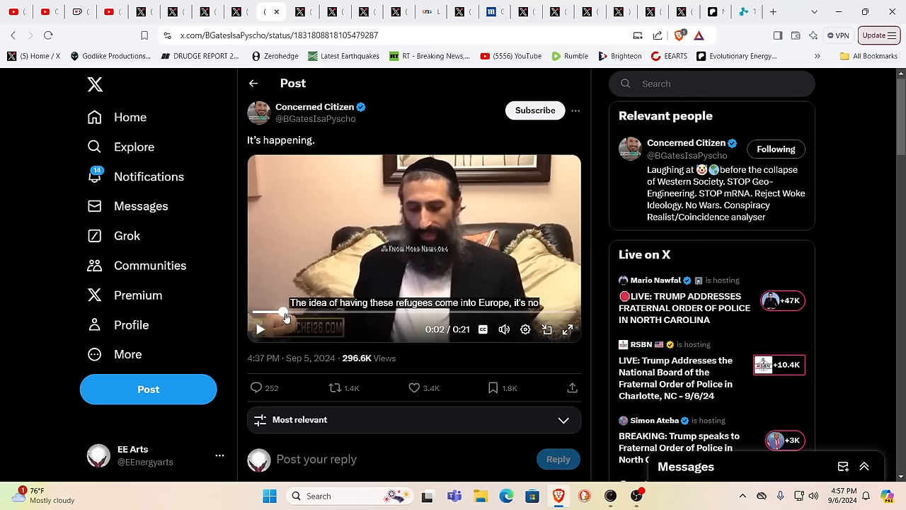
mouse_move(322, 246)
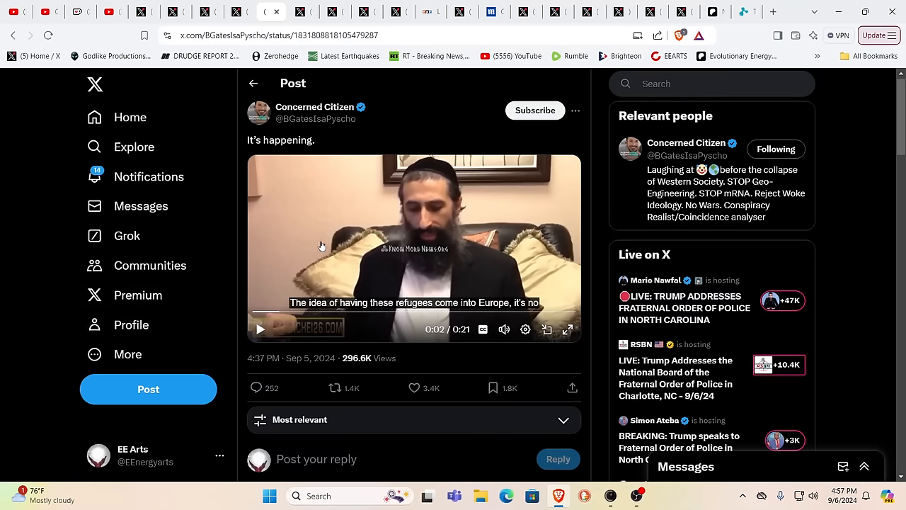
mouse_move(876, 145)
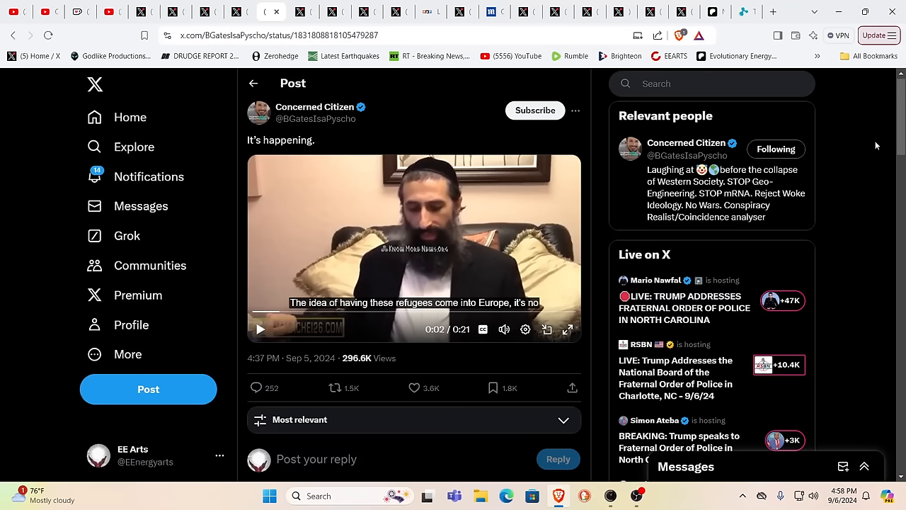
mouse_move(809, 161)
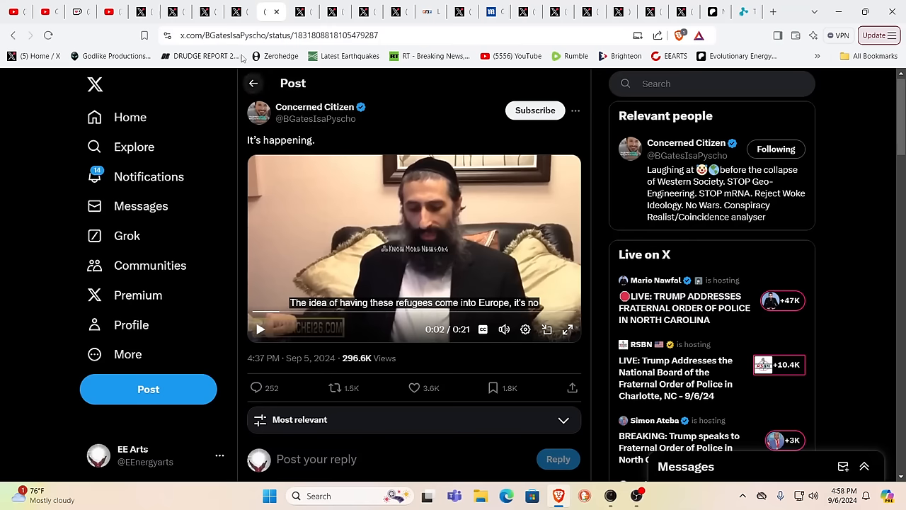
mouse_move(239, 12)
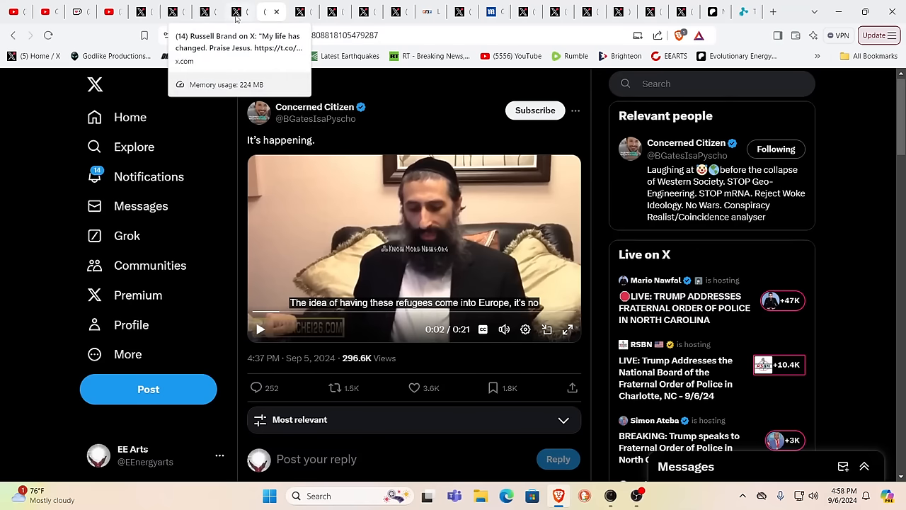
Show Russell Brand's "My life has changed. Praise Jesus." post with the kneeling stage photo.
click(237, 13)
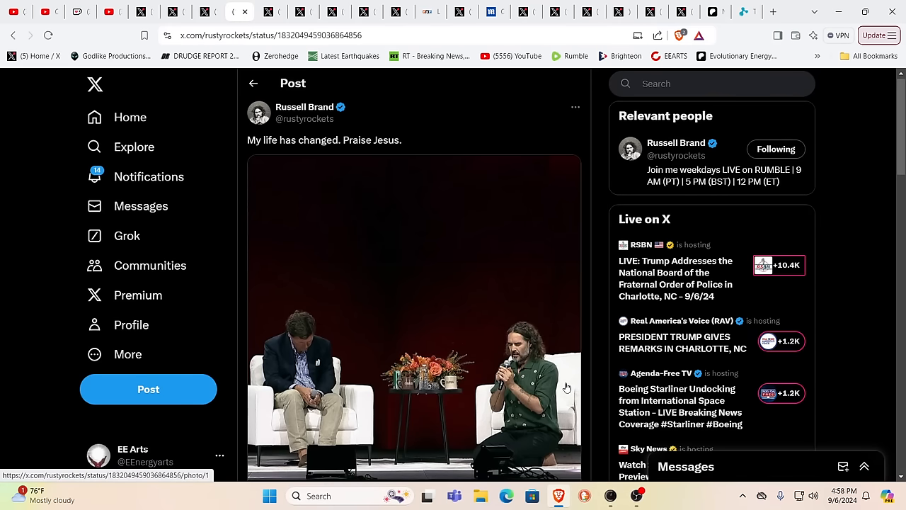
mouse_move(235, 135)
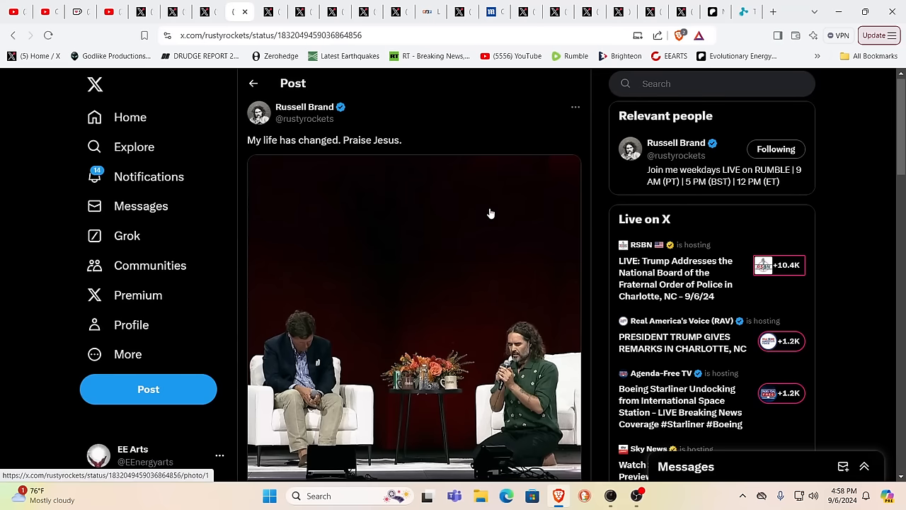
scroll(down, 3)
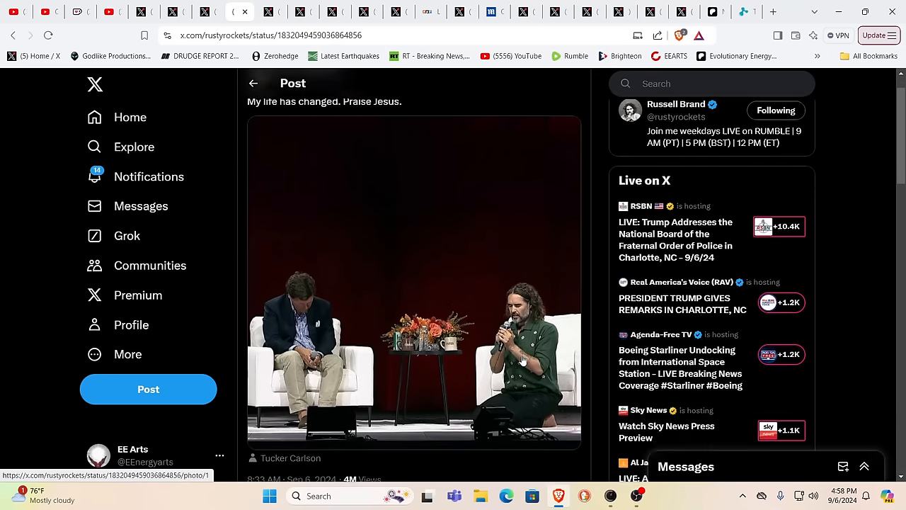
scroll(up, 3)
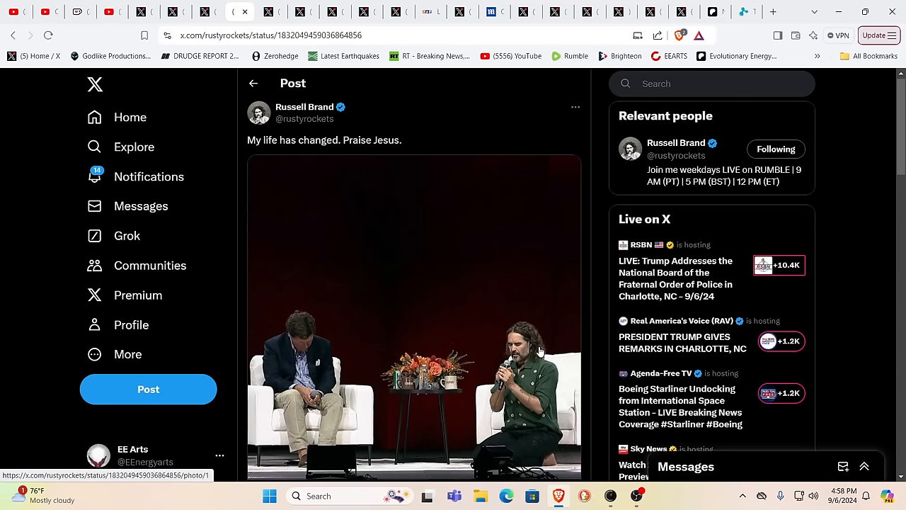
mouse_move(528, 352)
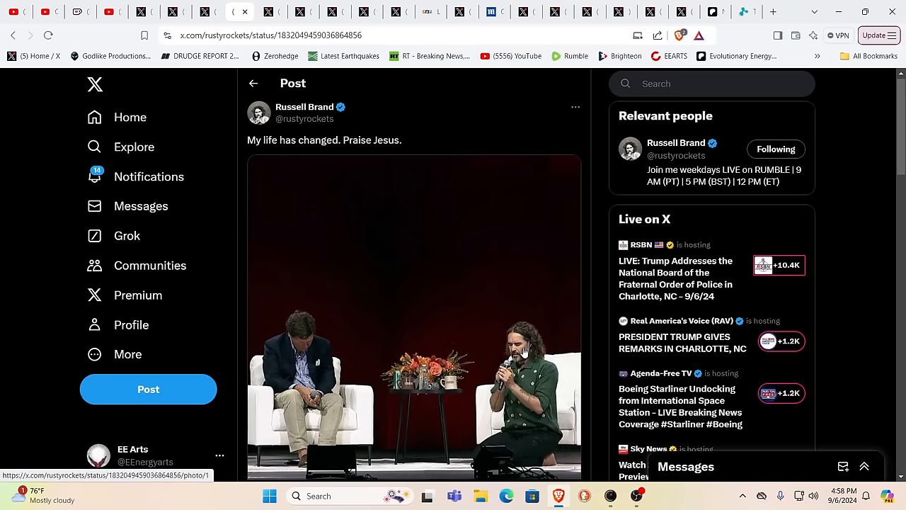
mouse_move(376, 209)
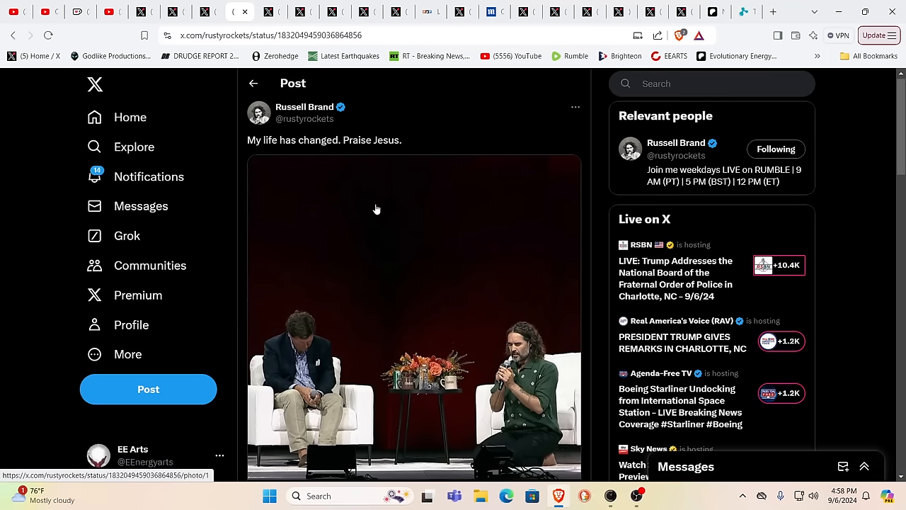
mouse_move(494, 348)
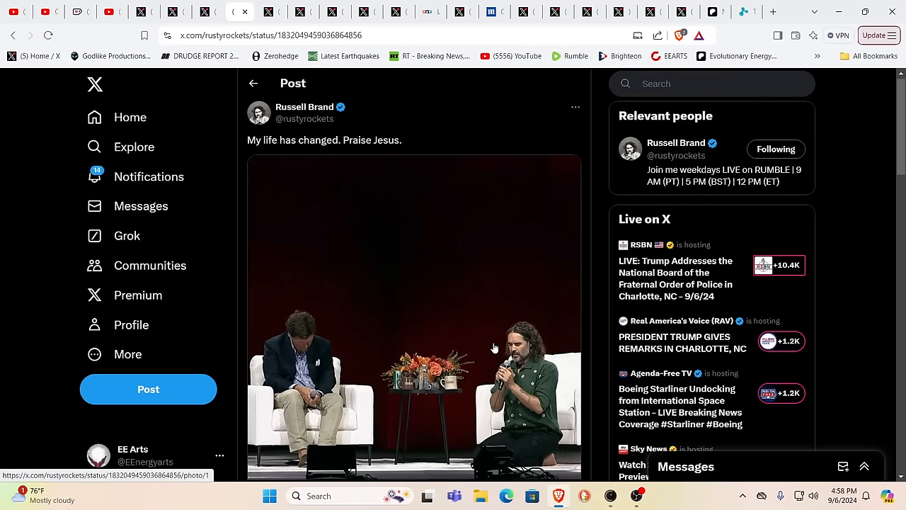
mouse_move(507, 305)
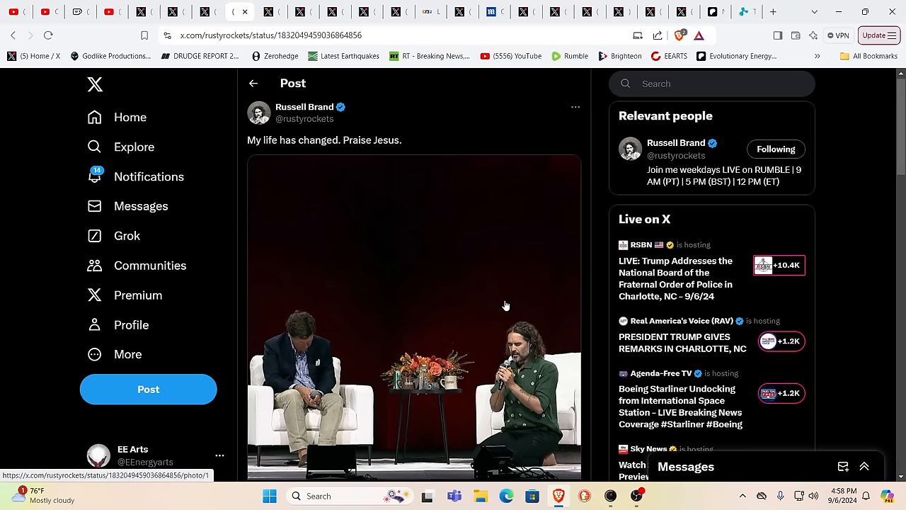
mouse_move(205, 12)
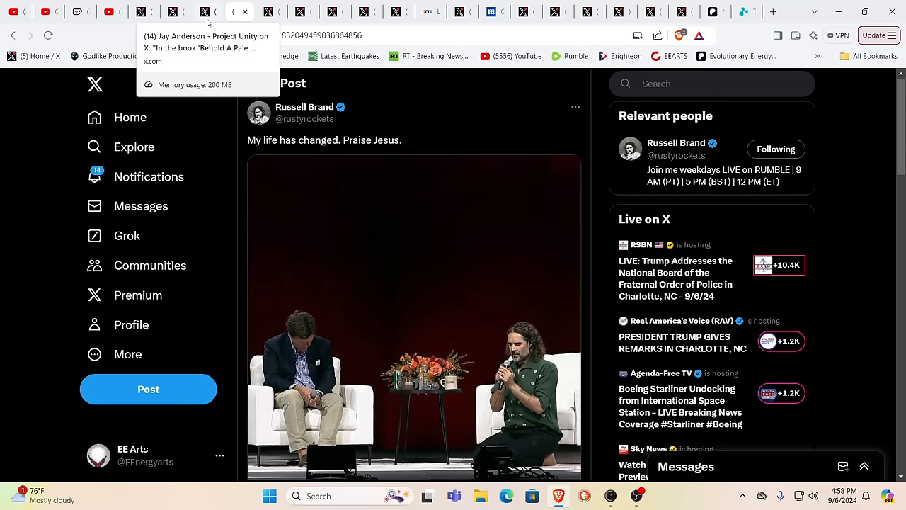
Switch to the Jay Anderson – Project Unity post about 'Behold A Pale Horse'.
click(208, 12)
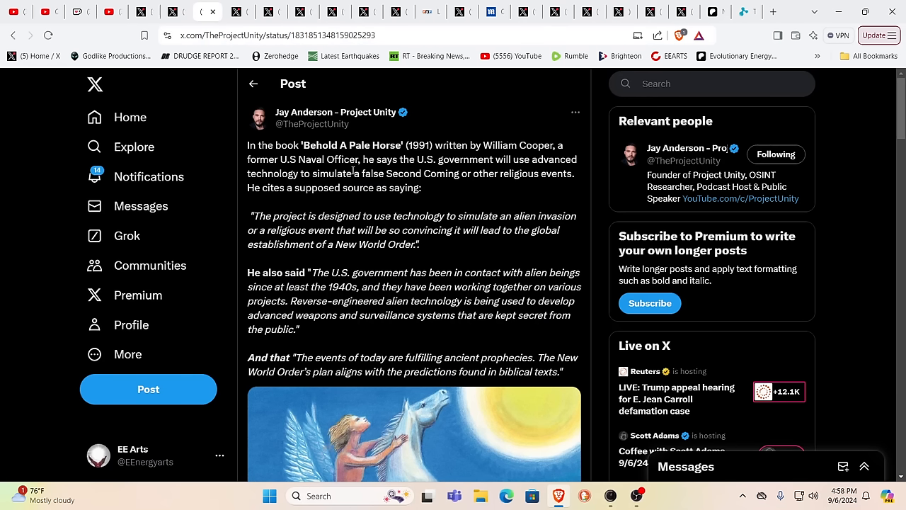
mouse_move(492, 204)
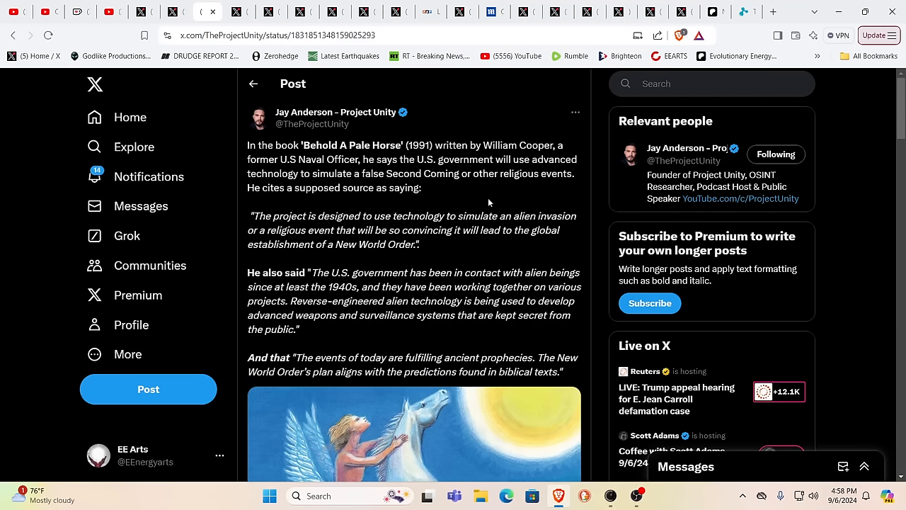
mouse_move(456, 206)
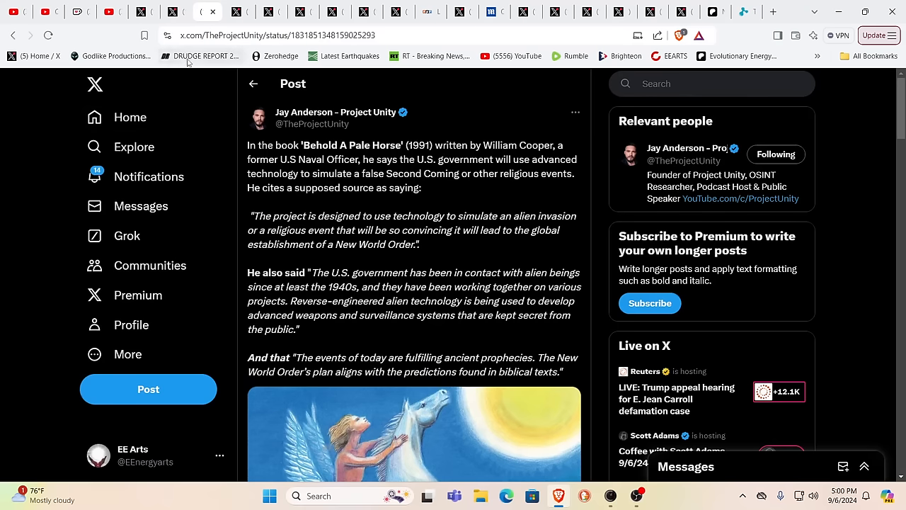
Open Buitengebieden's "The chimp train.." post and play its 19-second video.
click(175, 12)
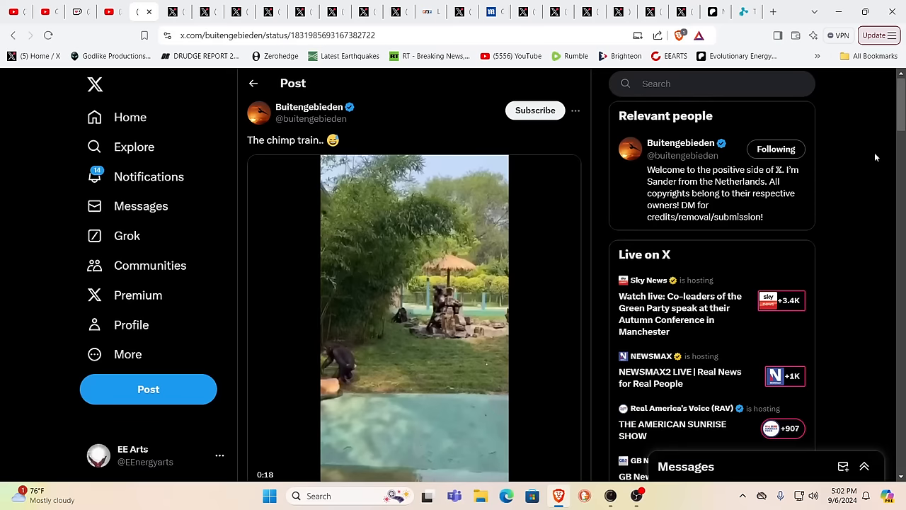
click(414, 318)
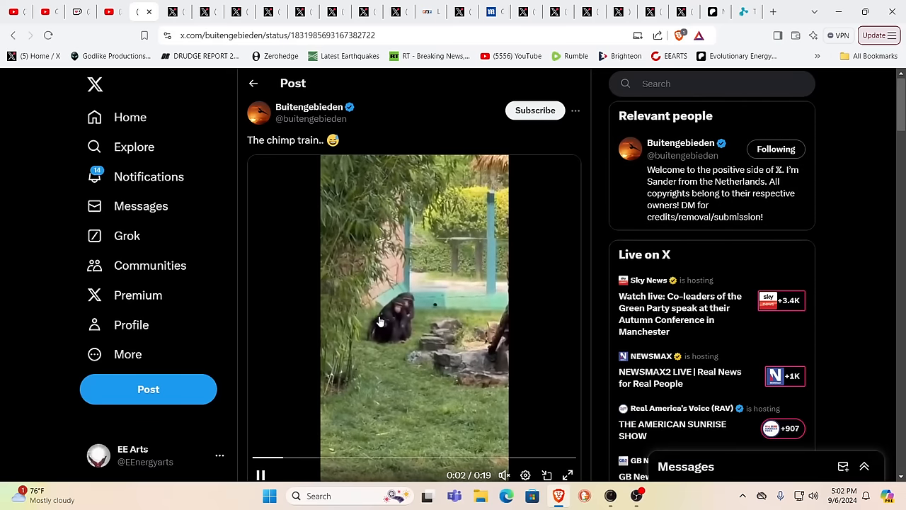